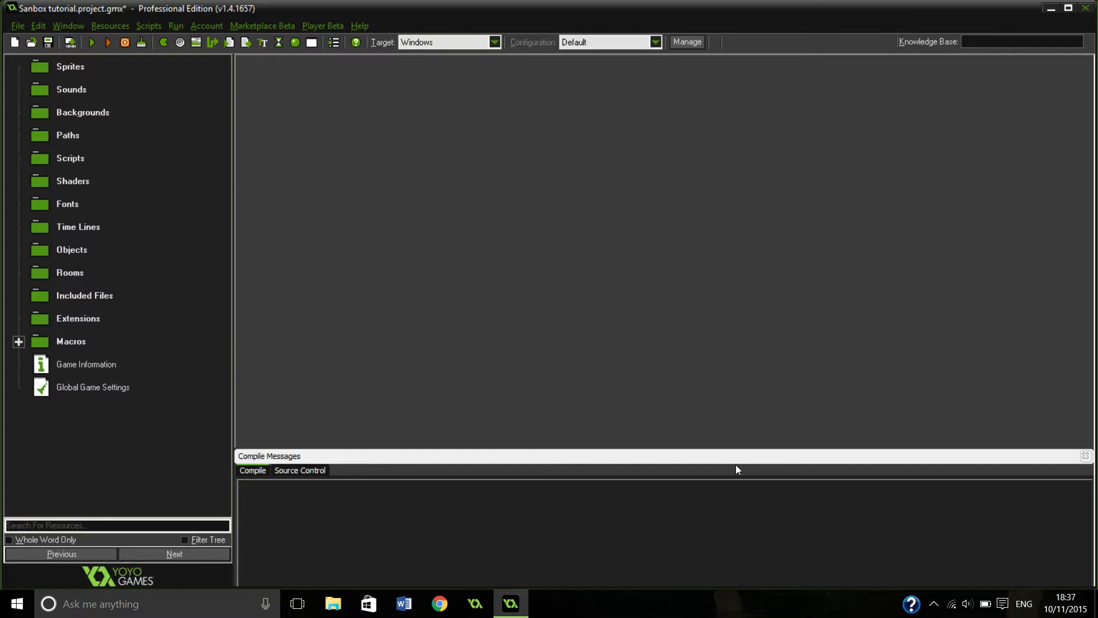
mouse_move(392, 292)
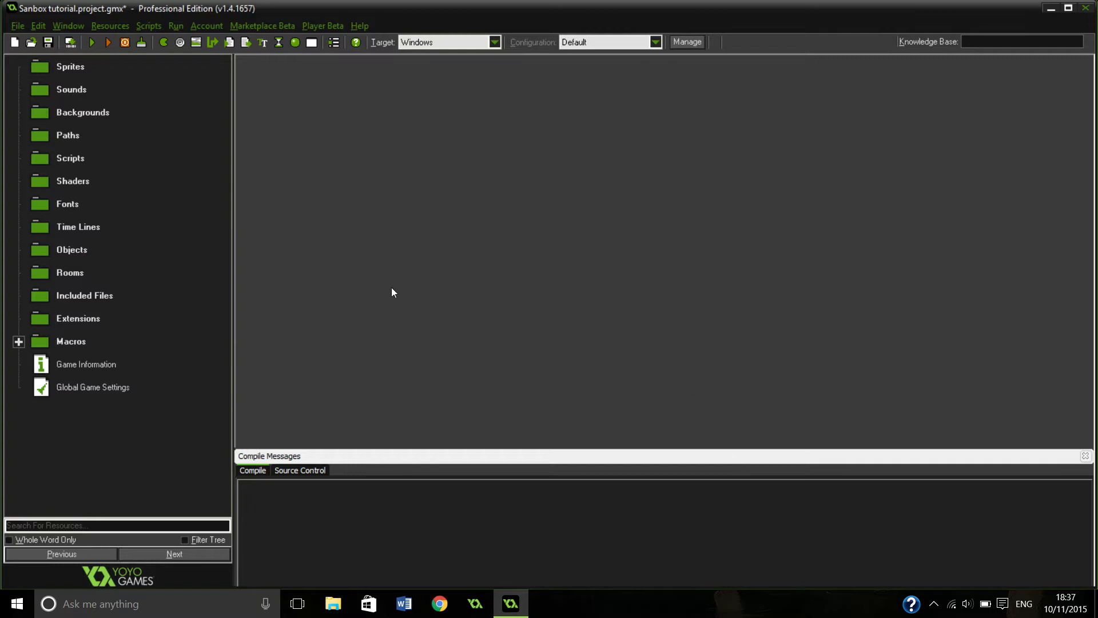
mouse_move(544, 314)
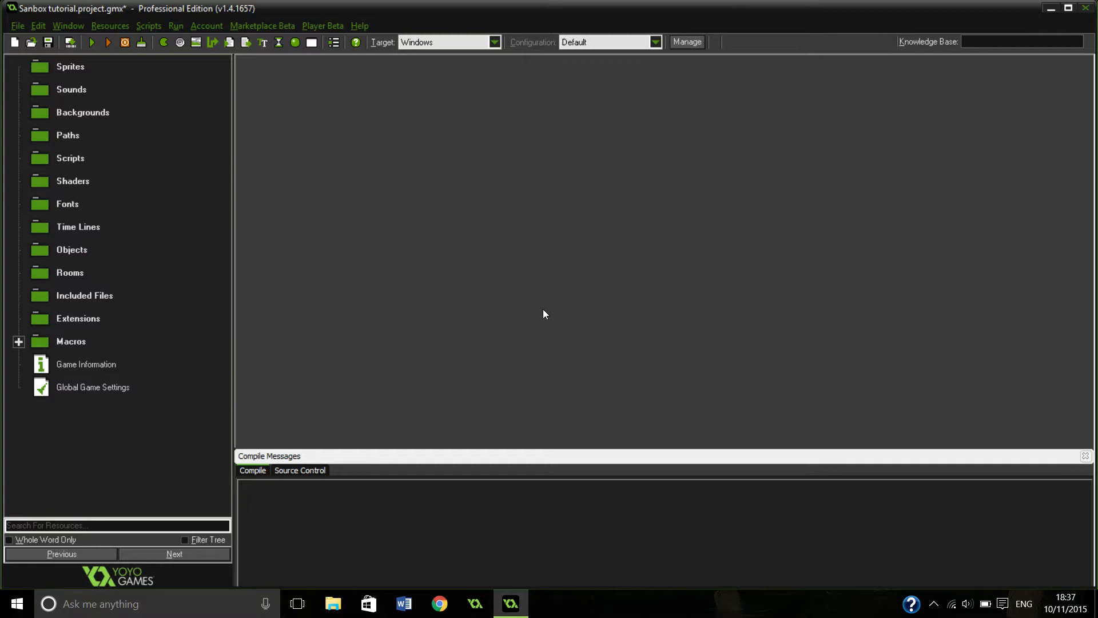
mouse_move(385, 221)
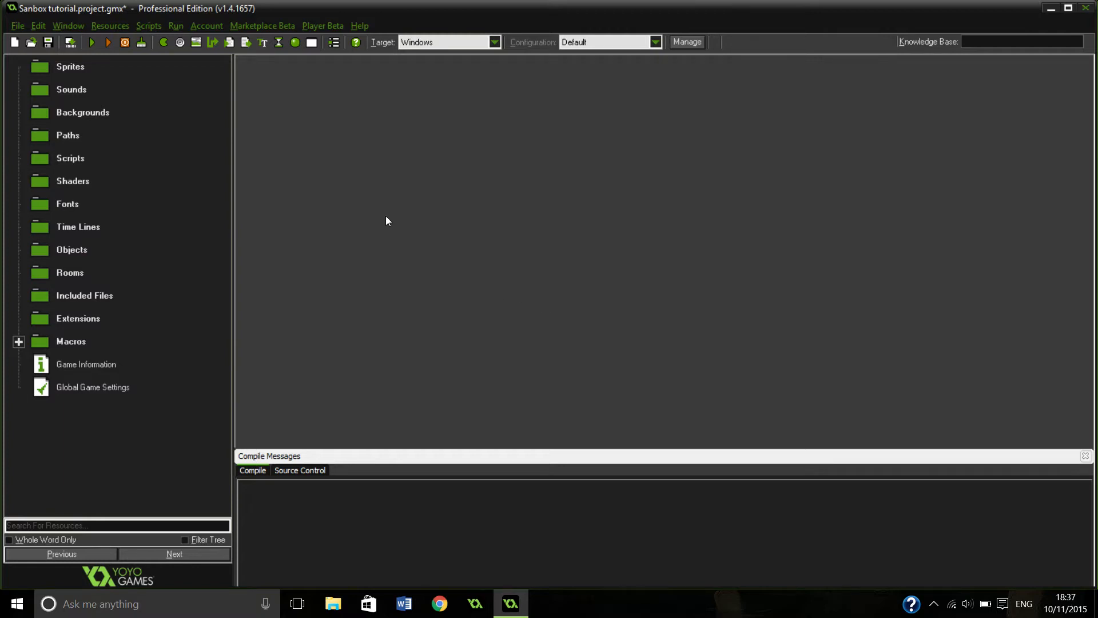
mouse_move(167, 56)
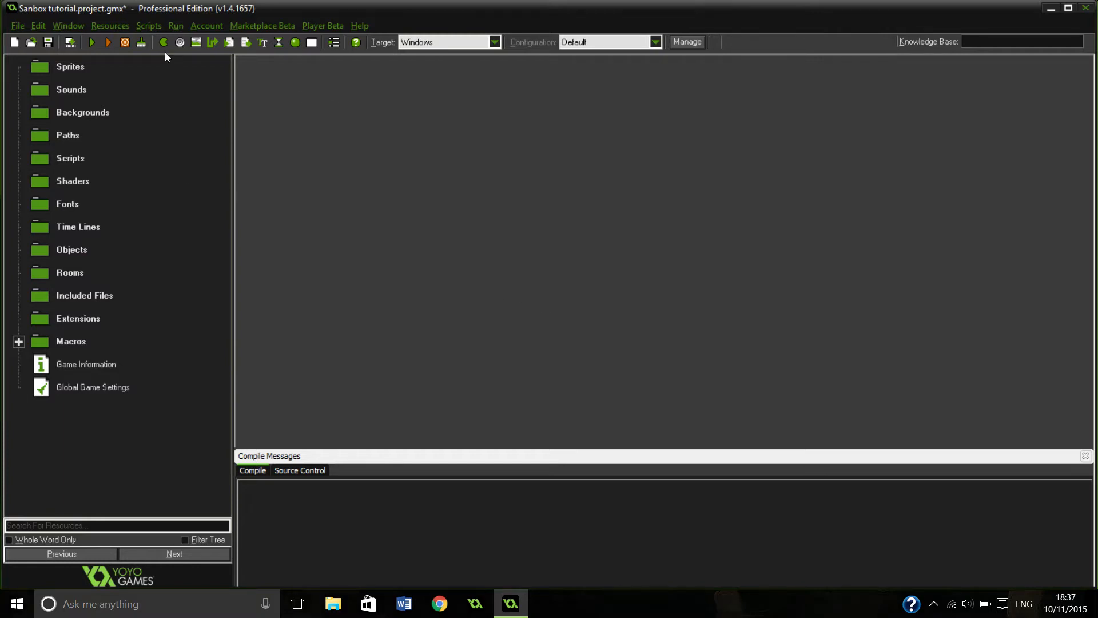
mouse_move(167, 92)
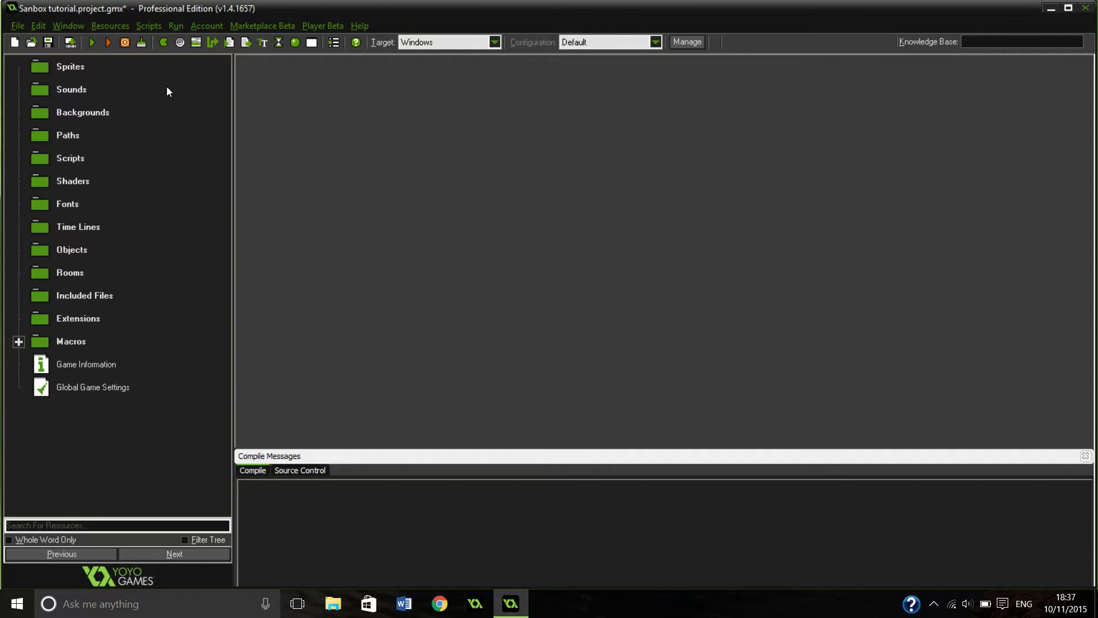
mouse_move(207, 109)
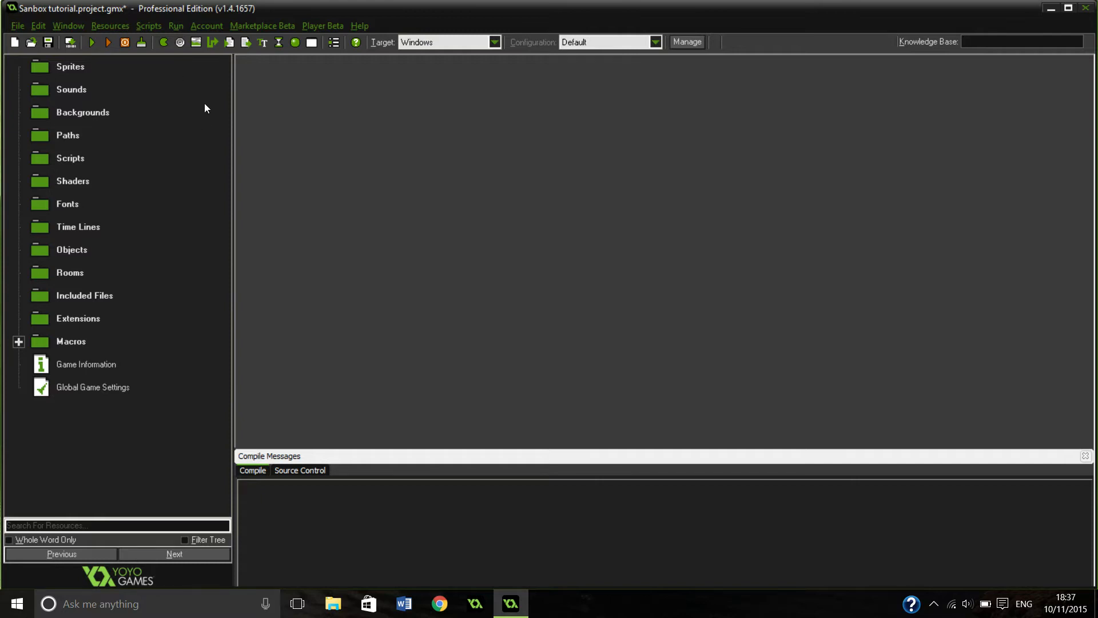
mouse_move(257, 92)
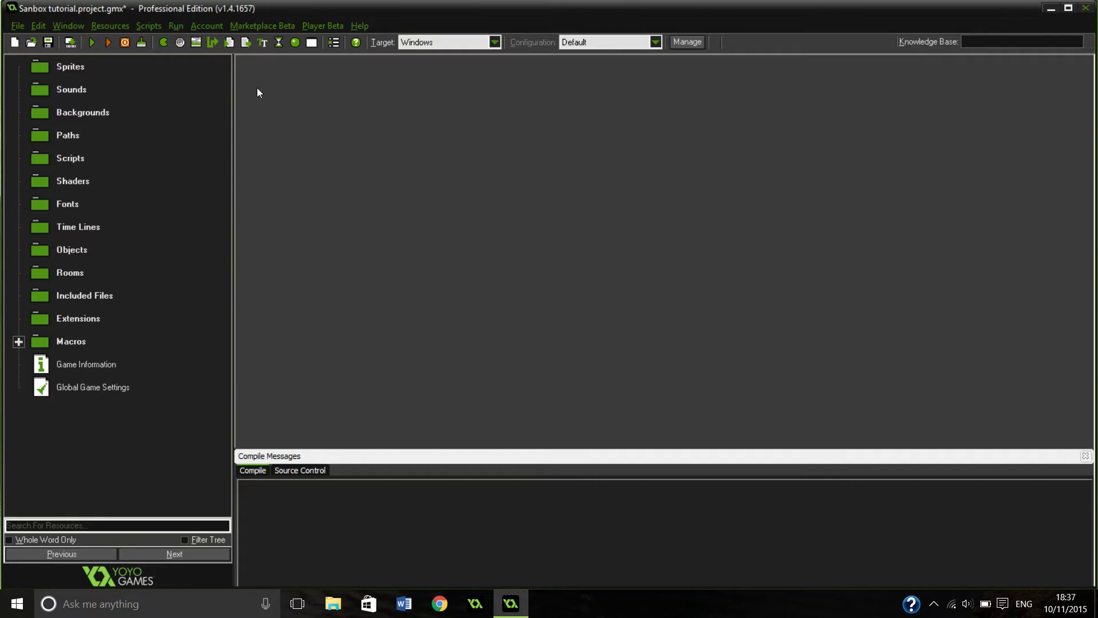
mouse_move(345, 127)
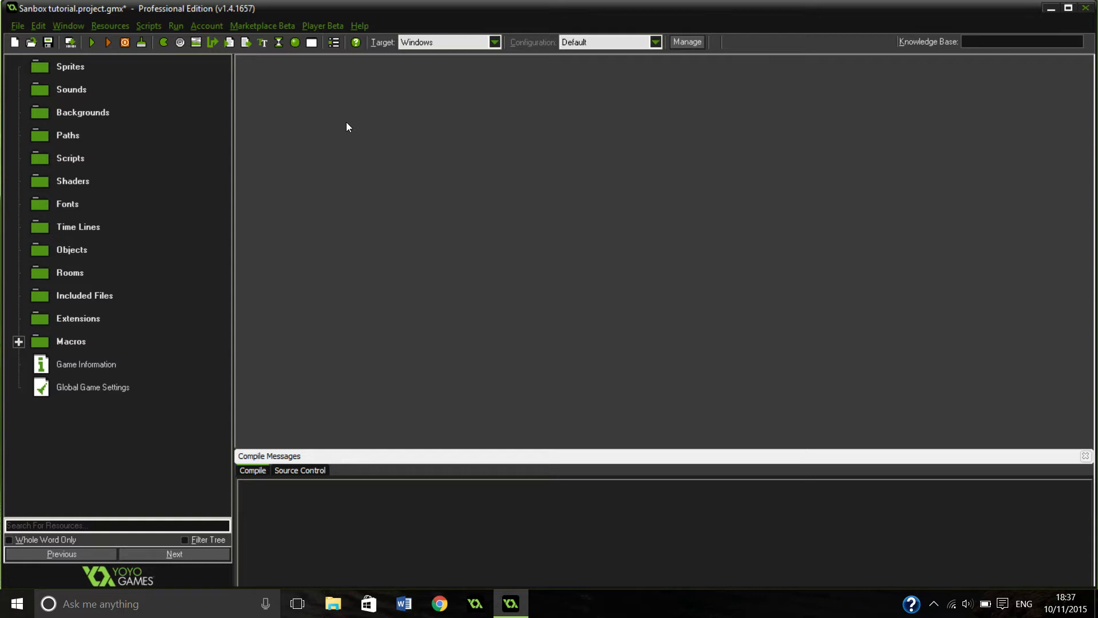
mouse_move(168, 118)
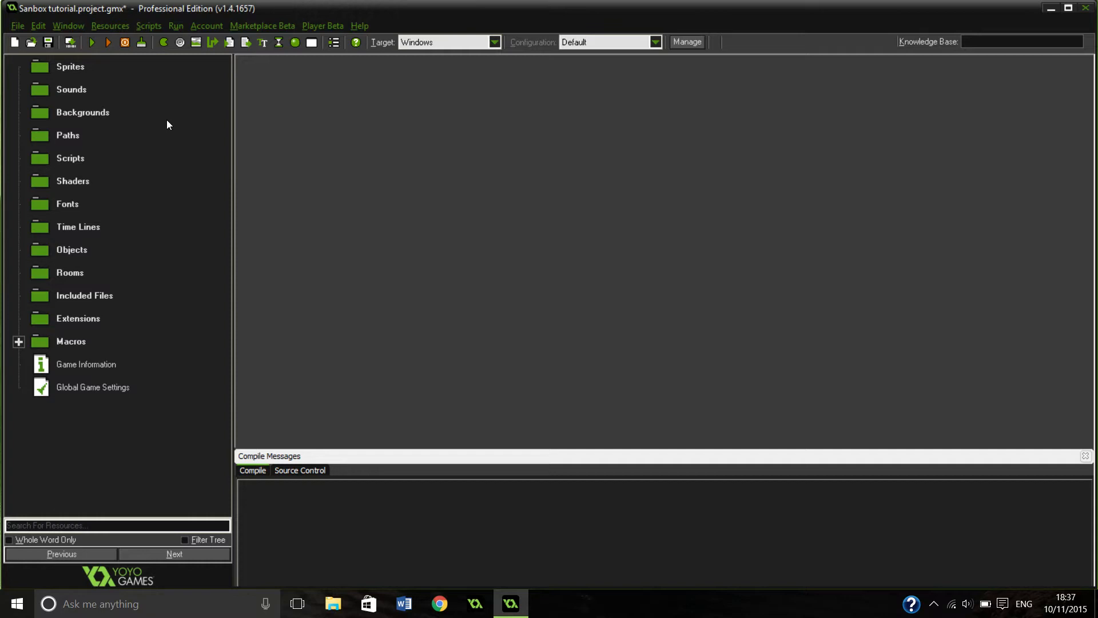
mouse_move(256, 105)
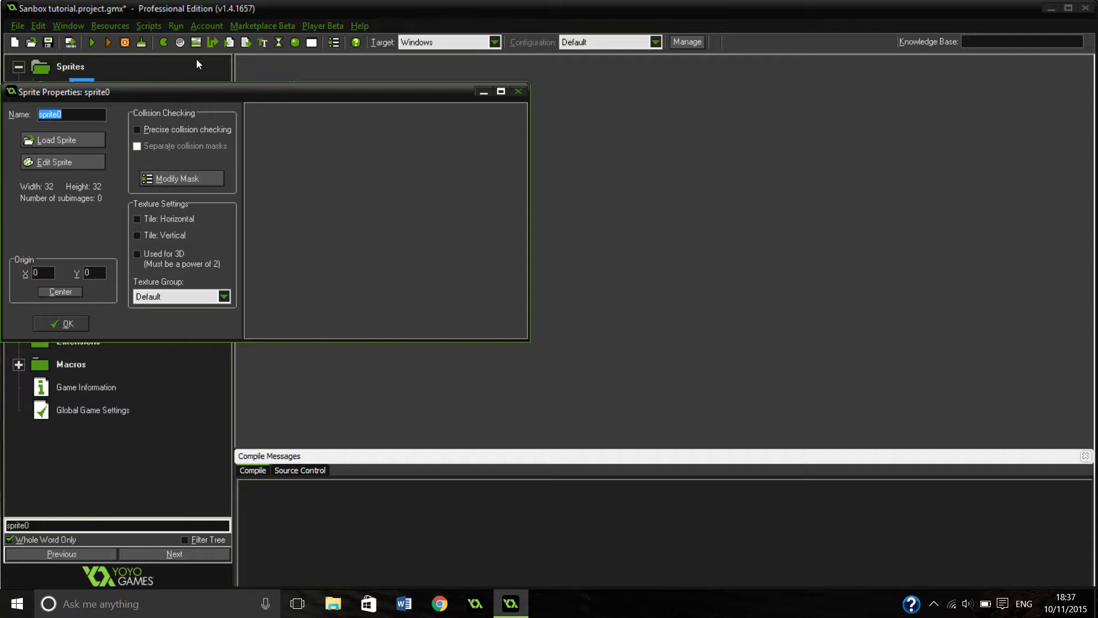
Name the sprite spr_player and begin a new blank image for it.
type("spr")
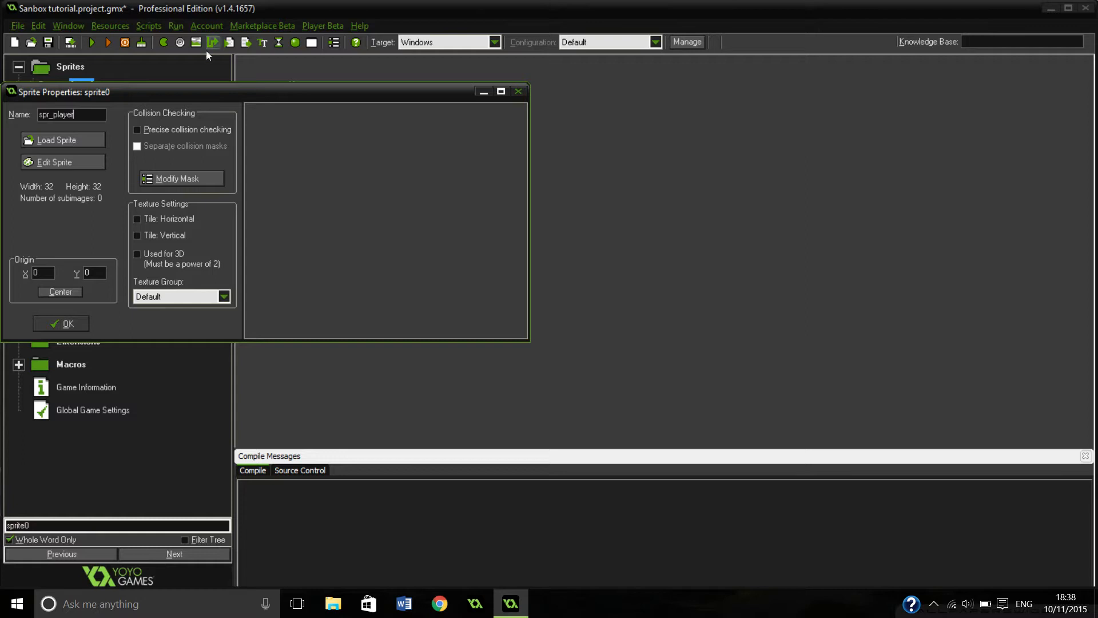
left_click(53, 162)
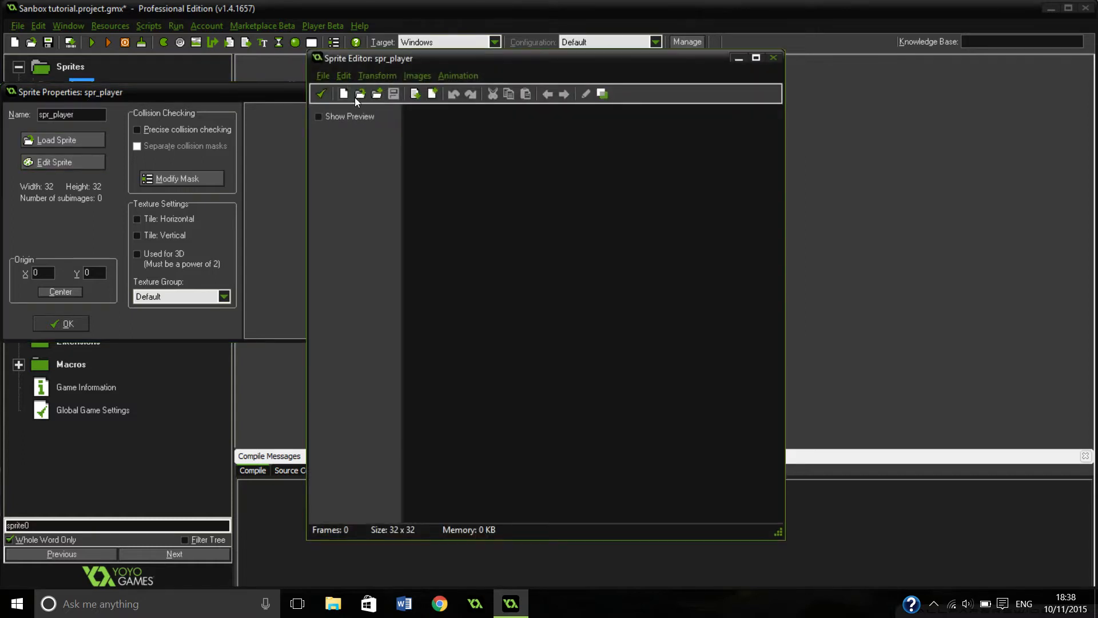
left_click(343, 93)
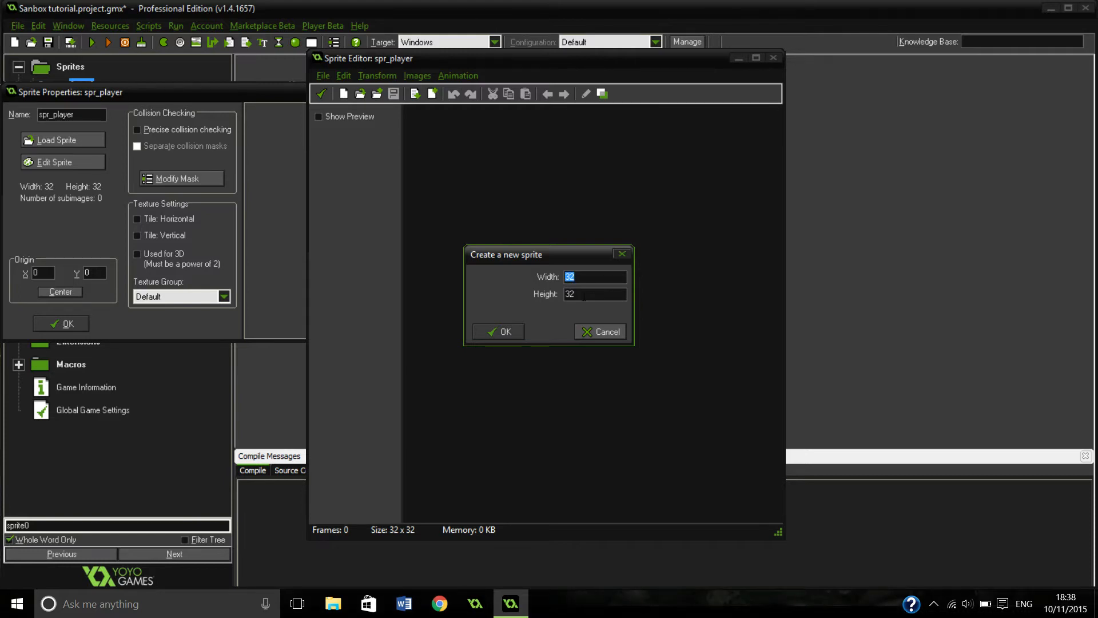
Size the new image 8 by 16 and bring its frame up for painting.
type("8")
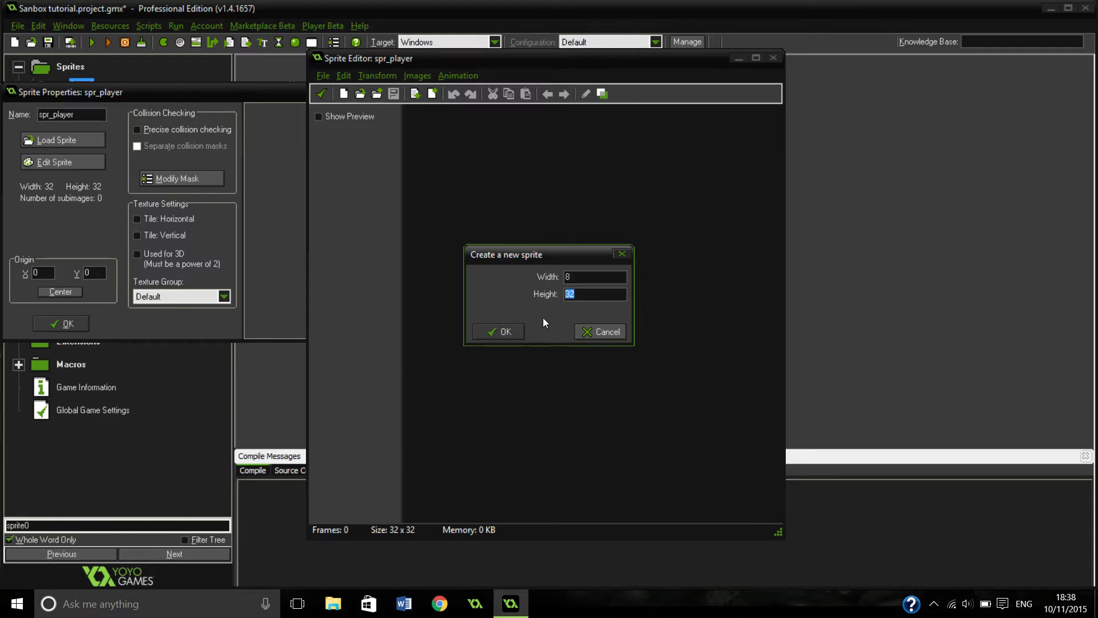
left_click(498, 332)
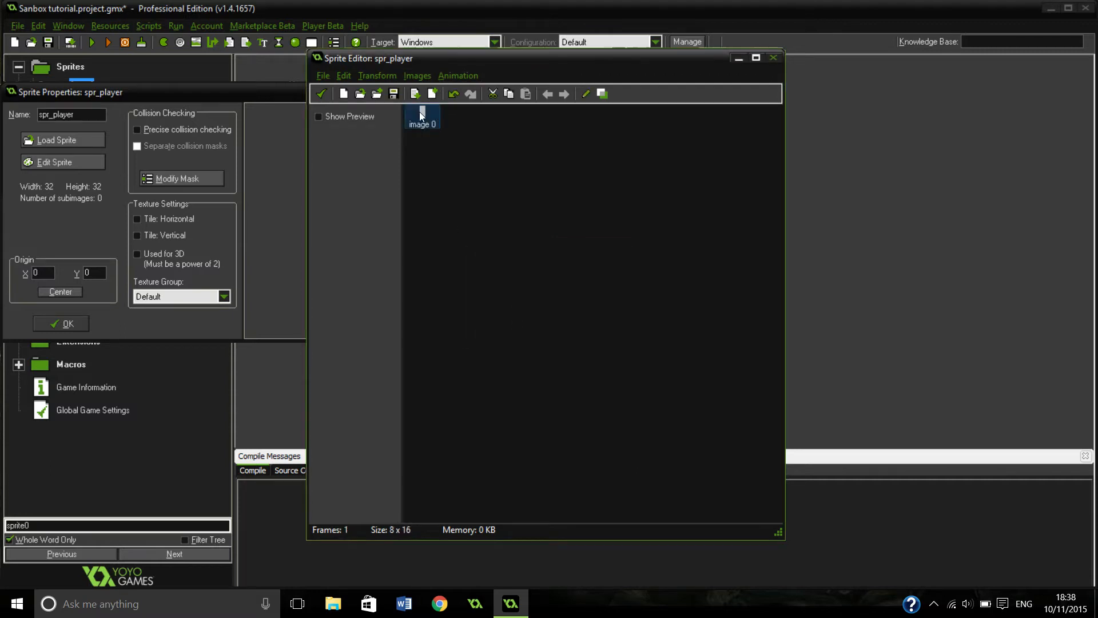
double_click(422, 116)
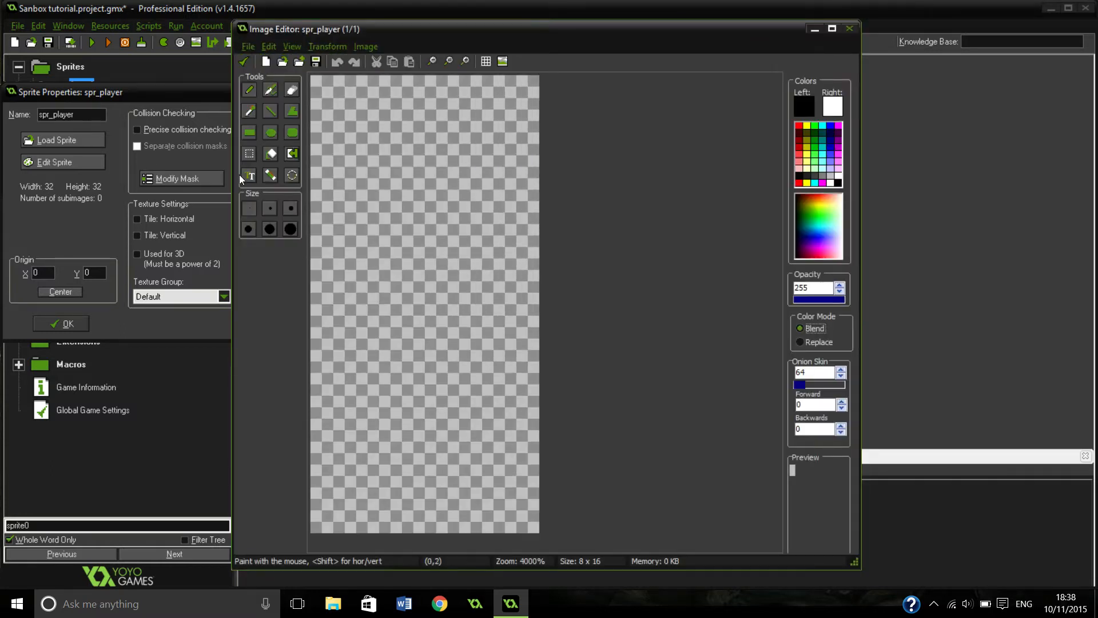
Choose the fill tool and a crimson paint colour for the player image.
left_click(270, 153)
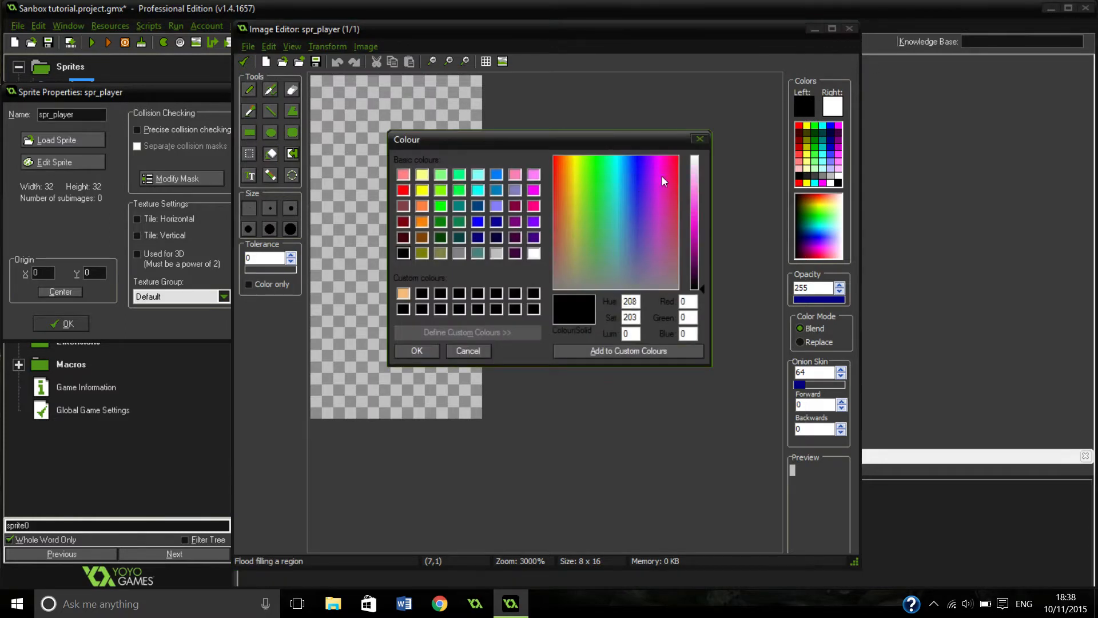
left_click(659, 163)
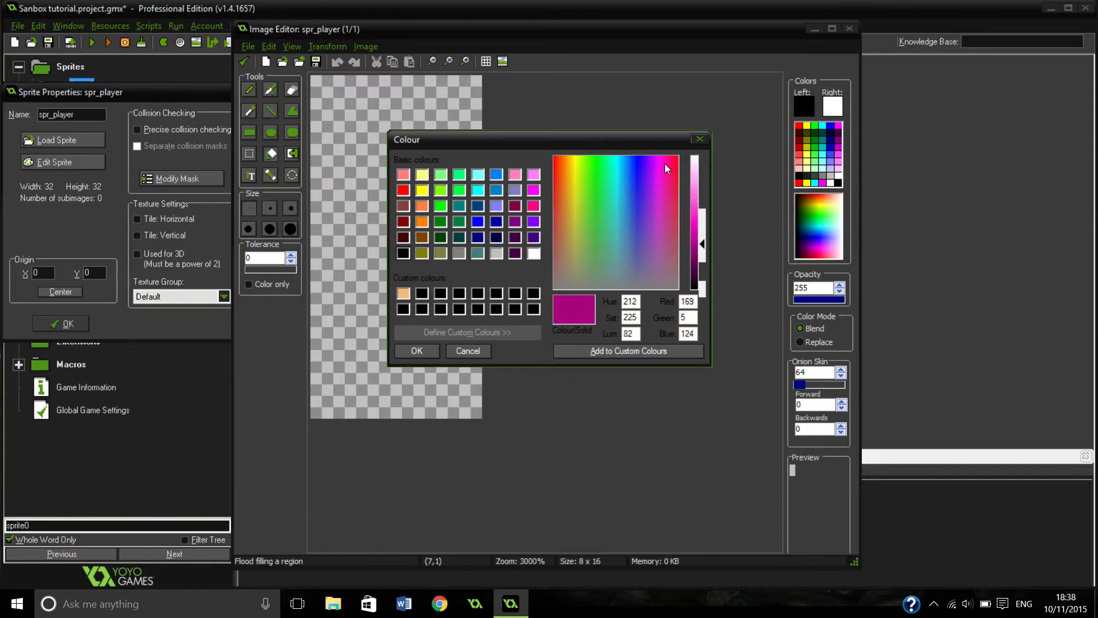
left_click(671, 171)
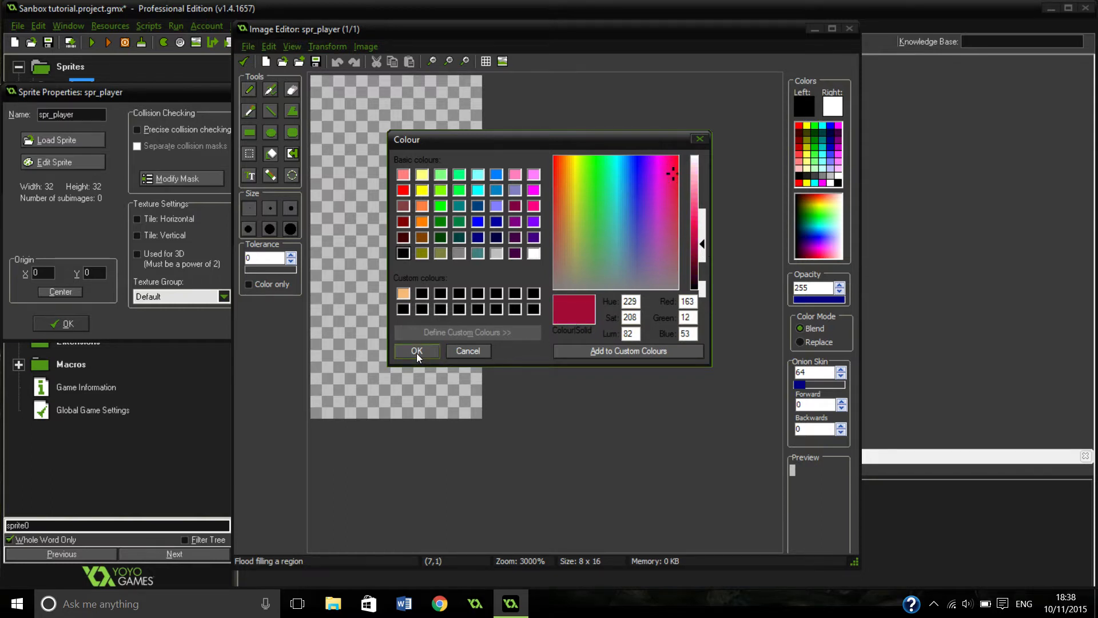
left_click(417, 351)
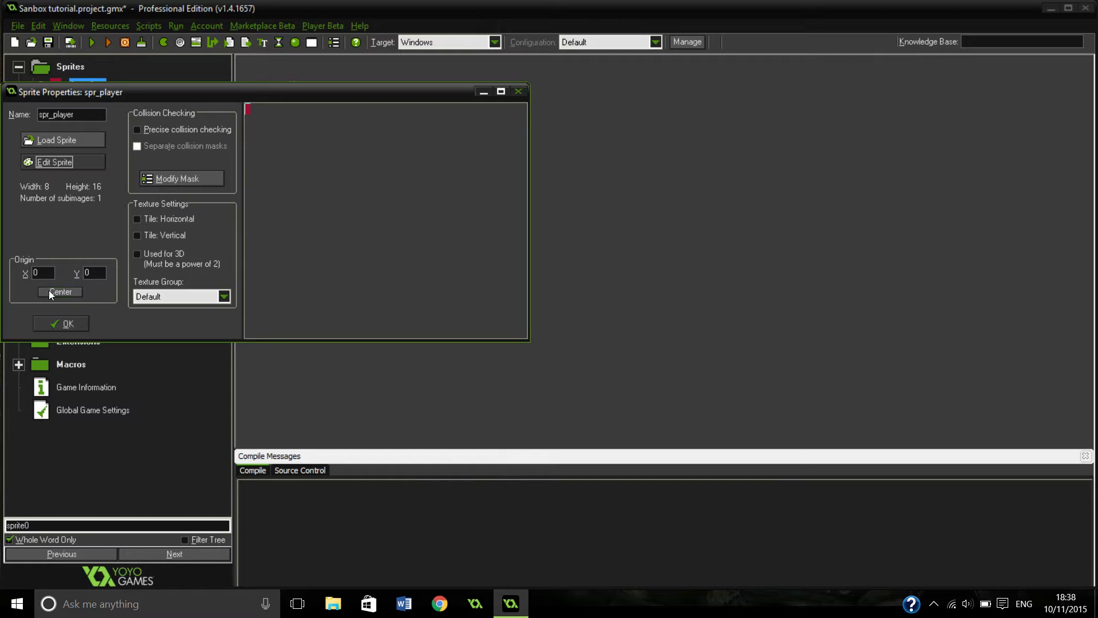
Centre the origin, set Origin Y to 16 (origin 4,16) and confirm the sprite properties.
left_click(61, 292)
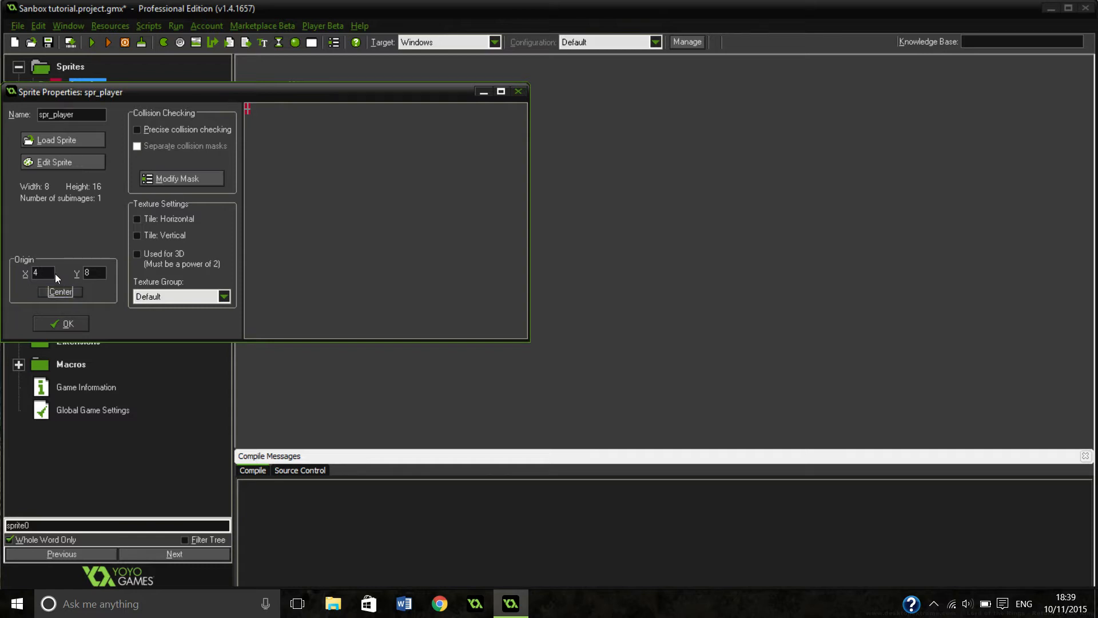
left_click(60, 292)
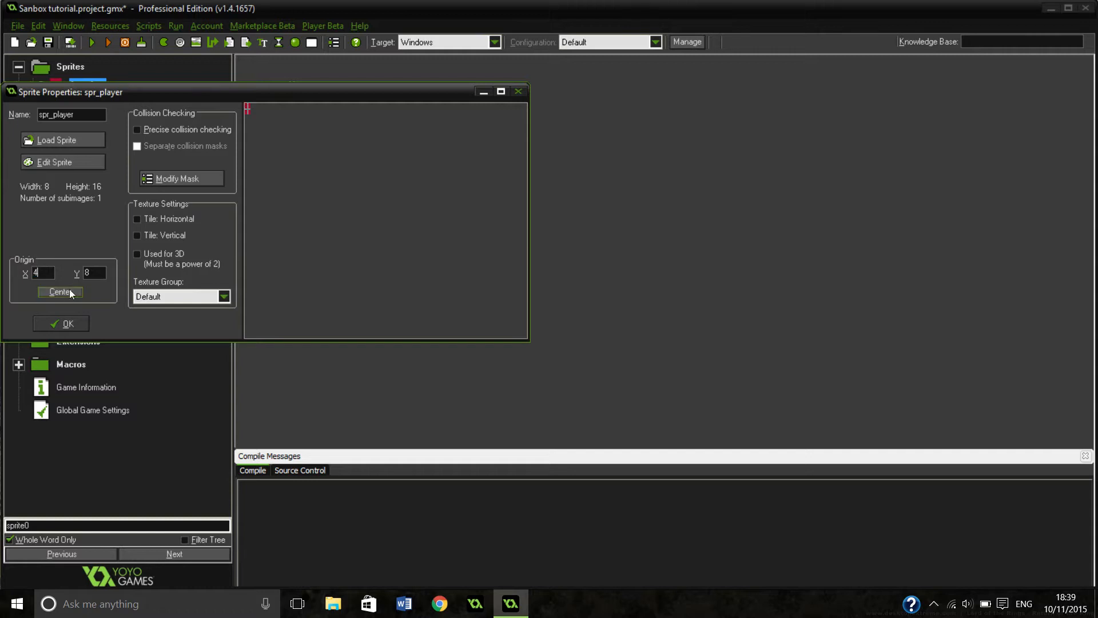
left_click(61, 292)
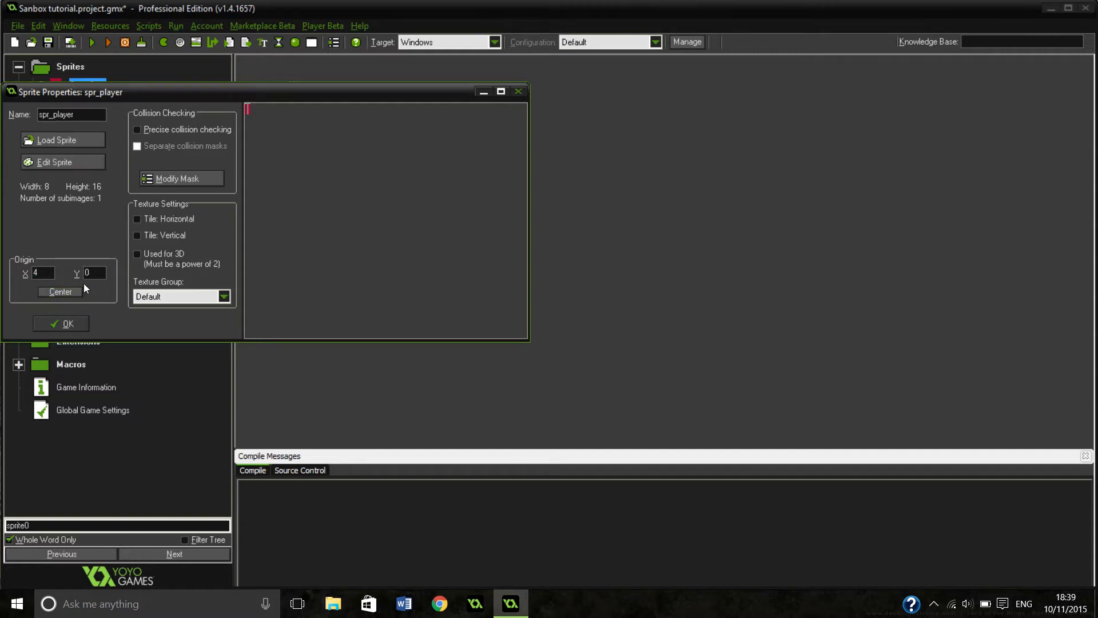
type("16")
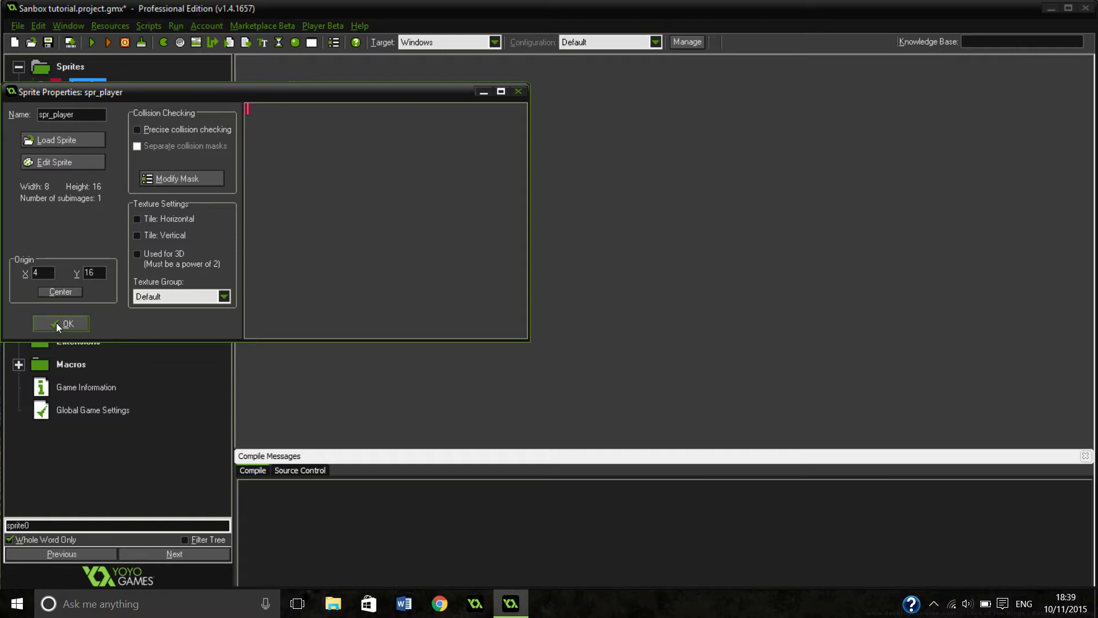
left_click(61, 323)
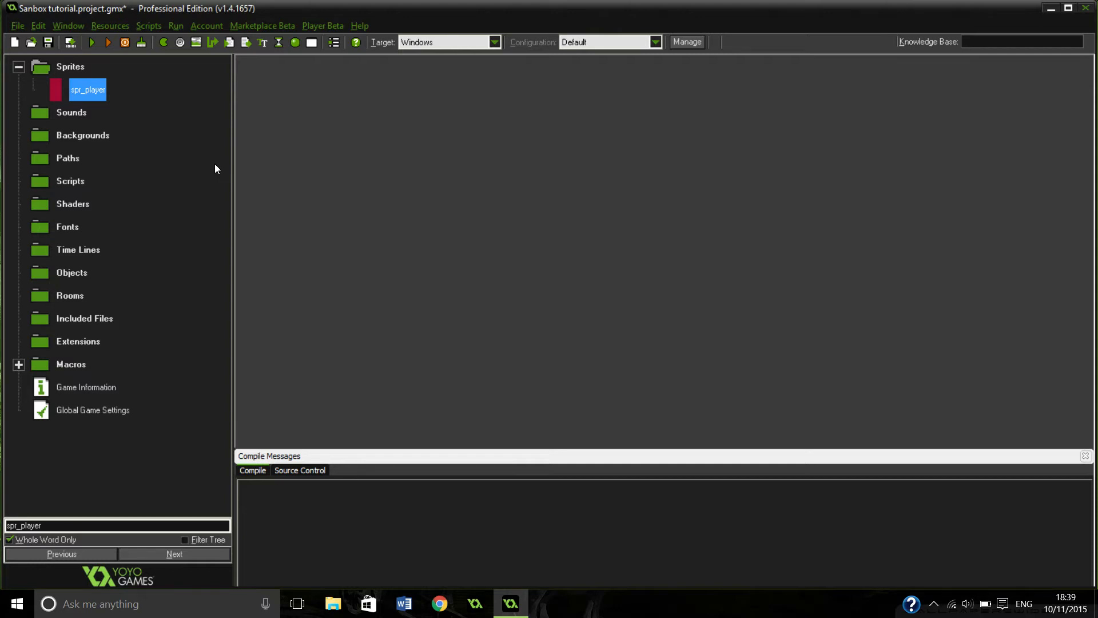
mouse_move(195, 95)
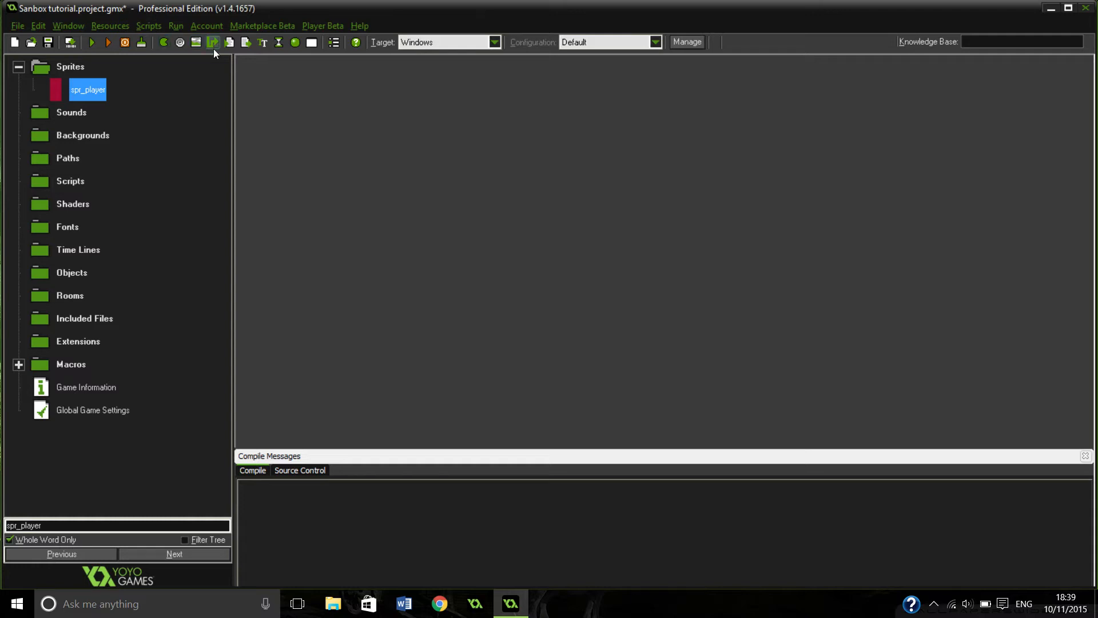
Name the new background bk_block_dirt and bring up its image for editing.
left_click(212, 42)
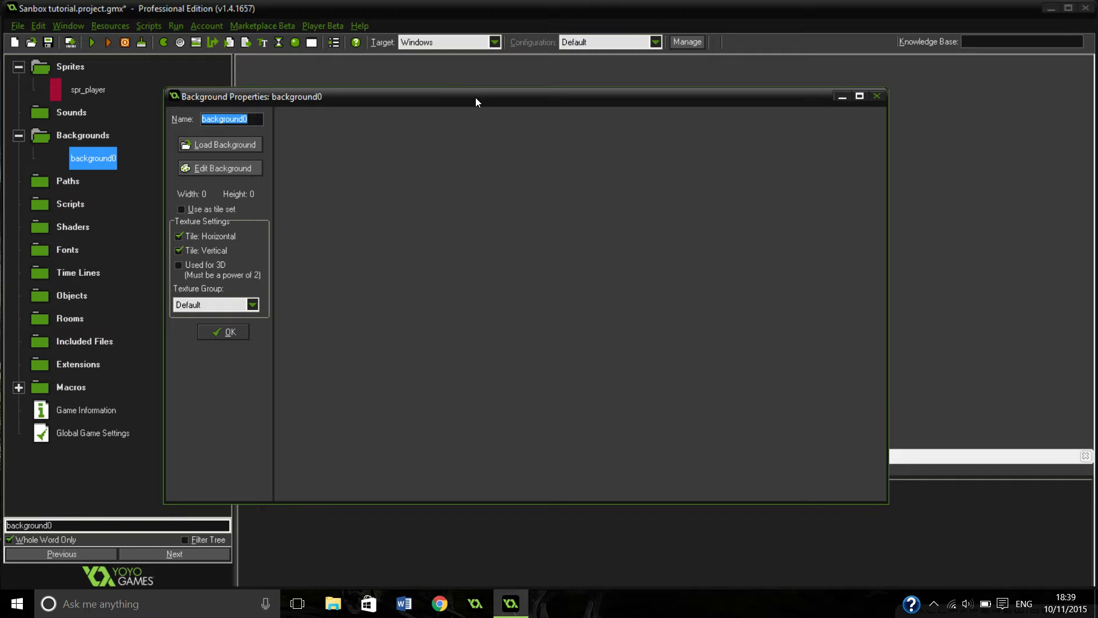
type("bk_block_dirt")
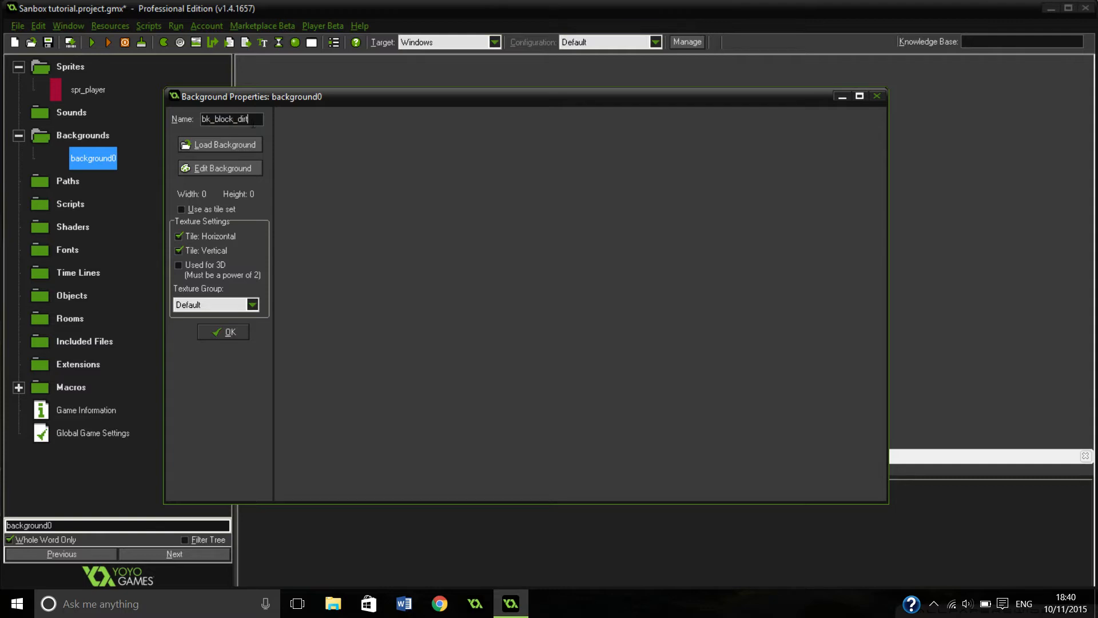
mouse_move(285, 123)
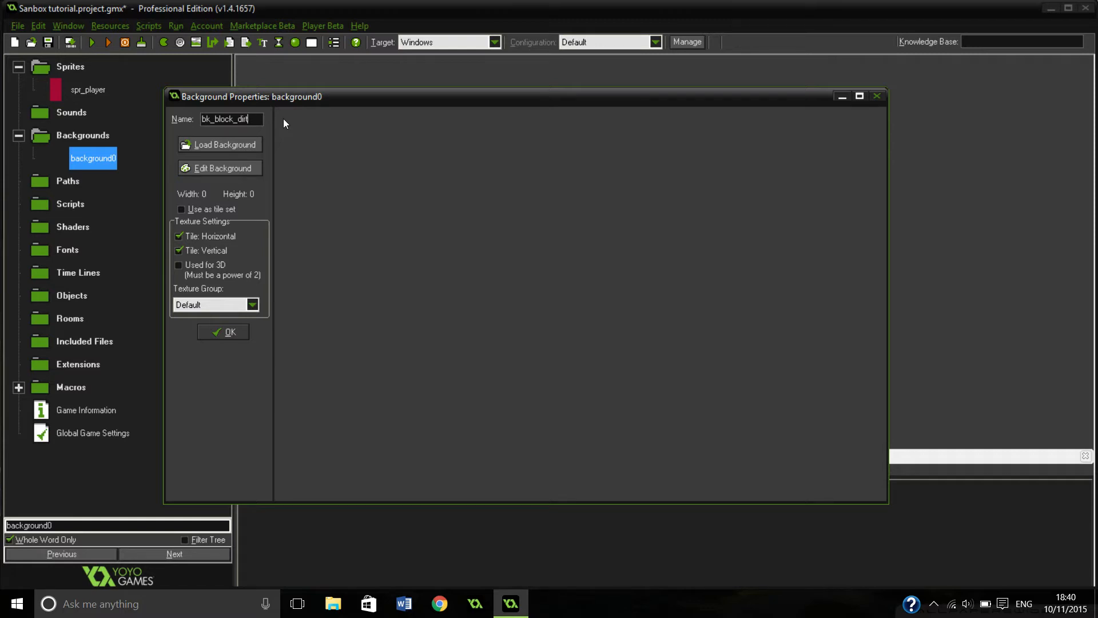
left_click(223, 169)
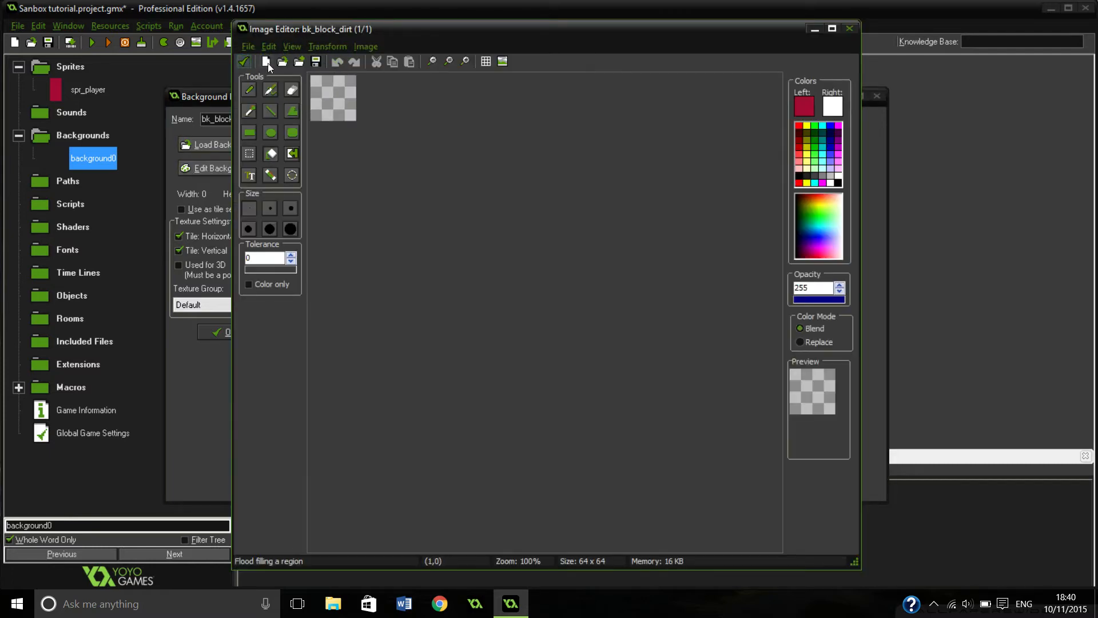
Create a new 8x8 tile image and flood it with a dark brown colour.
left_click(265, 61)
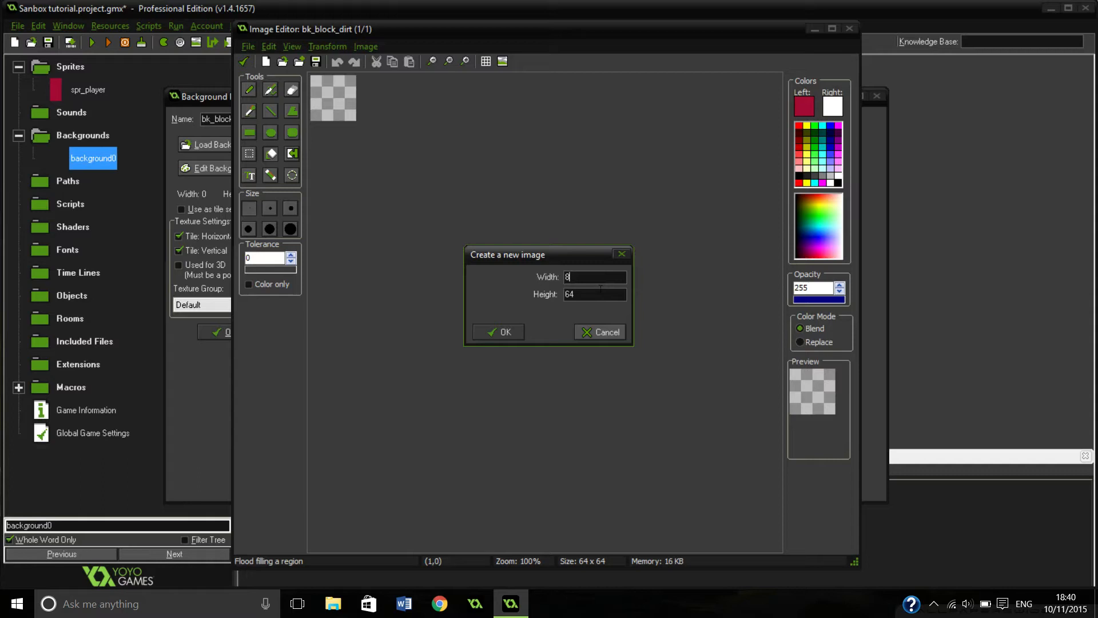
left_click(498, 331)
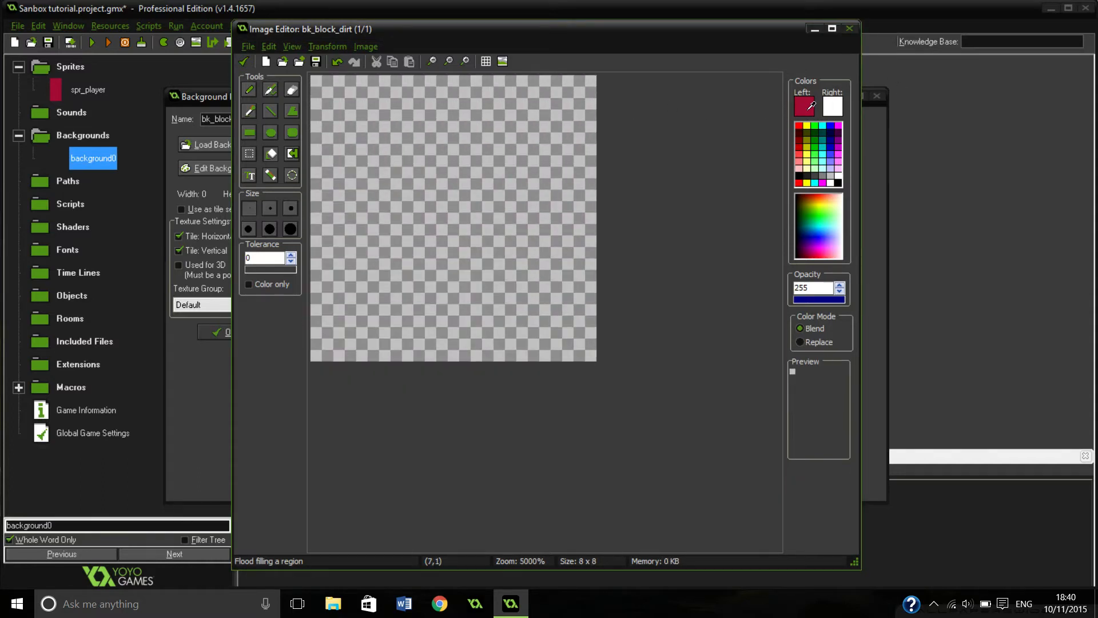
left_click(803, 107)
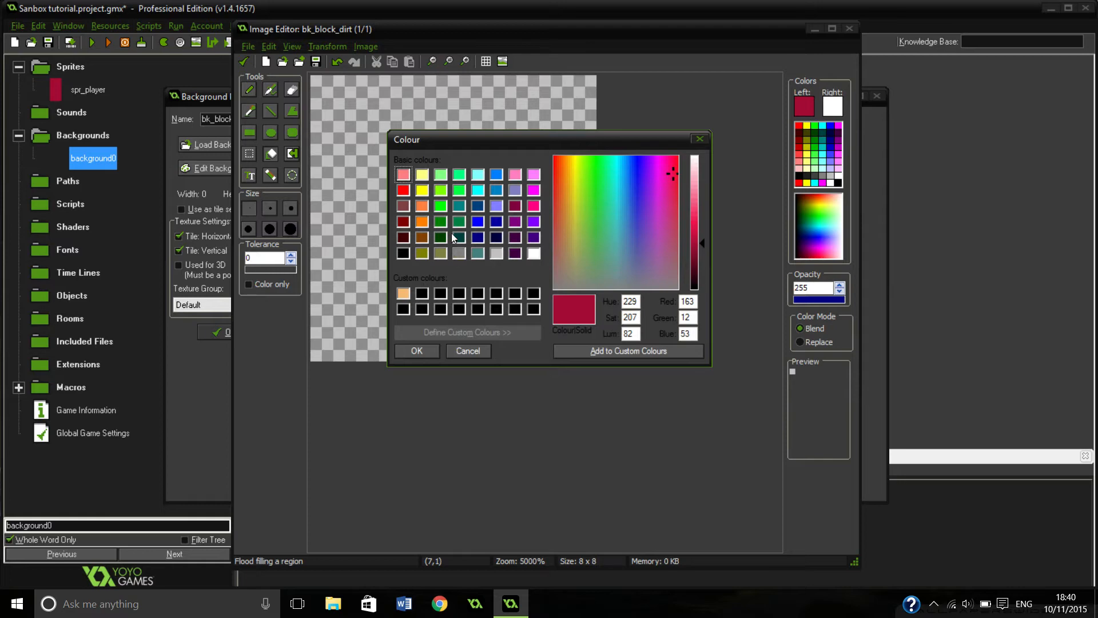
mouse_move(428, 254)
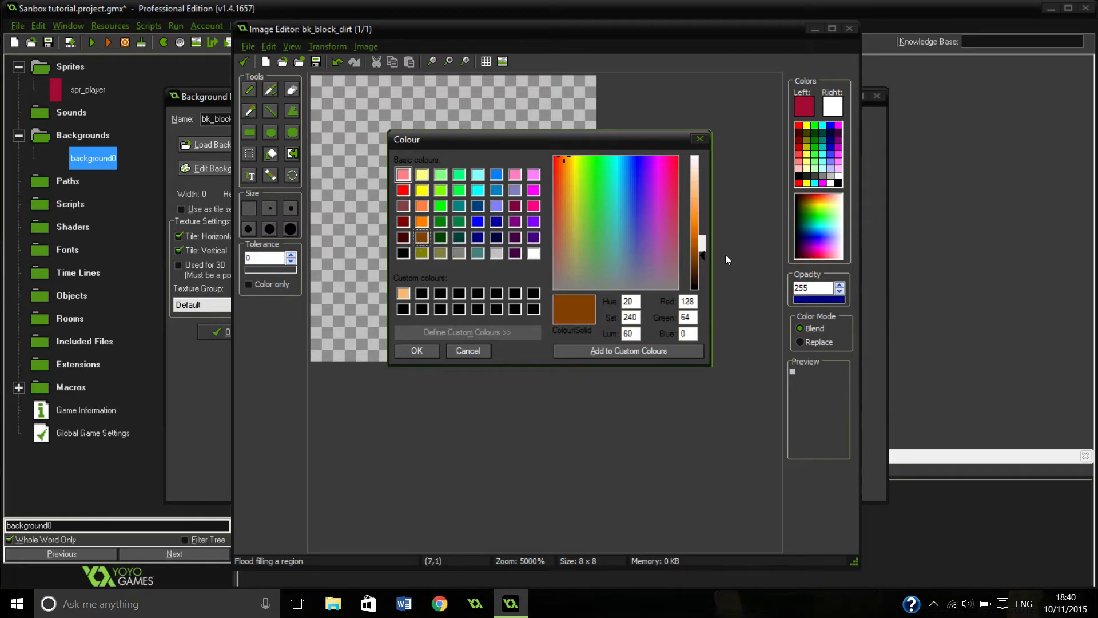
left_click_drag(700, 255, 700, 266)
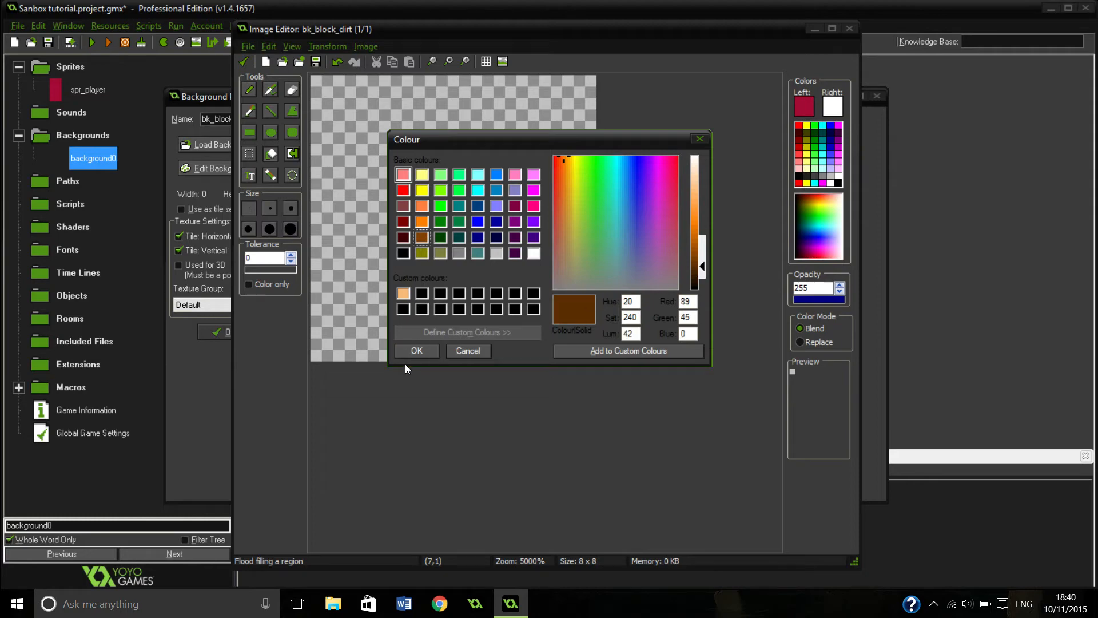
left_click(415, 351)
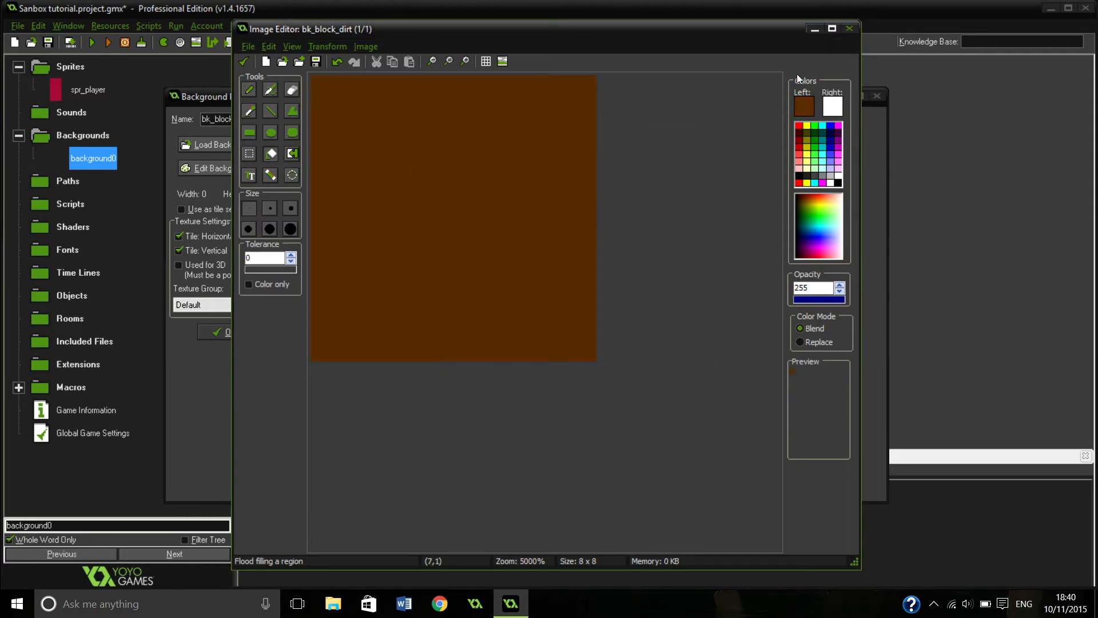
Pick lighter and darker brown shades to paint patches onto the dirt tile.
left_click(803, 106)
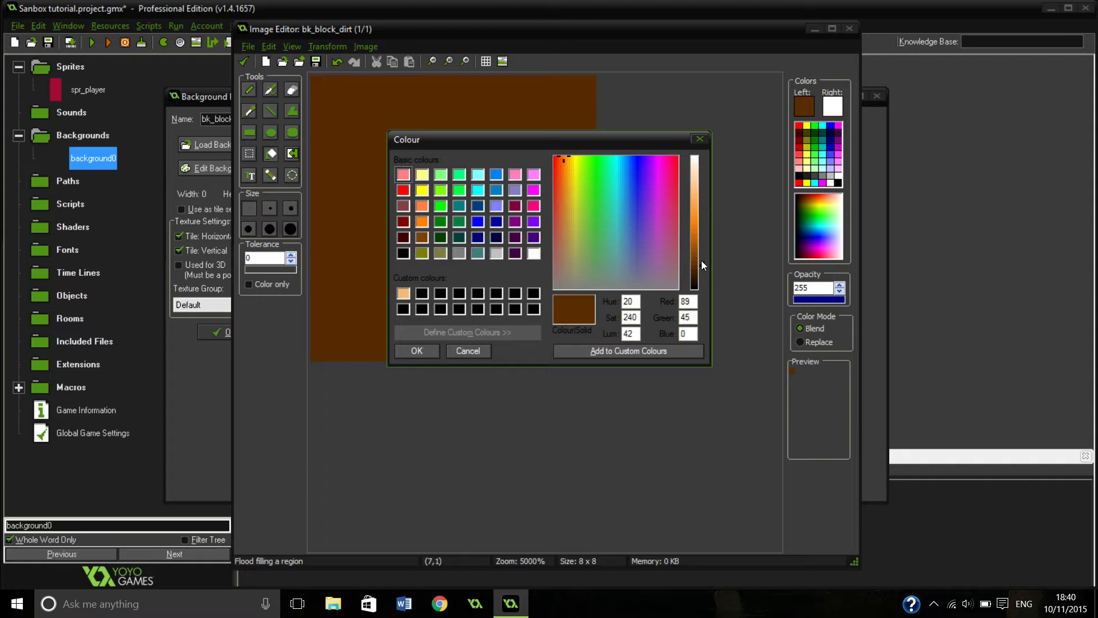
left_click(416, 350)
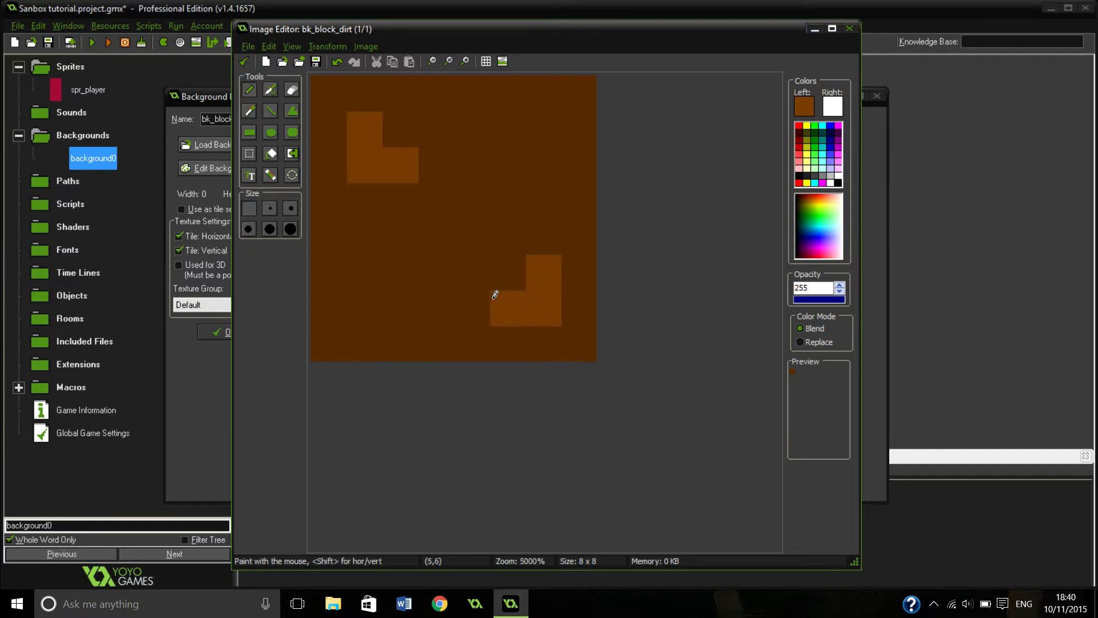
left_click(803, 107)
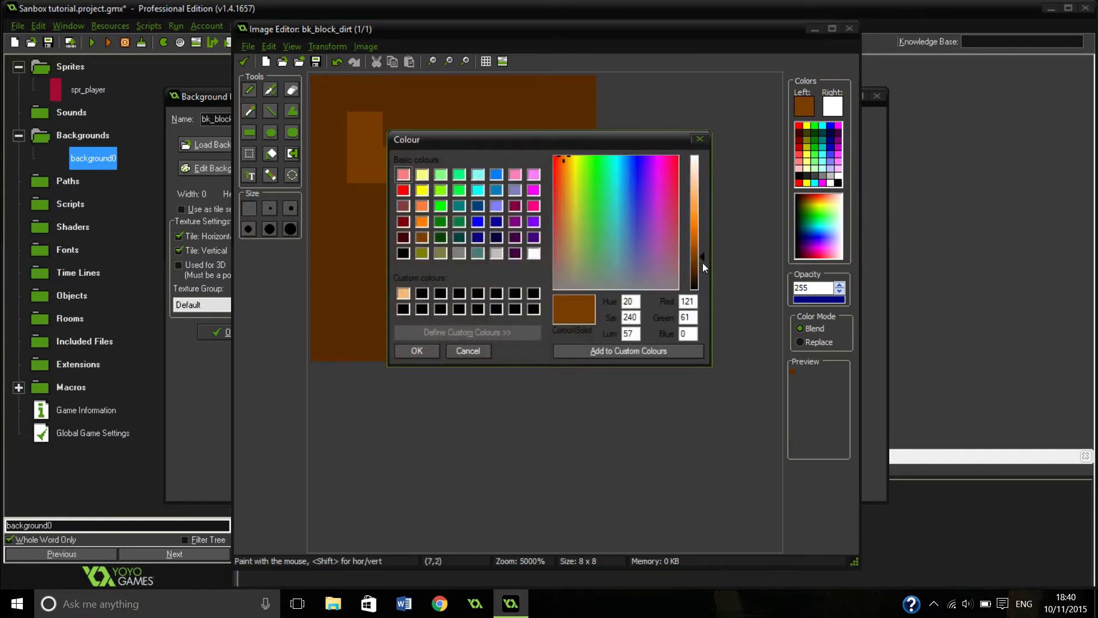
left_click(416, 350)
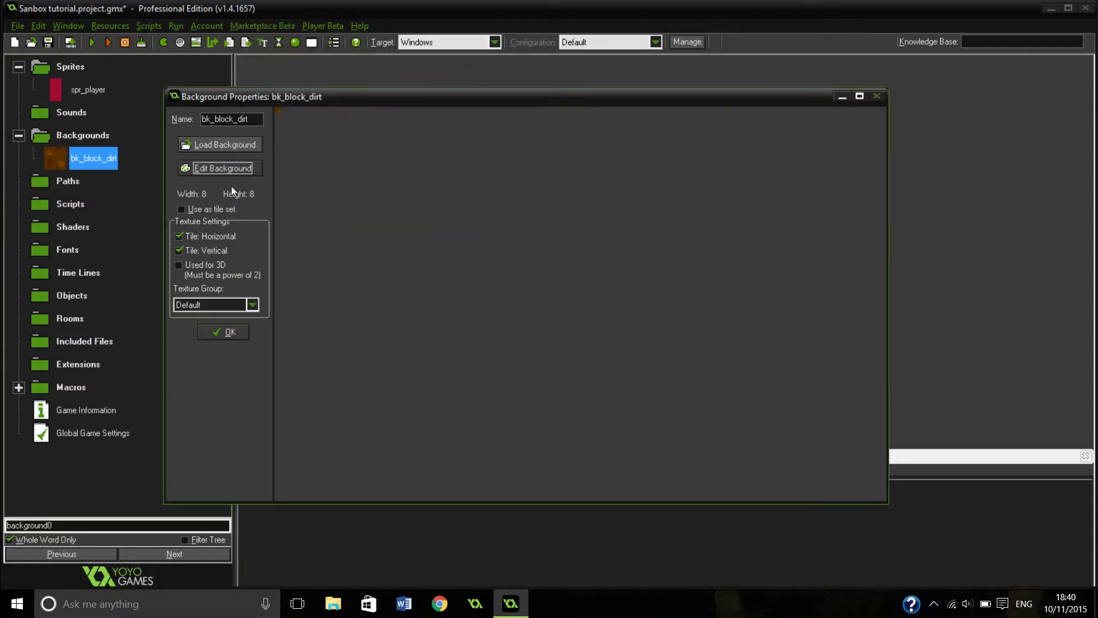
Close bk_block_dirt, reopen it to check the tile, then bring up its resource options.
left_click(223, 332)
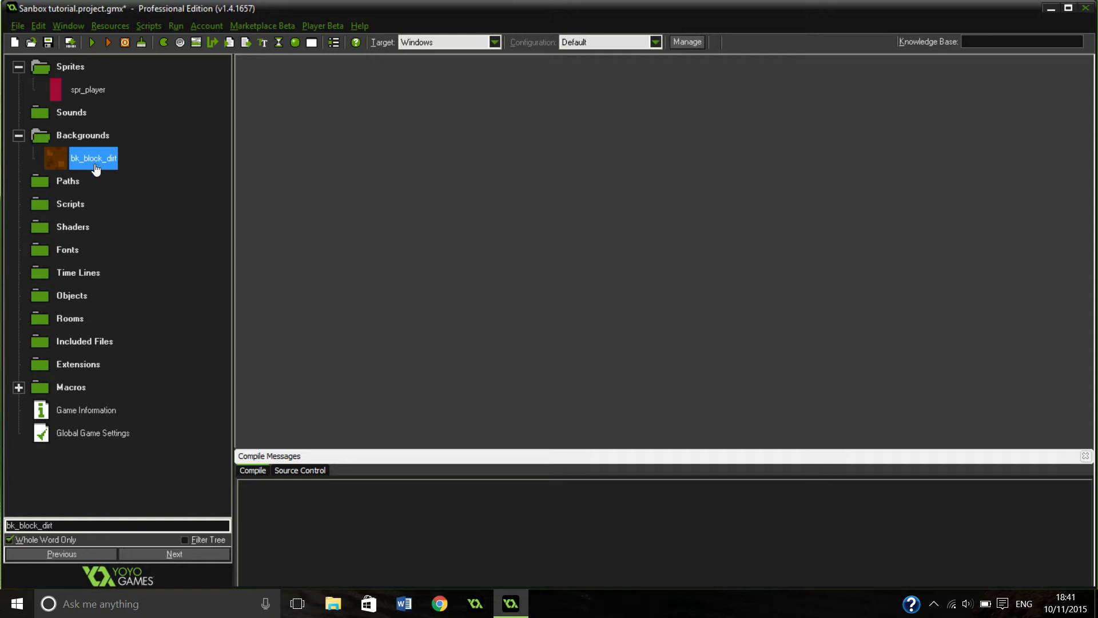
mouse_move(93, 161)
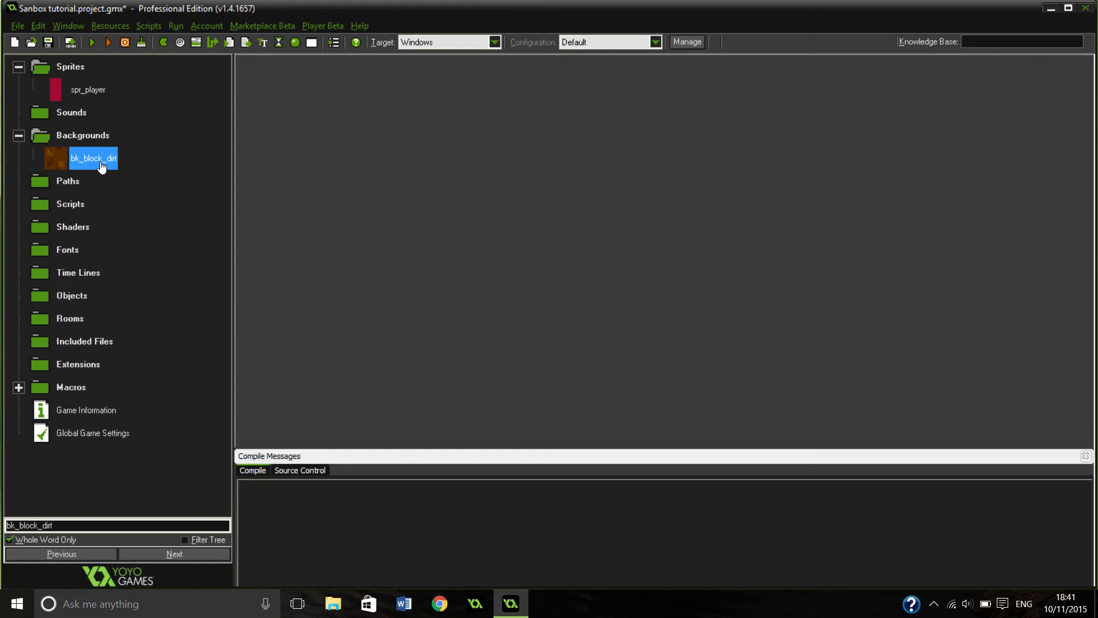
double_click(92, 158)
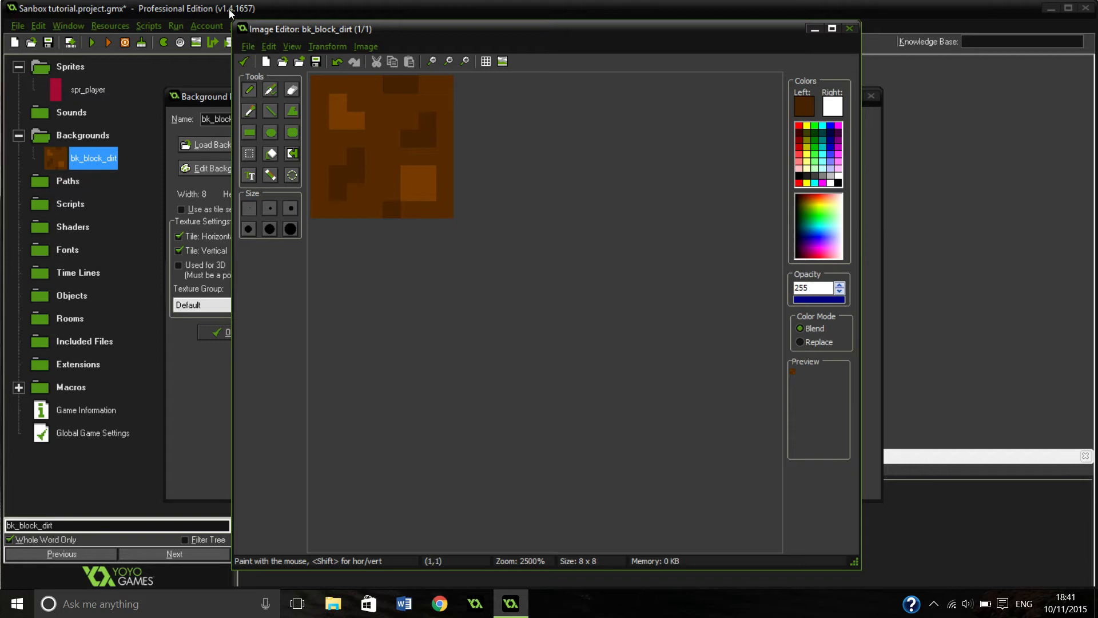
left_click(849, 29)
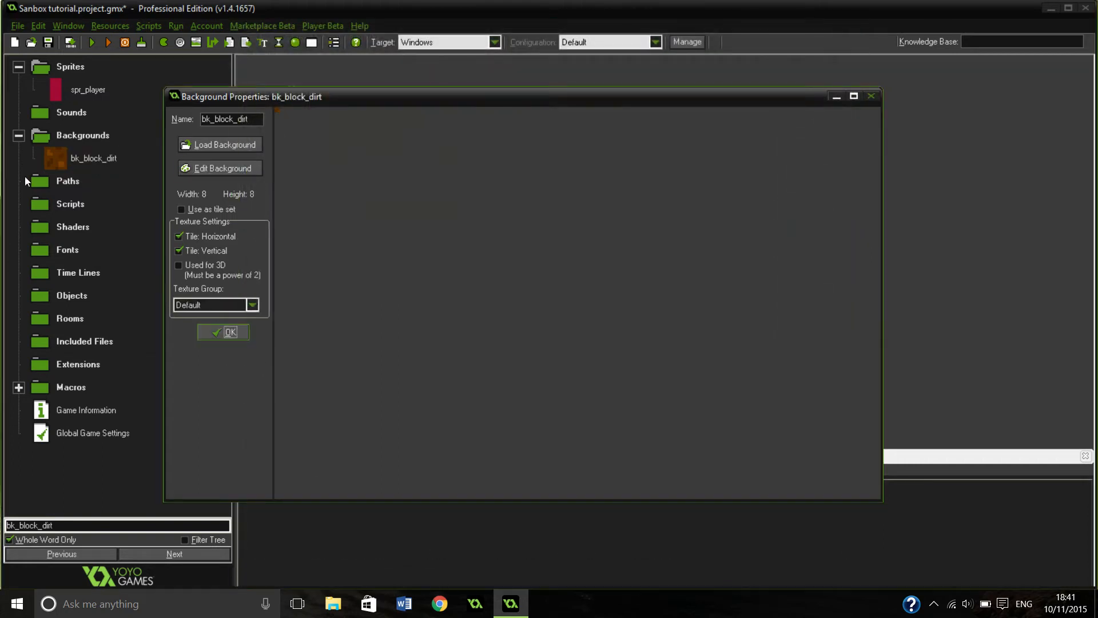
right_click(92, 158)
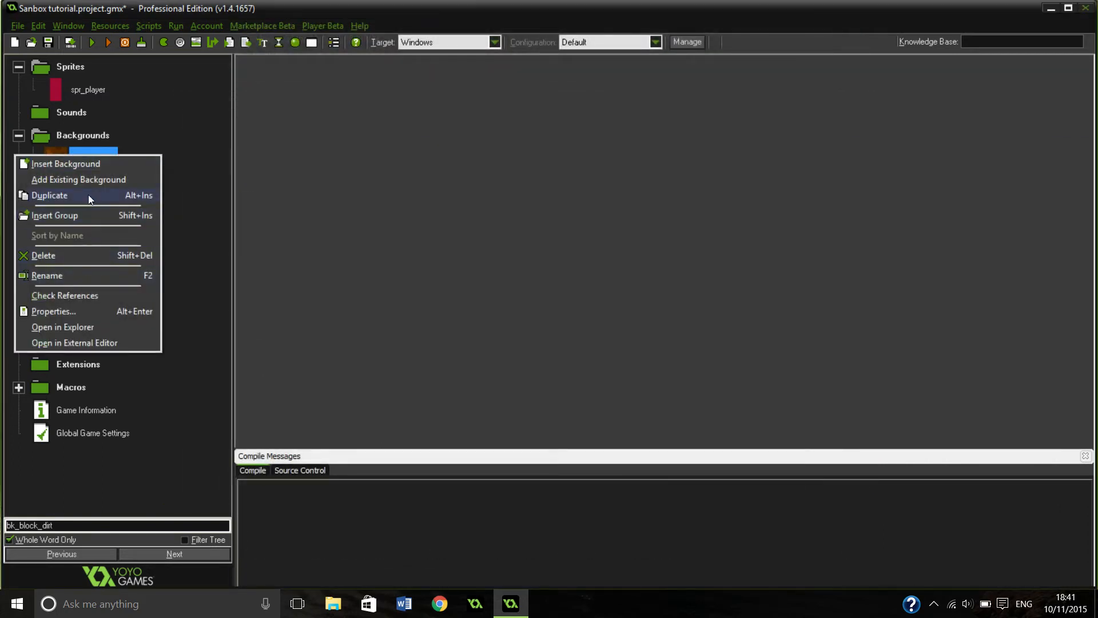
Duplicate the dirt tile as bk_back_dirt and bring up its image for editing.
left_click(66, 164)
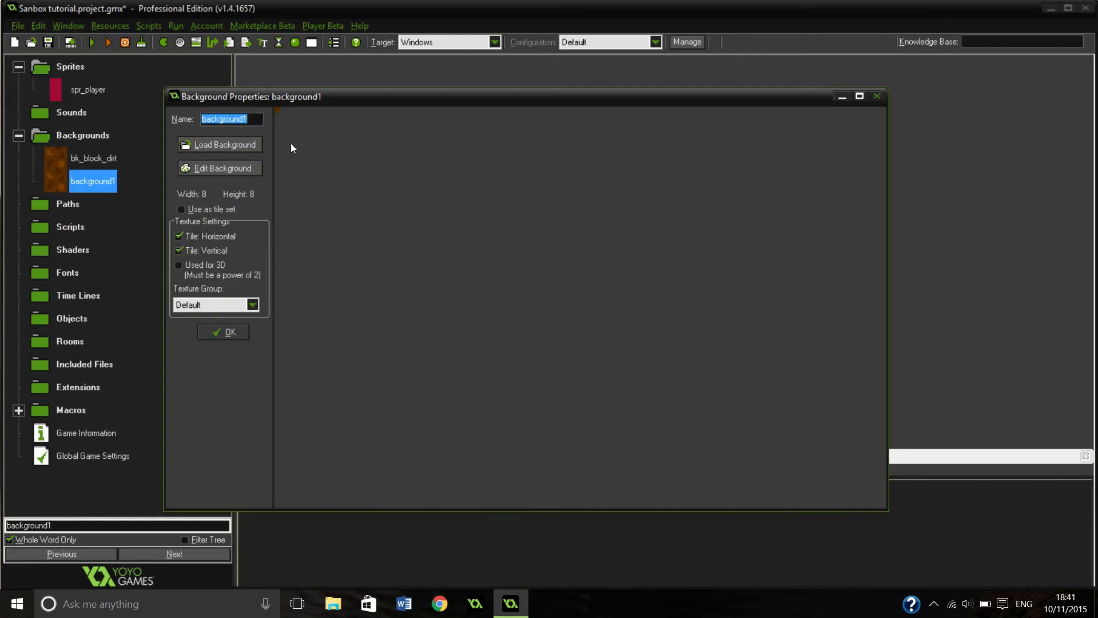
type("bk_back_dirt")
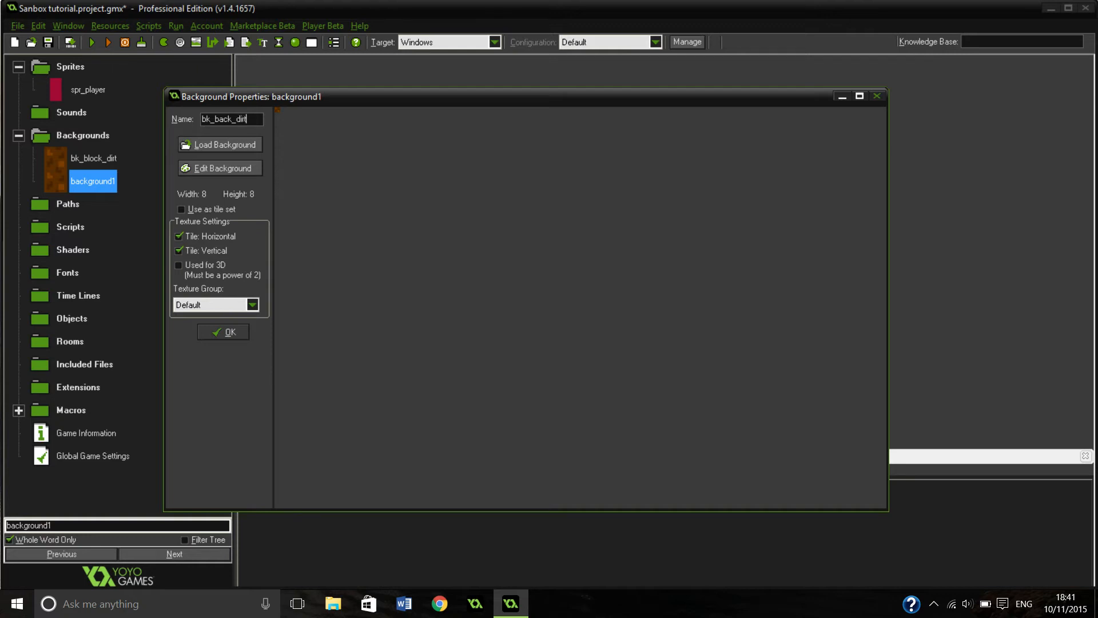
left_click(223, 168)
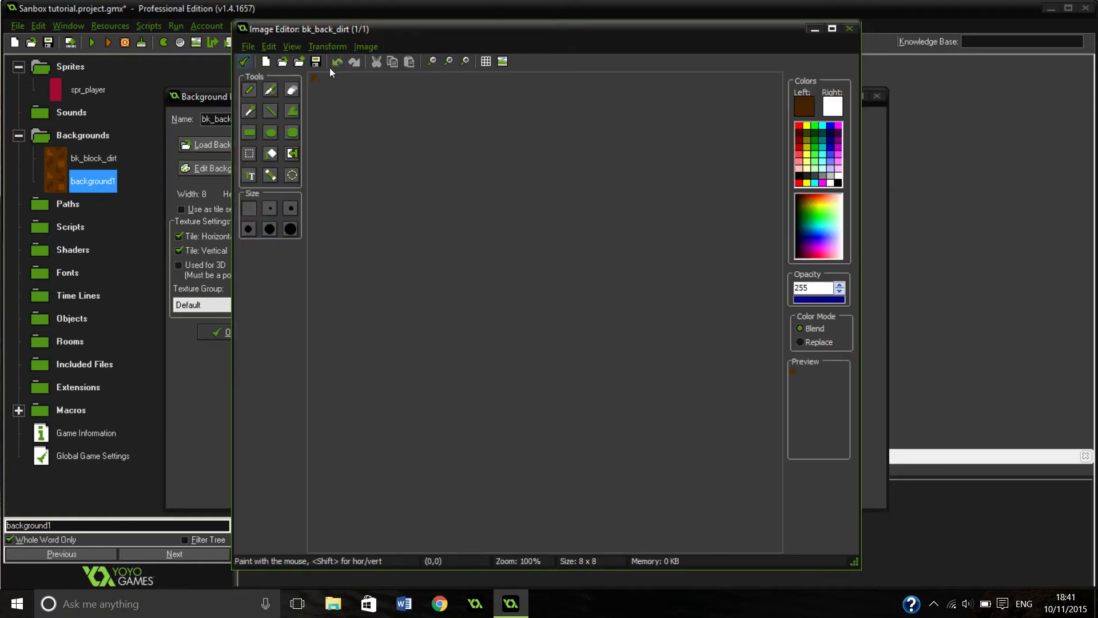
Zoom in on the tile and try the colourize adjustment, cancelling it unchanged.
left_click(449, 62)
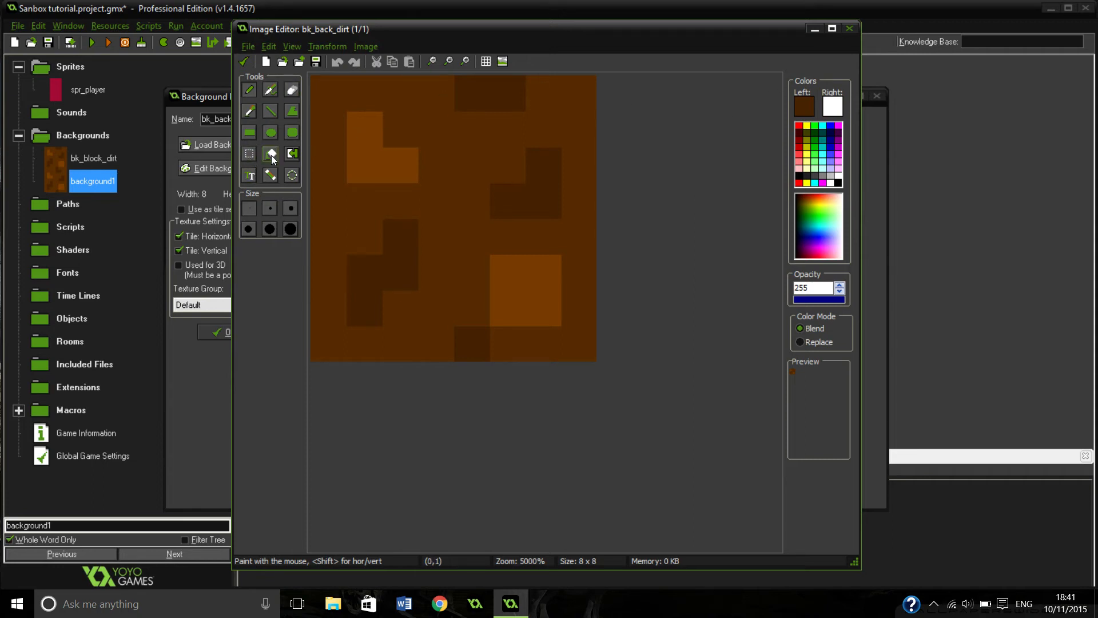
left_click(270, 152)
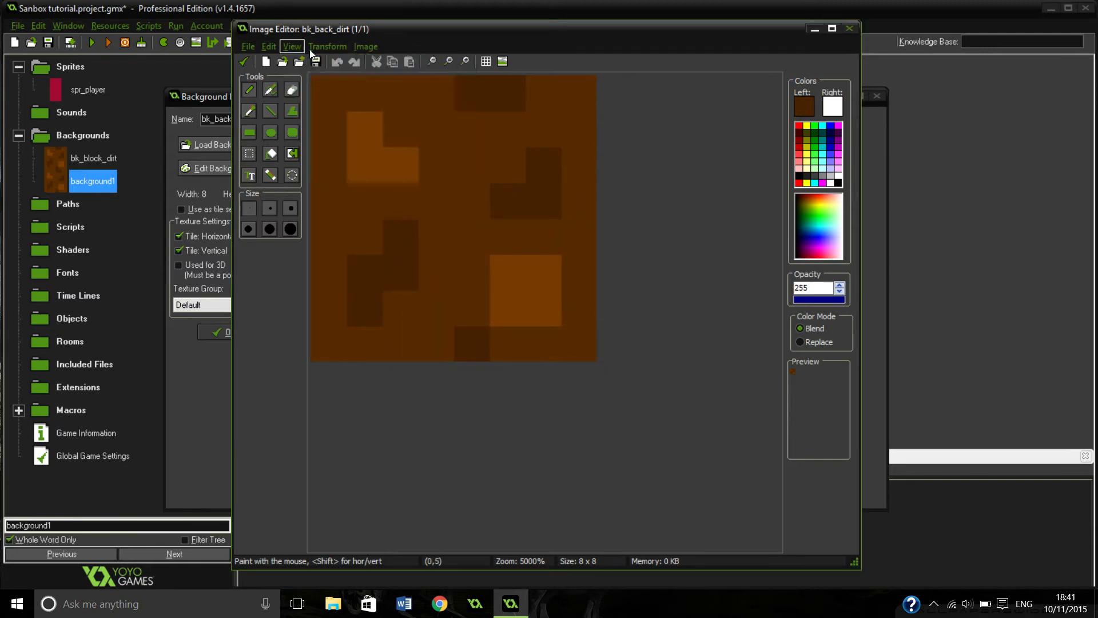
left_click(365, 46)
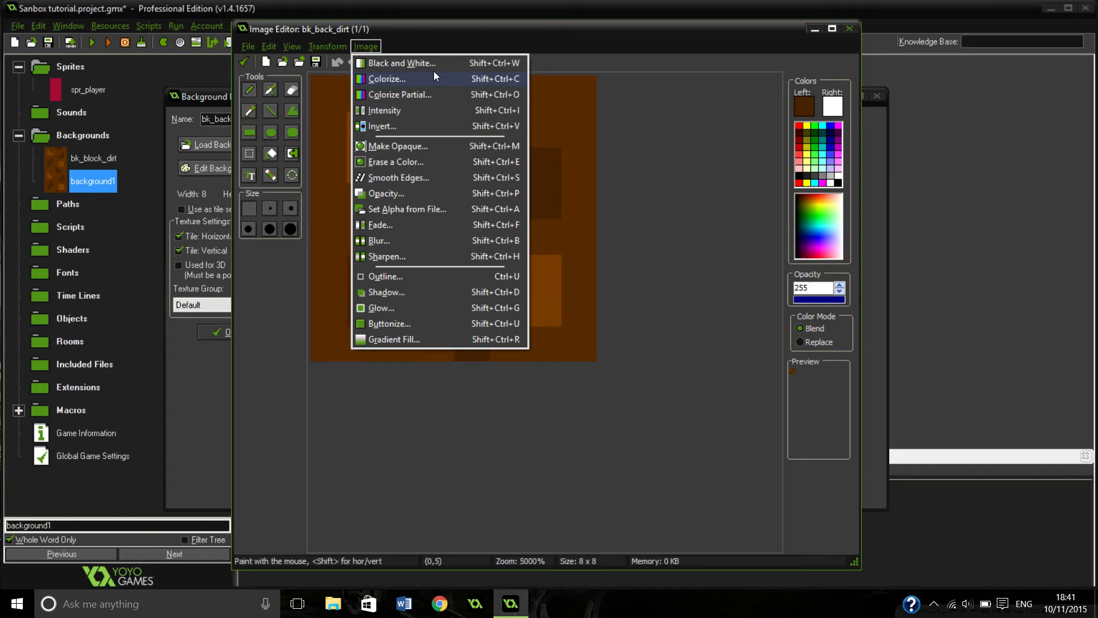
left_click(387, 79)
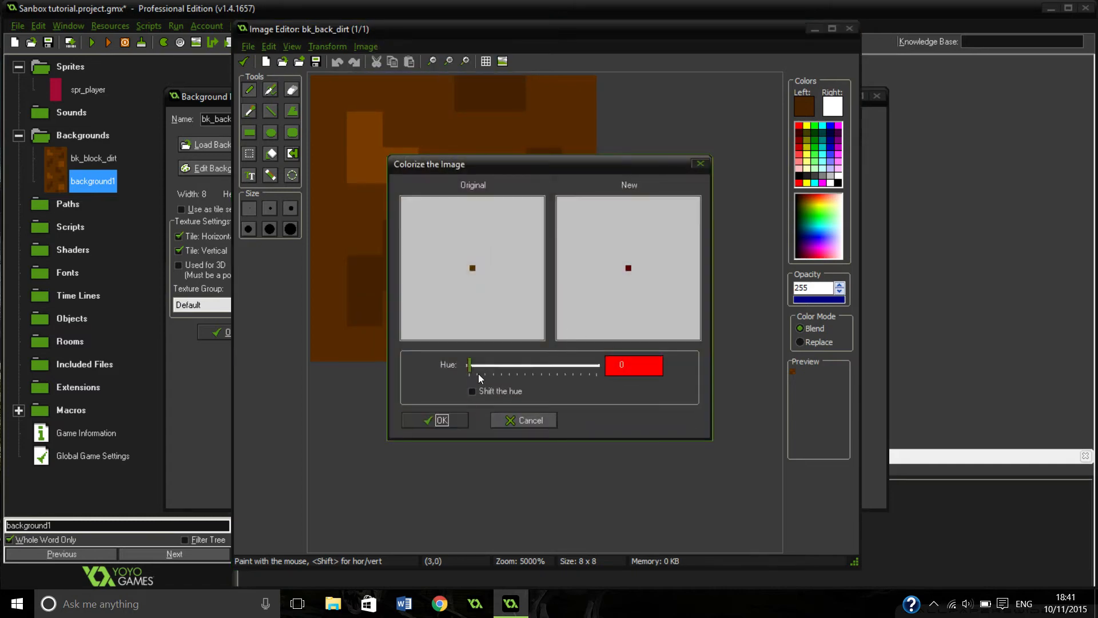
left_click(529, 419)
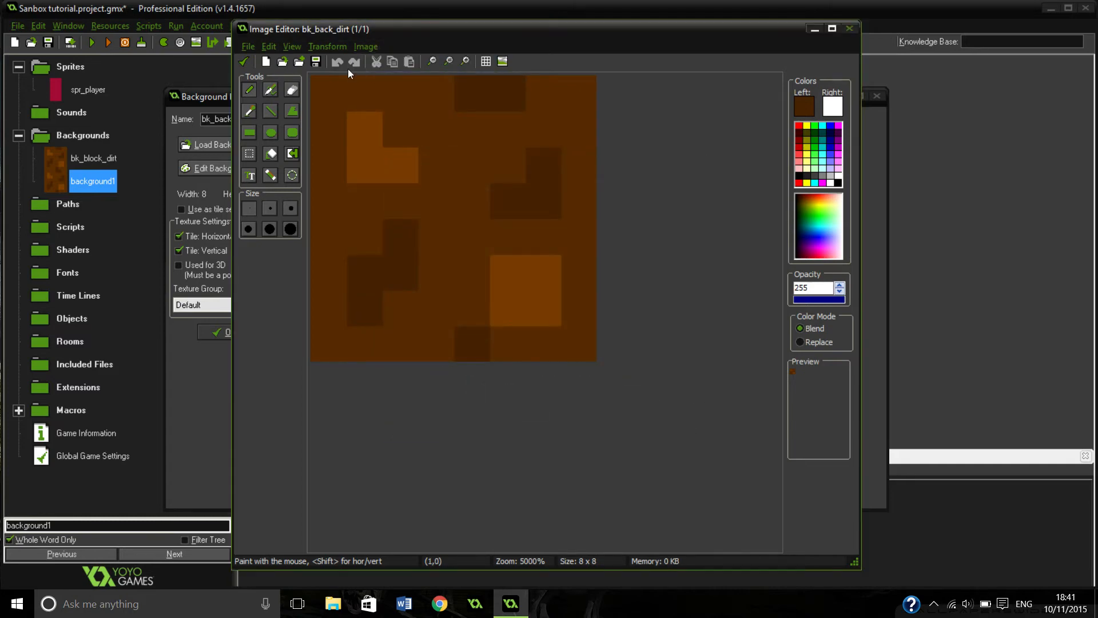
Browse the Image menu adjustments and choose the value and saturation one.
left_click(366, 46)
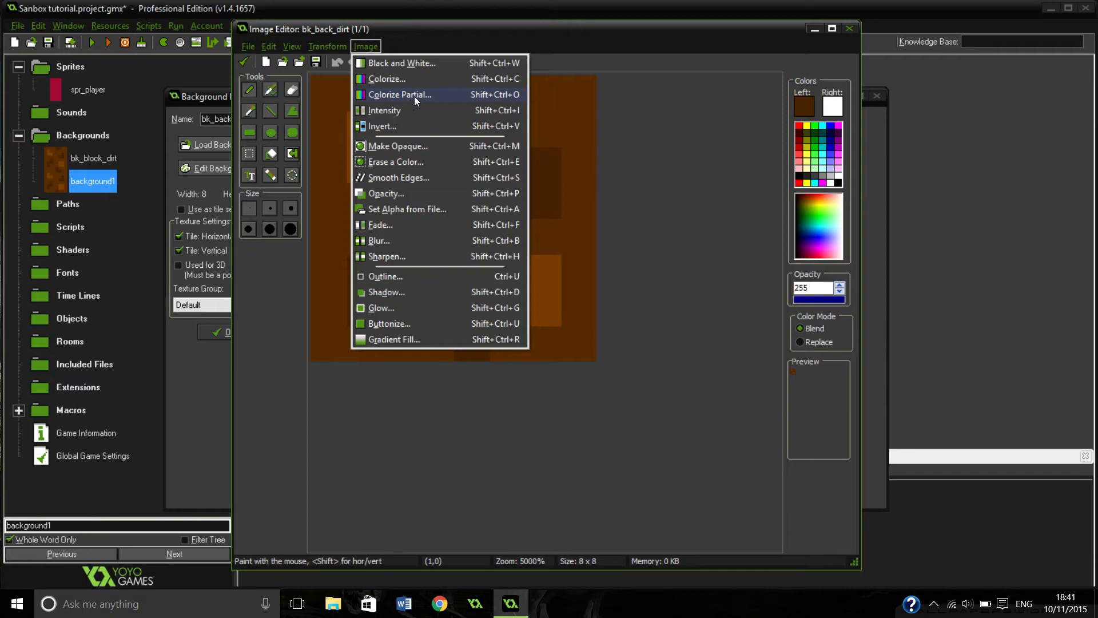
mouse_move(411, 126)
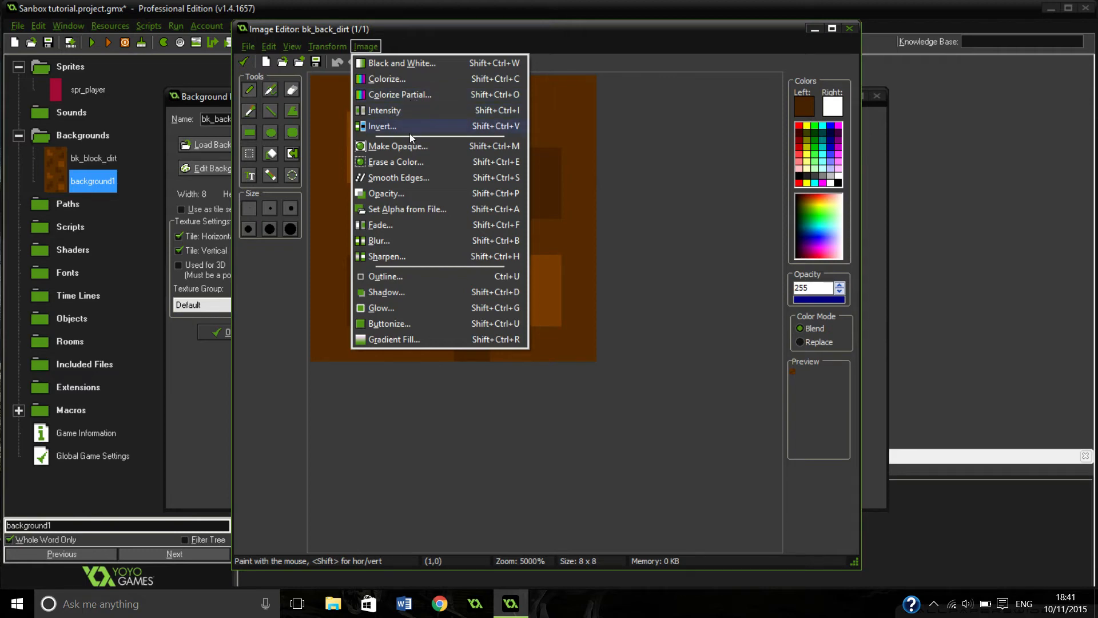
mouse_move(420, 178)
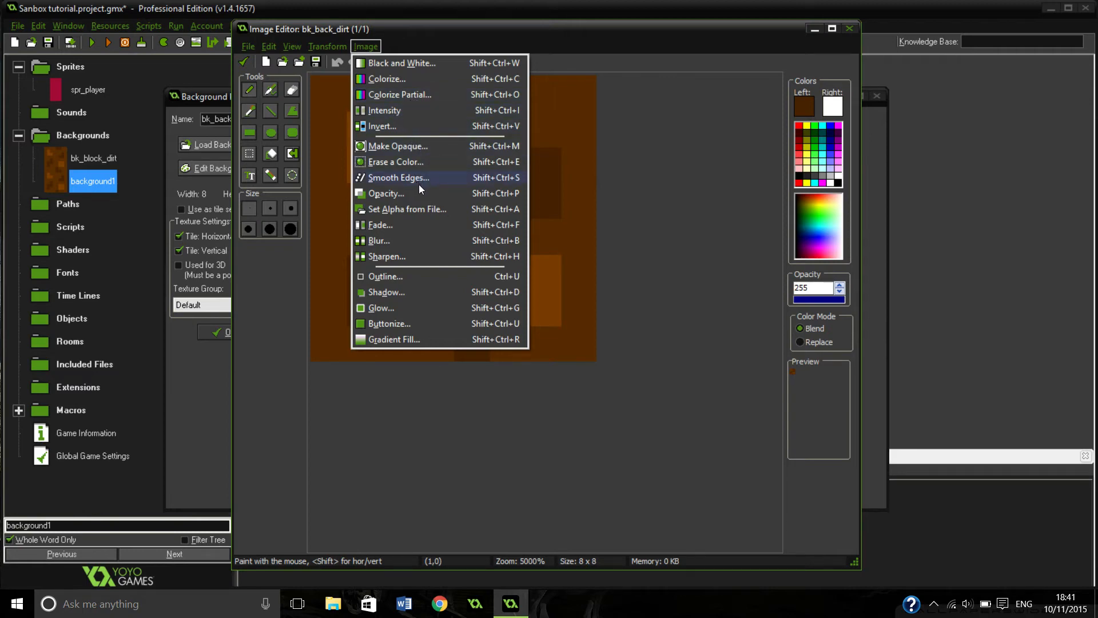
mouse_move(490, 214)
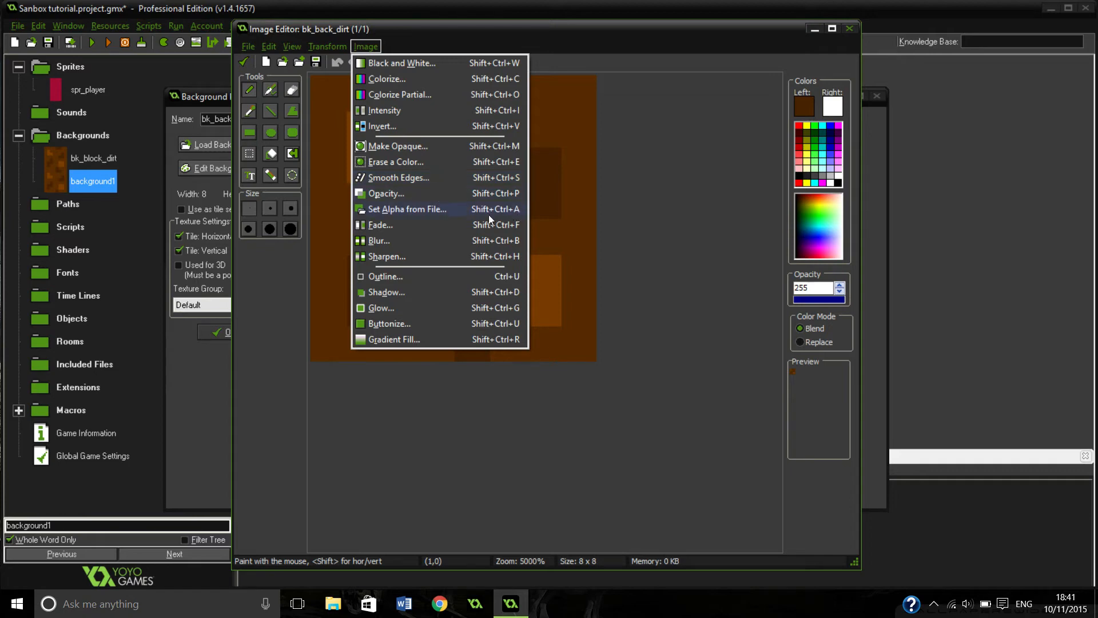
mouse_move(467, 339)
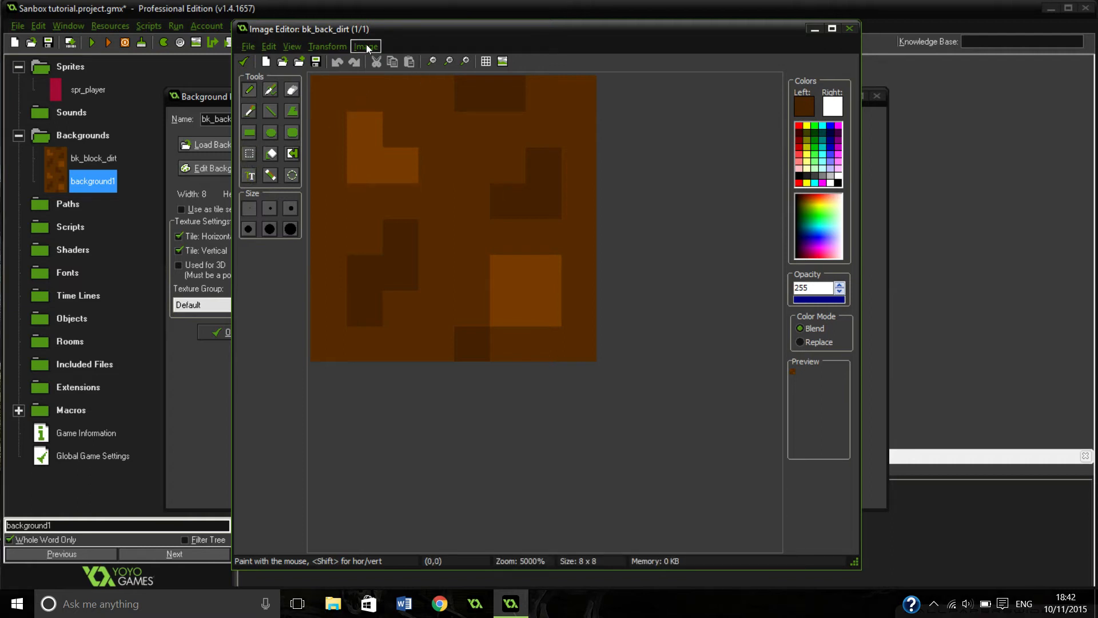
left_click(365, 46)
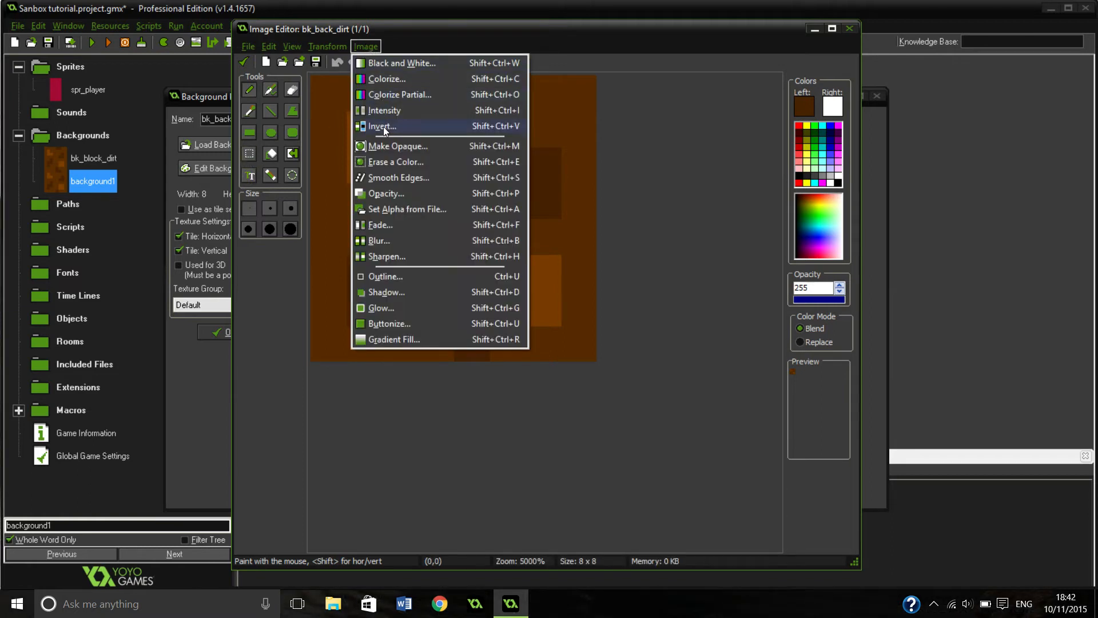
left_click(382, 126)
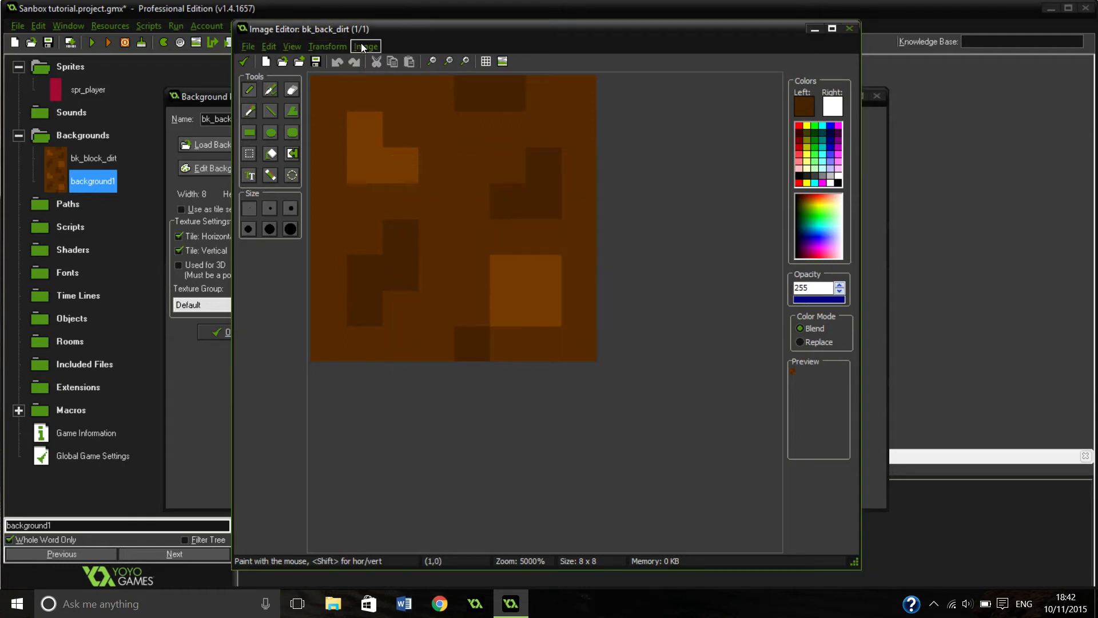
left_click(365, 46)
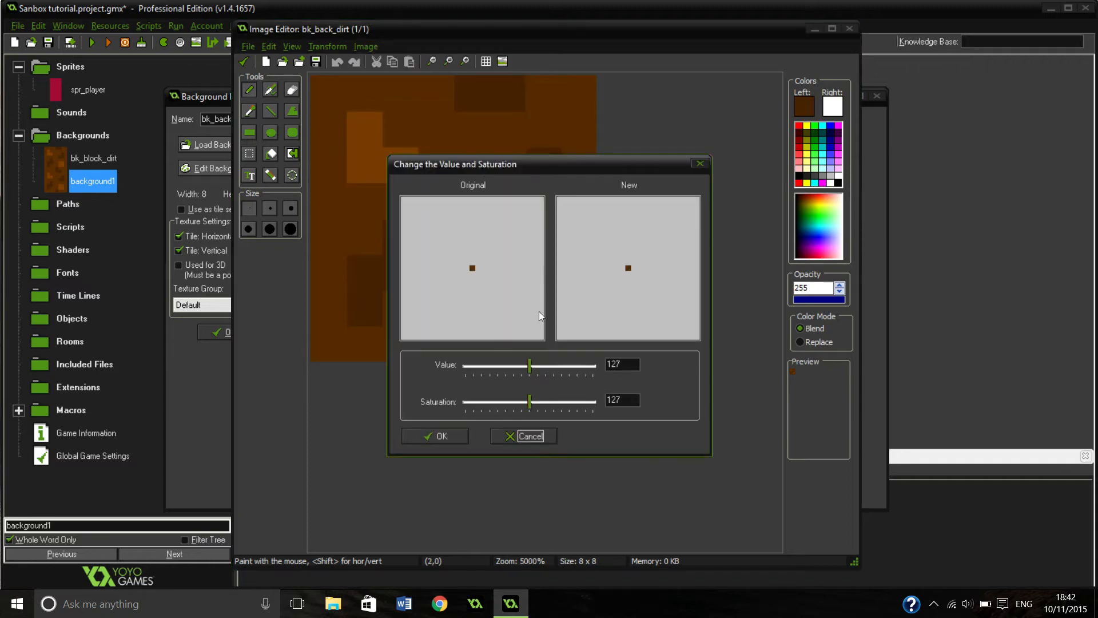
Set Value to 122 and Saturation to 85 to darken and desaturate the back dirt, and apply.
left_click_drag(529, 365, 587, 365)
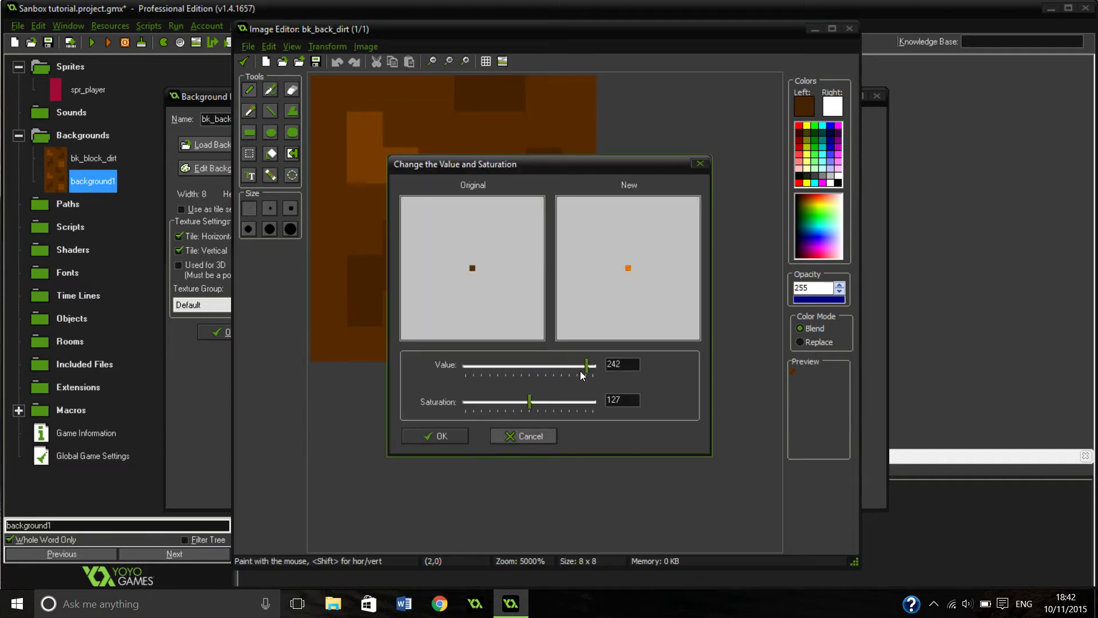
left_click_drag(586, 365, 527, 365)
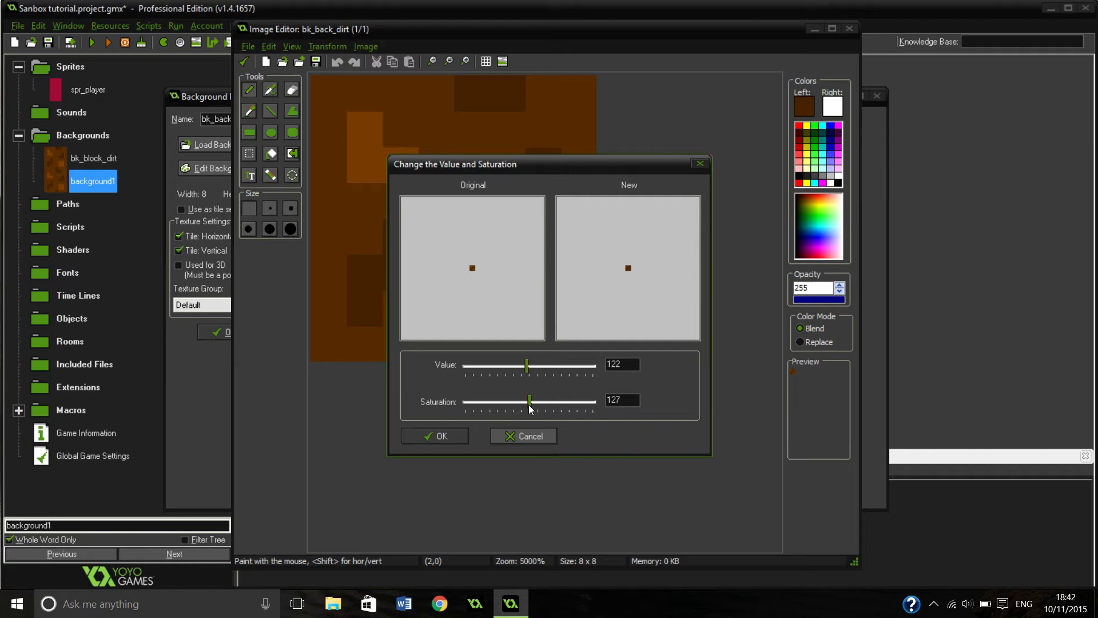
left_click_drag(528, 402, 508, 401)
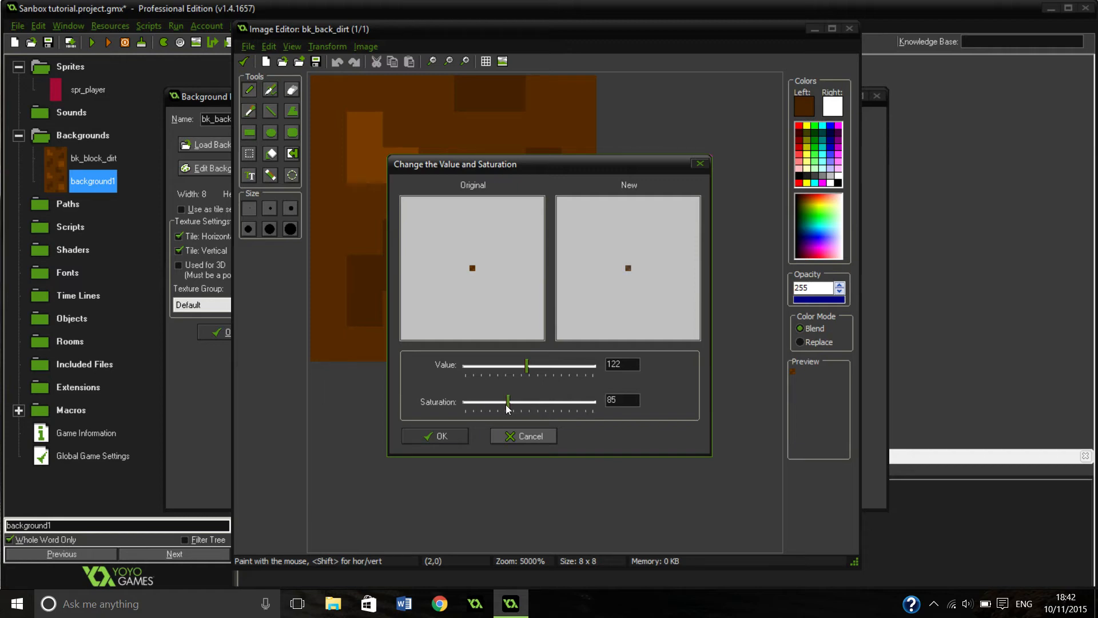
left_click(434, 436)
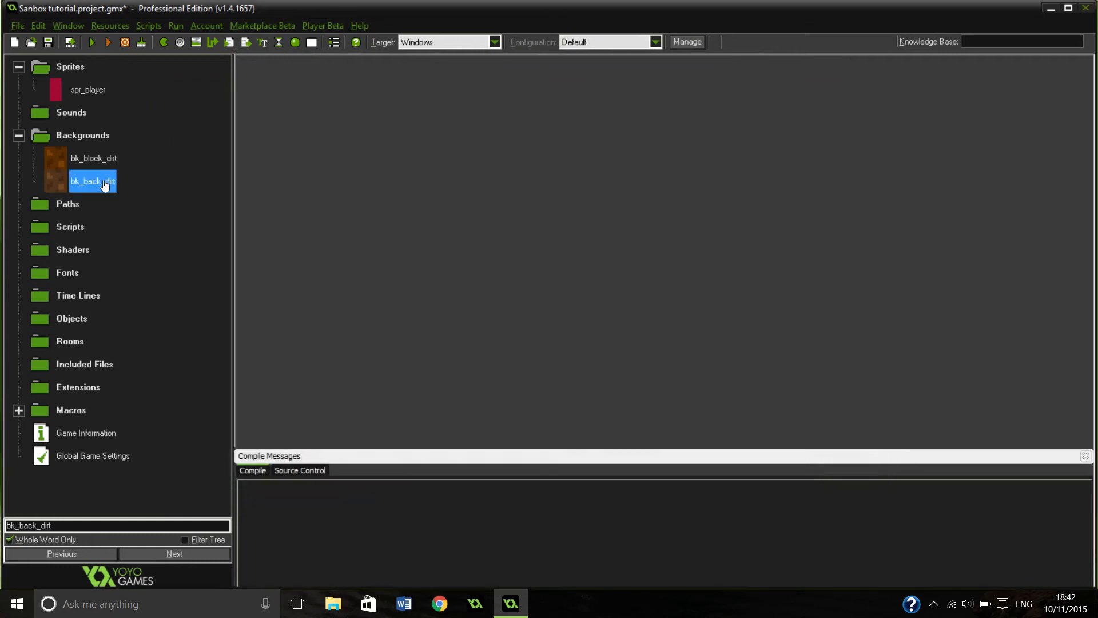
mouse_move(120, 189)
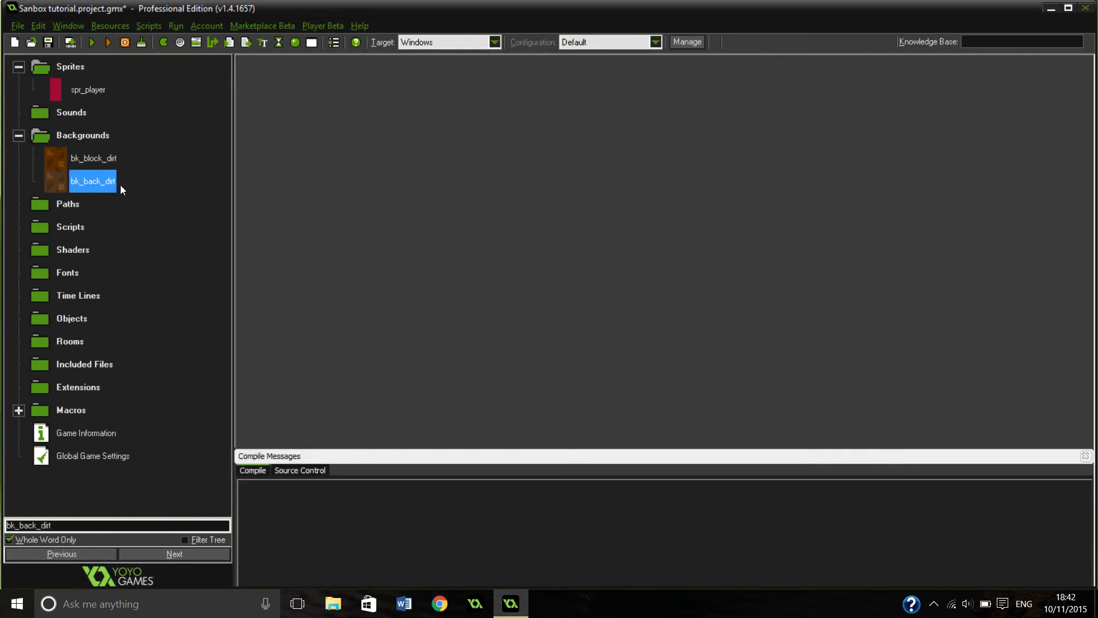
mouse_move(198, 151)
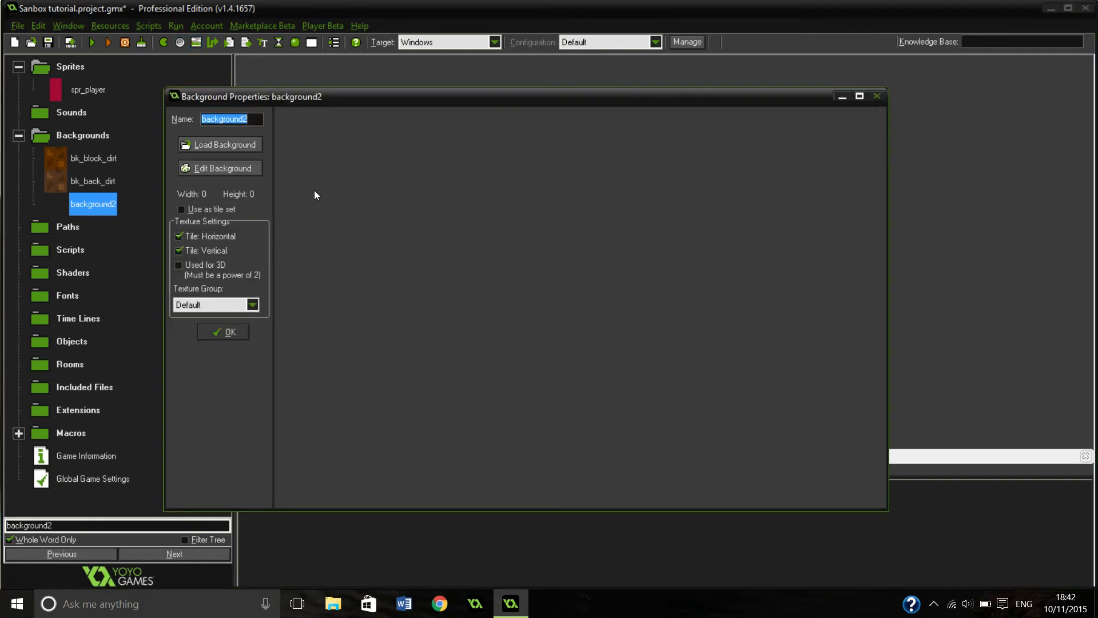
Name the background bk_air, give it a blank 8x8 image, and confirm its properties.
type("bk_air")
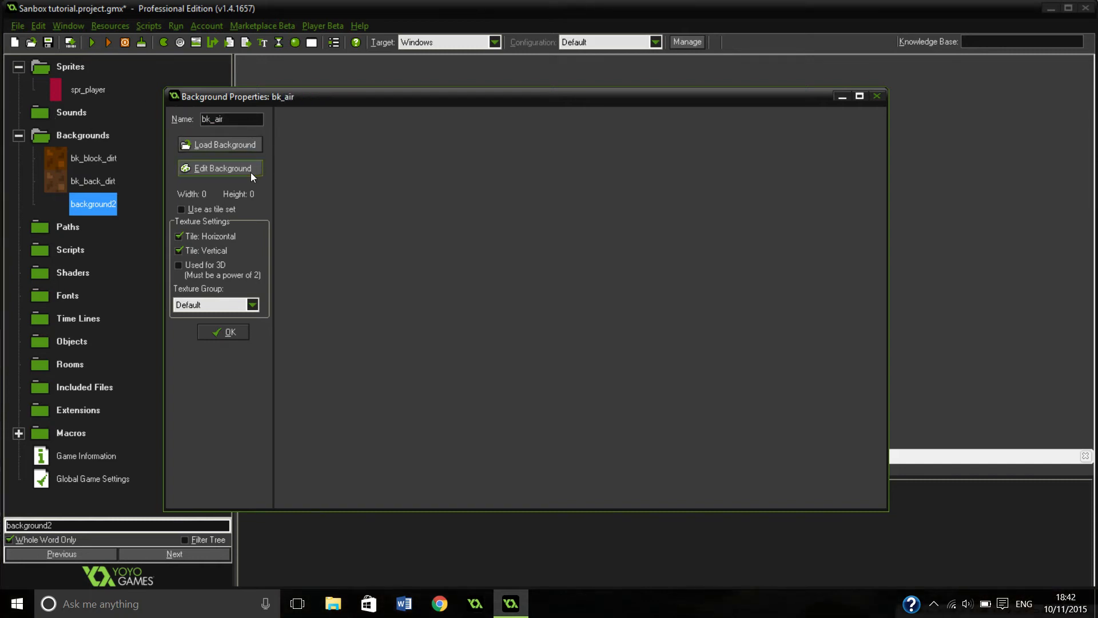
left_click(223, 168)
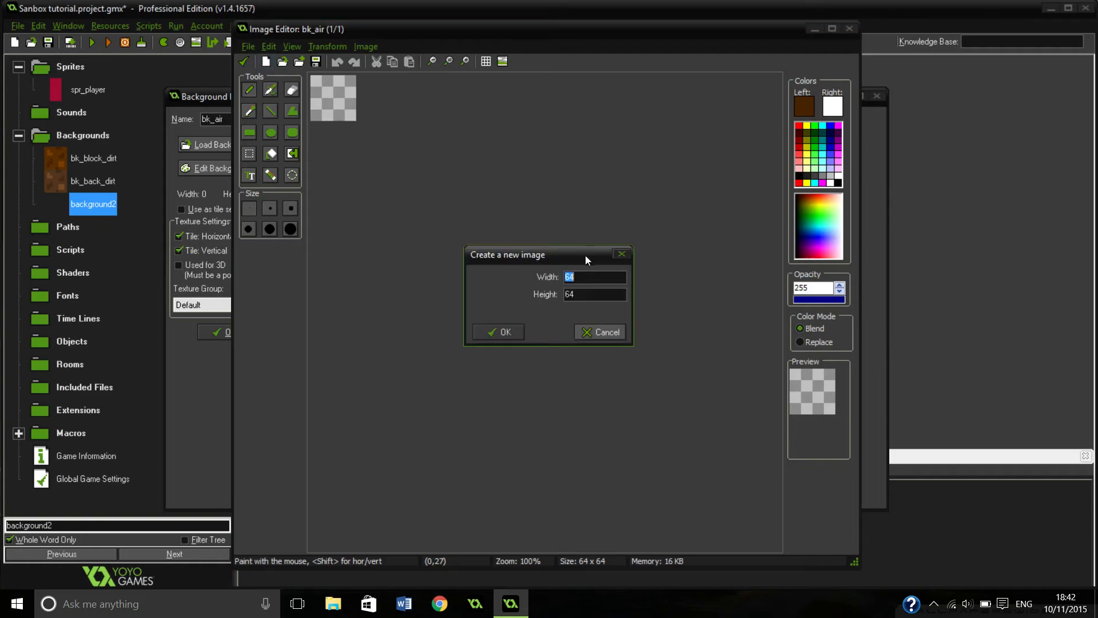
type("8")
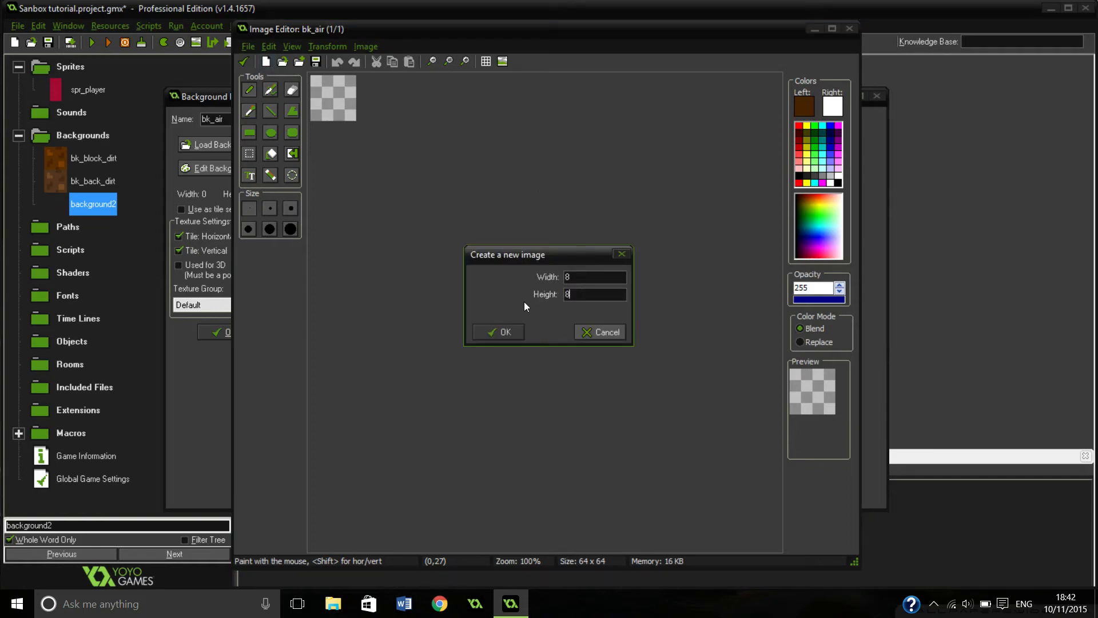
left_click(498, 332)
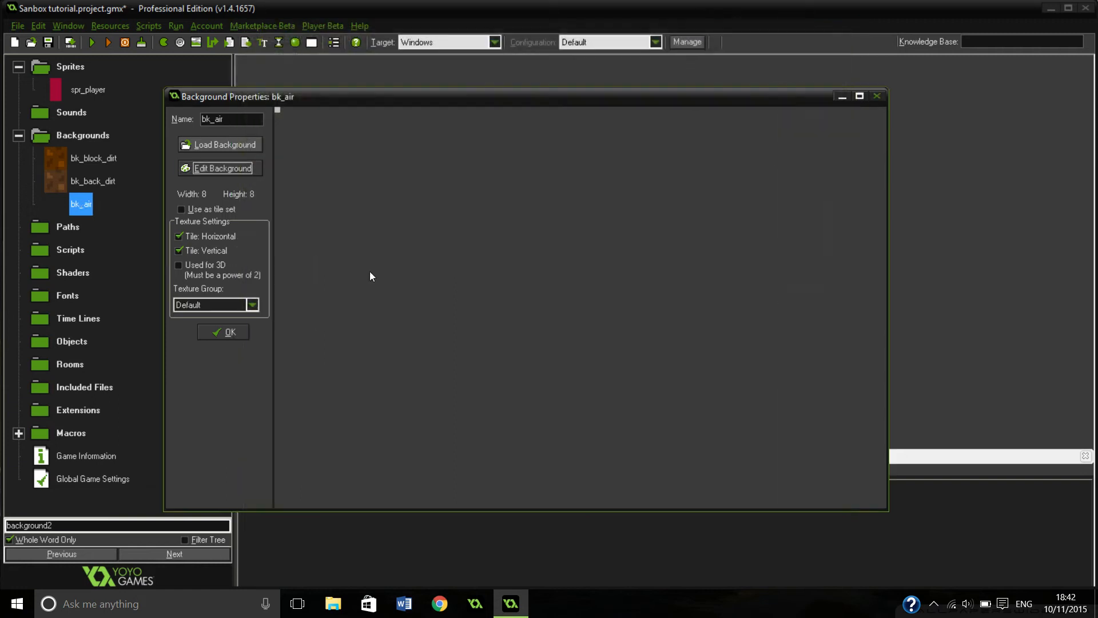
left_click(223, 332)
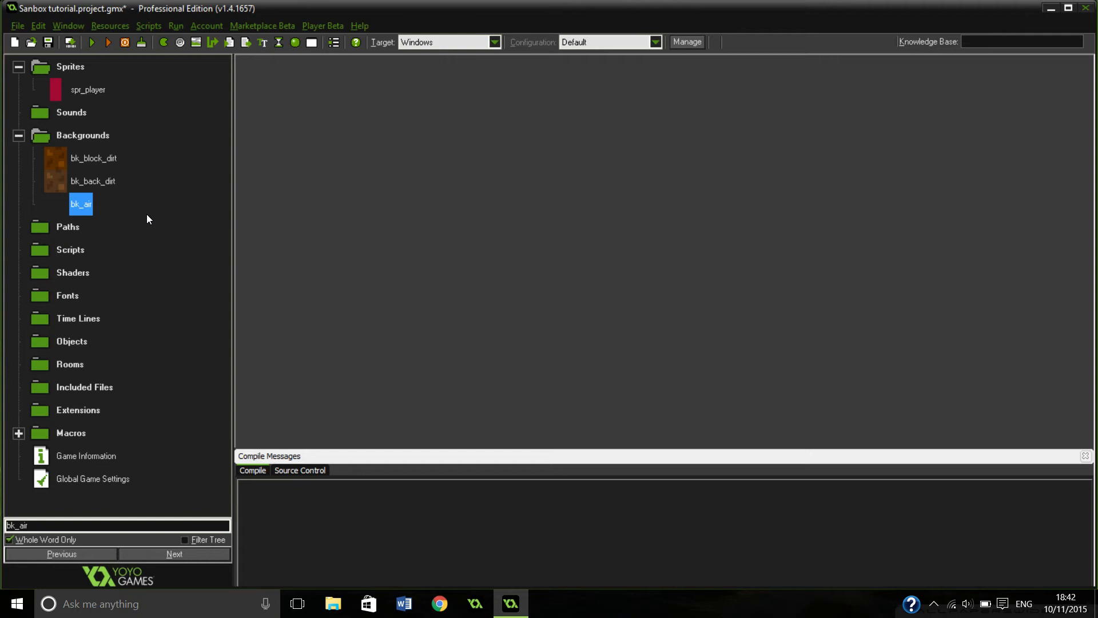
mouse_move(68, 226)
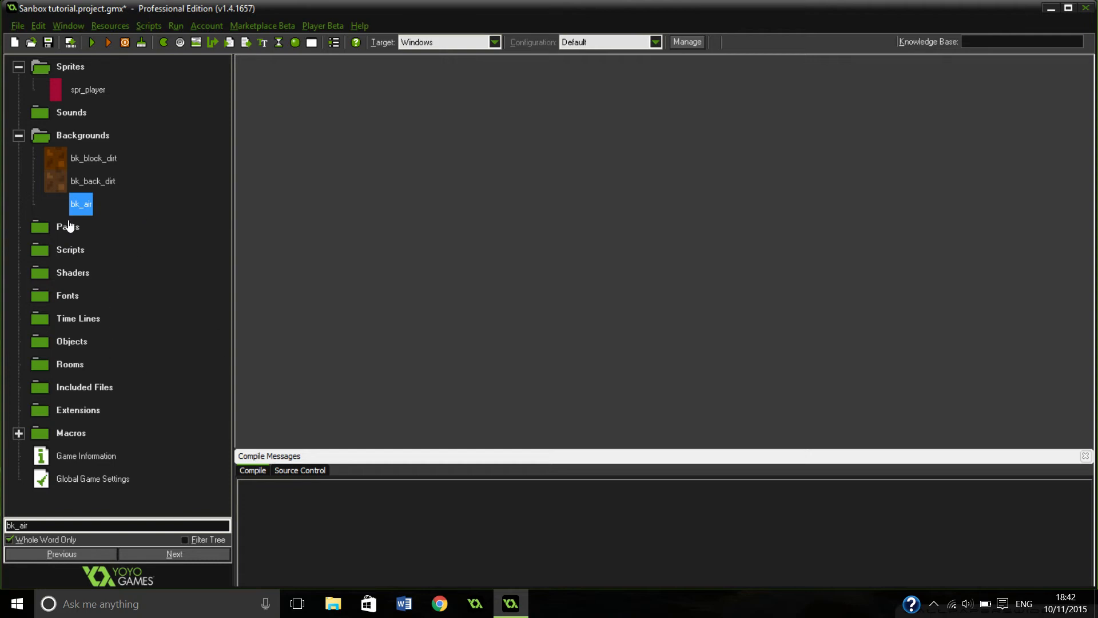
mouse_move(91, 212)
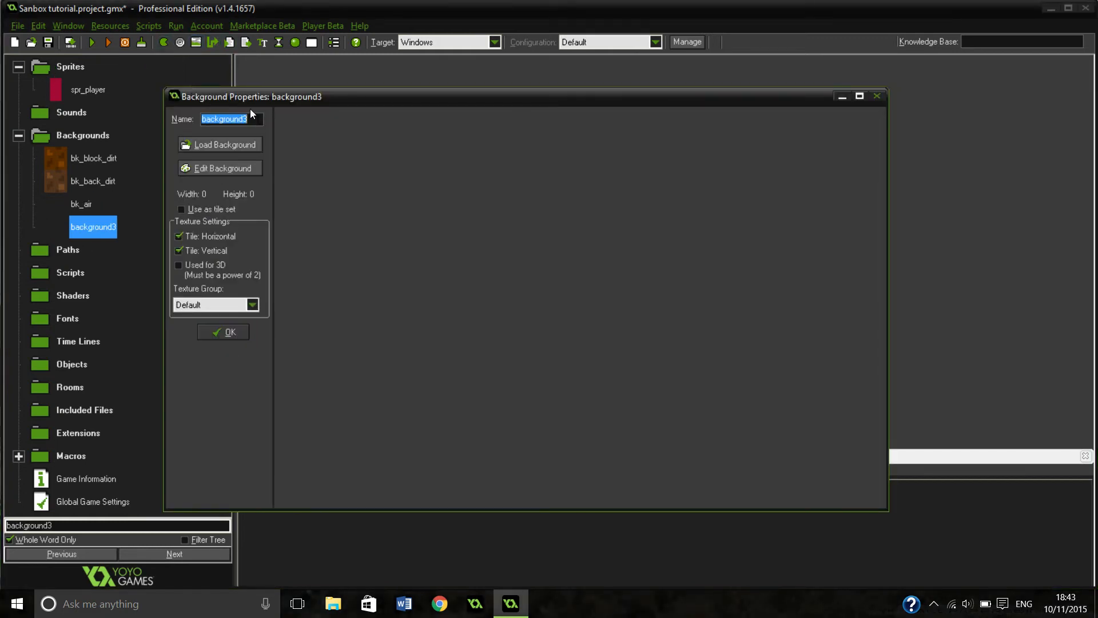
Name the background bk_block_rainbow and bring up its image in the Image Editor.
type("bk_block_rainbo")
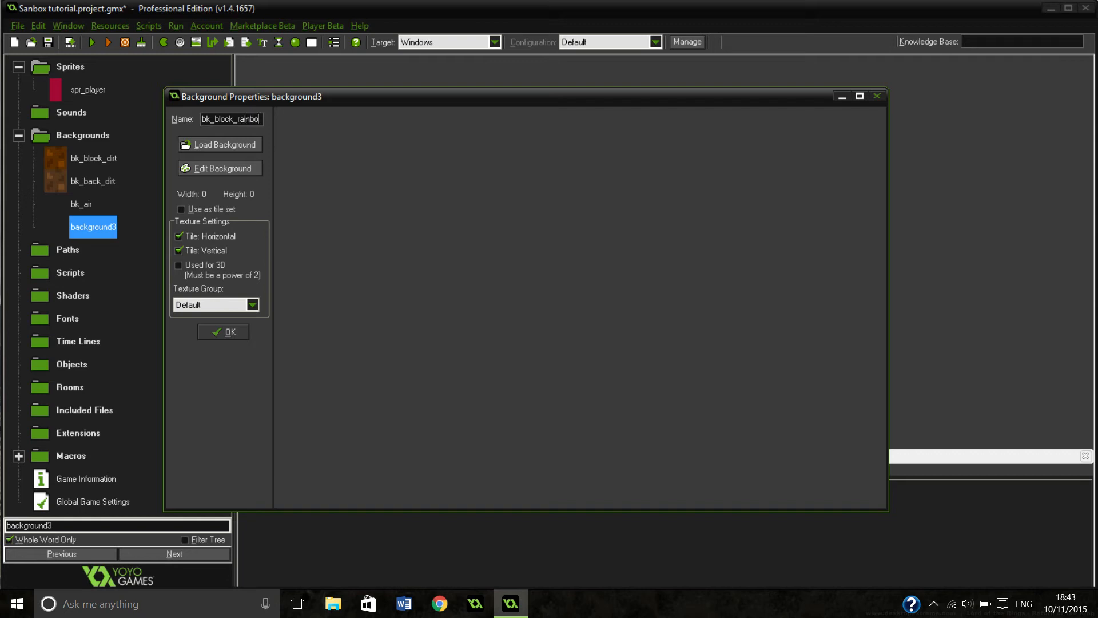
left_click(223, 169)
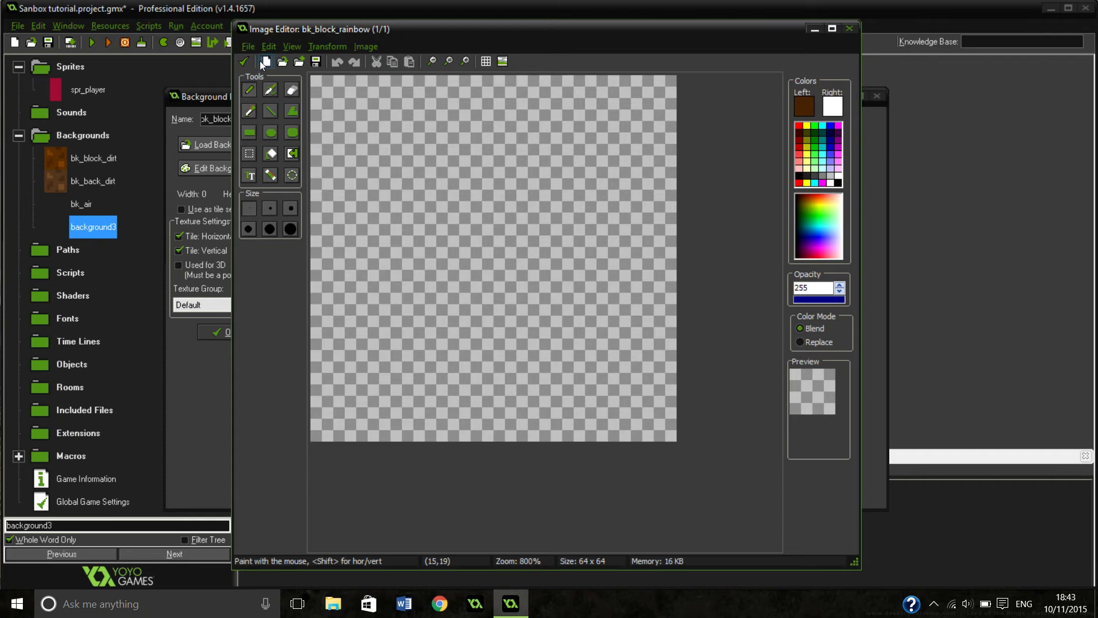
Start a new 8x8 image and lay down the first stripe pixels in red, yellow, green, cyan and blue.
left_click(264, 62)
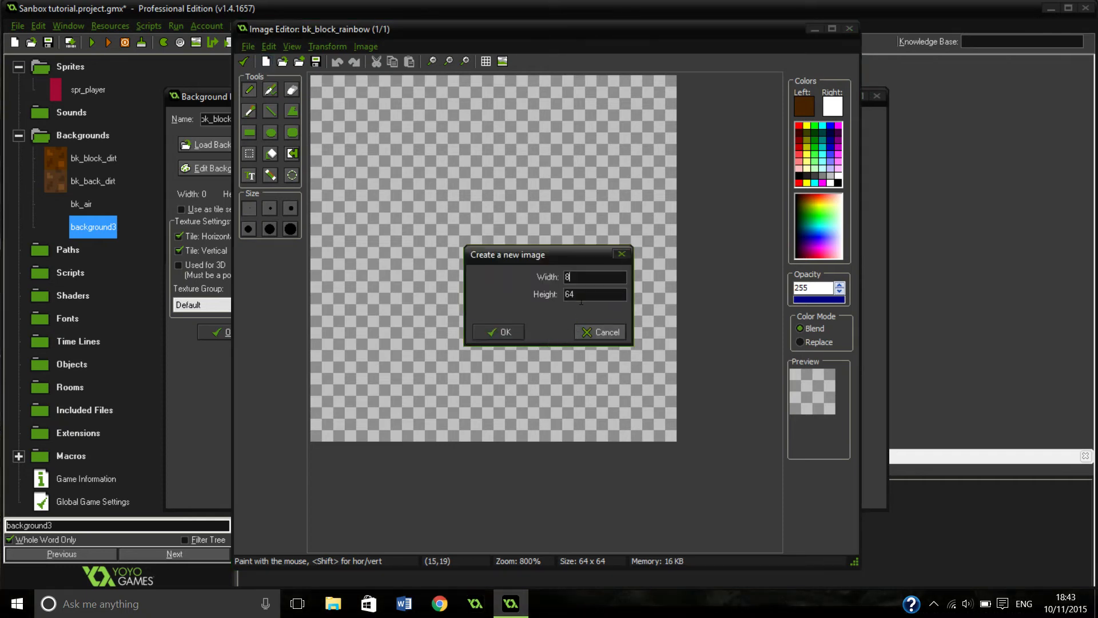
left_click(499, 332)
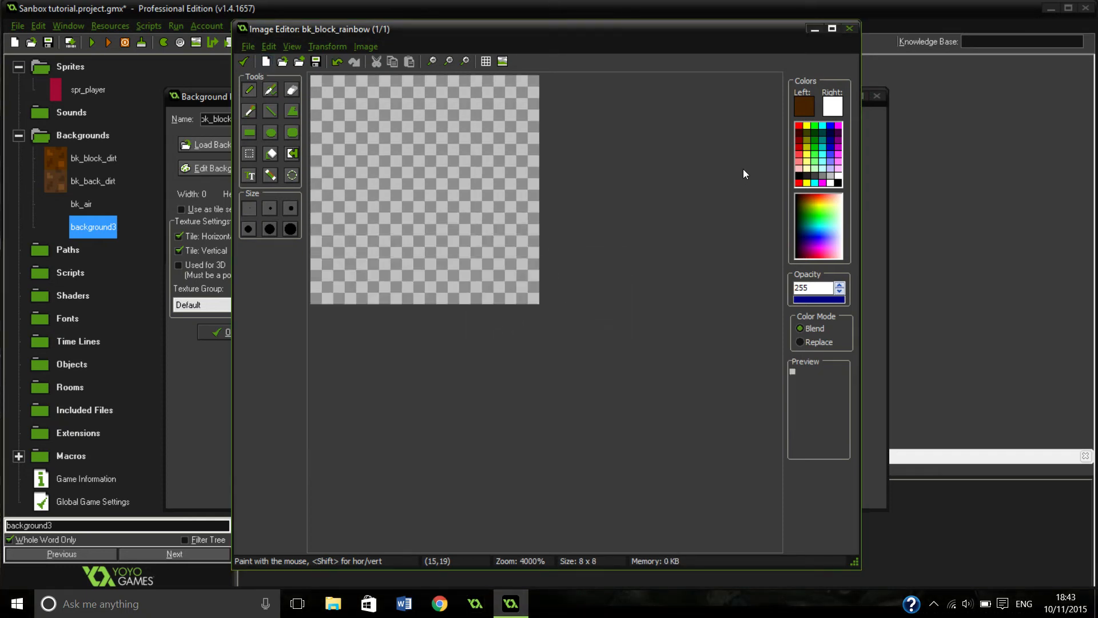
left_click(802, 120)
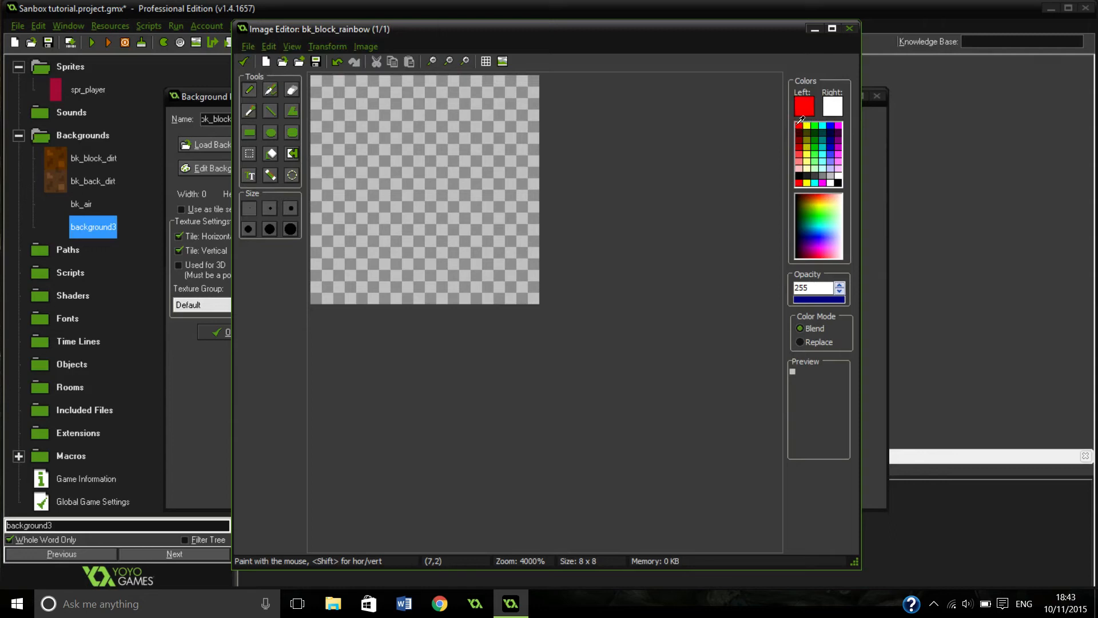
left_click(323, 88)
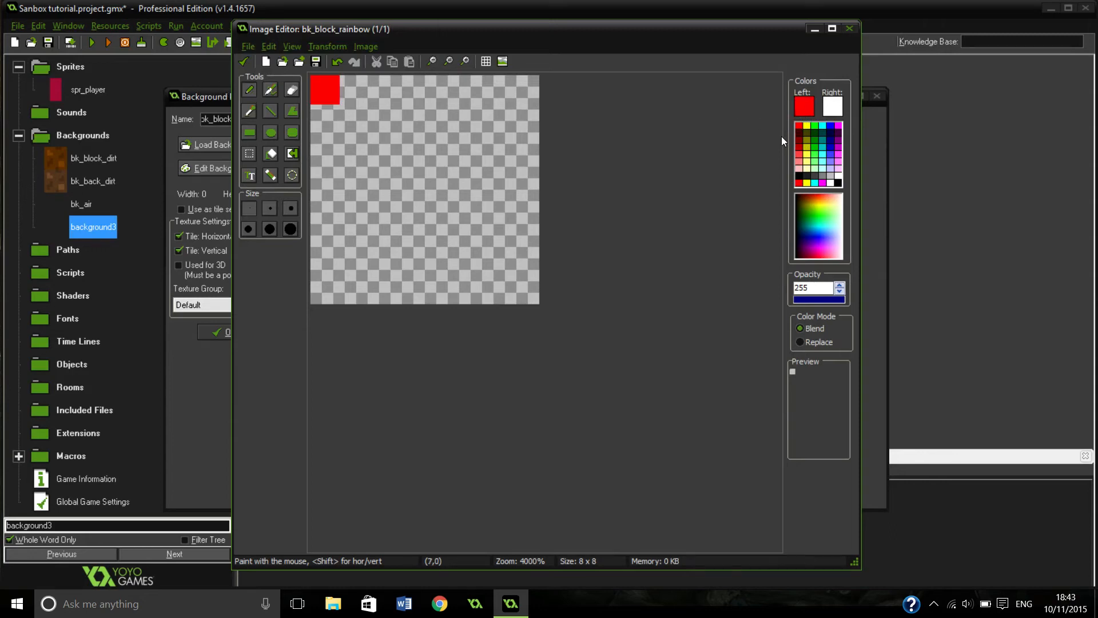
left_click(805, 107)
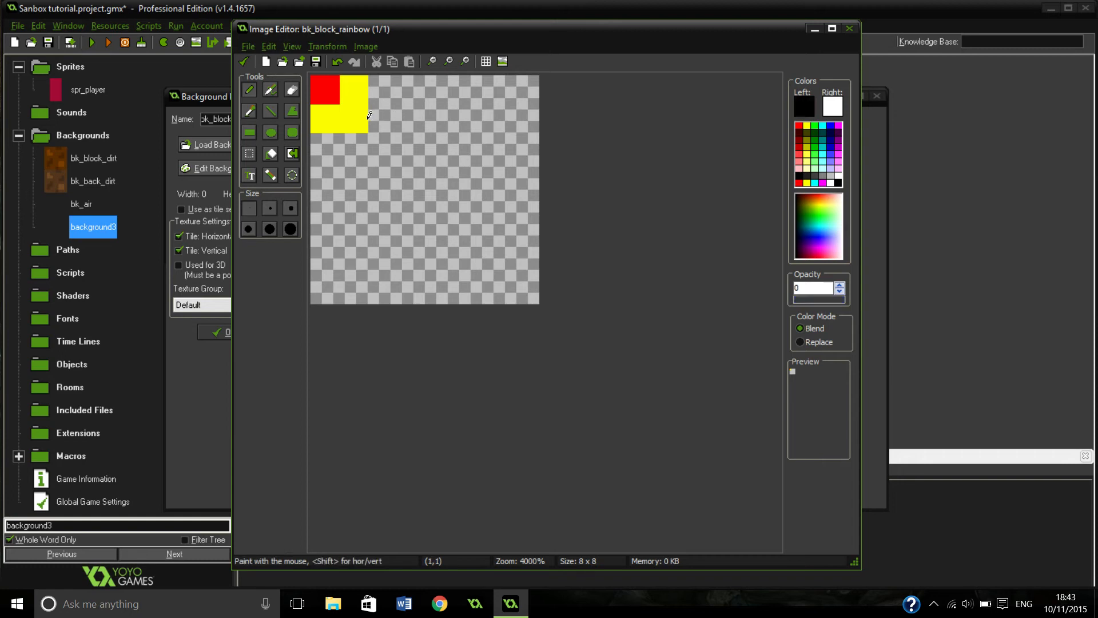
left_click(799, 342)
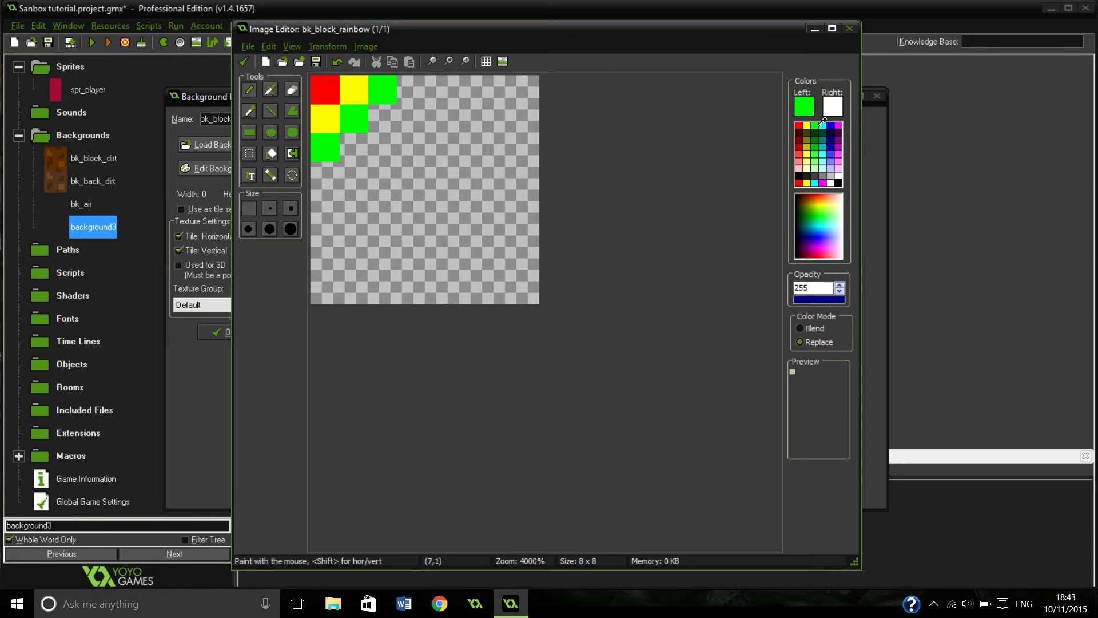
left_click(411, 89)
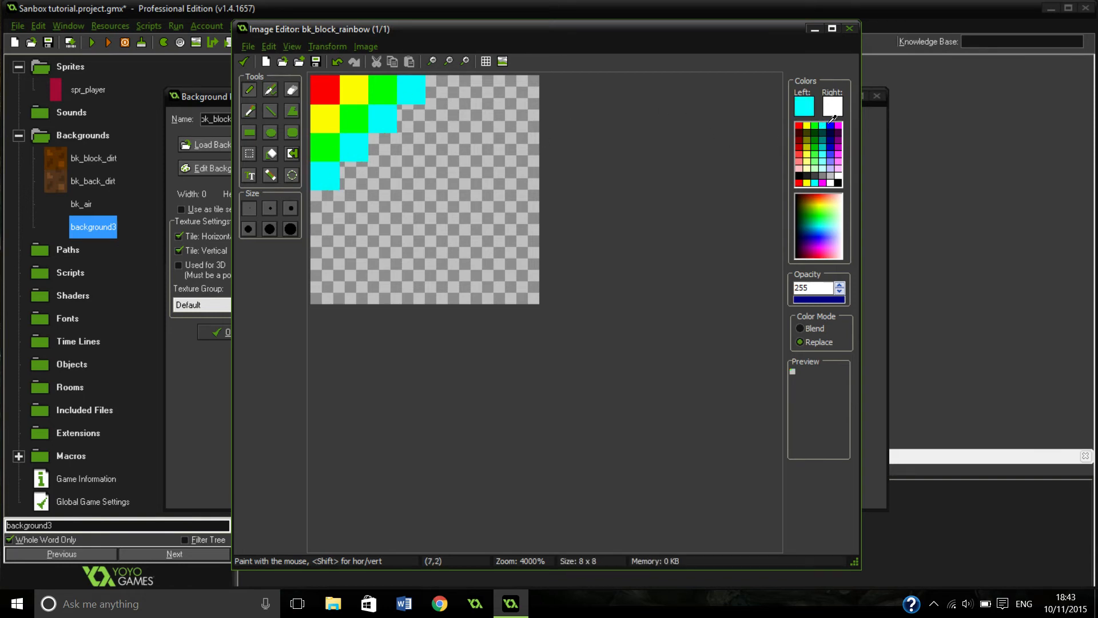
left_click(438, 86)
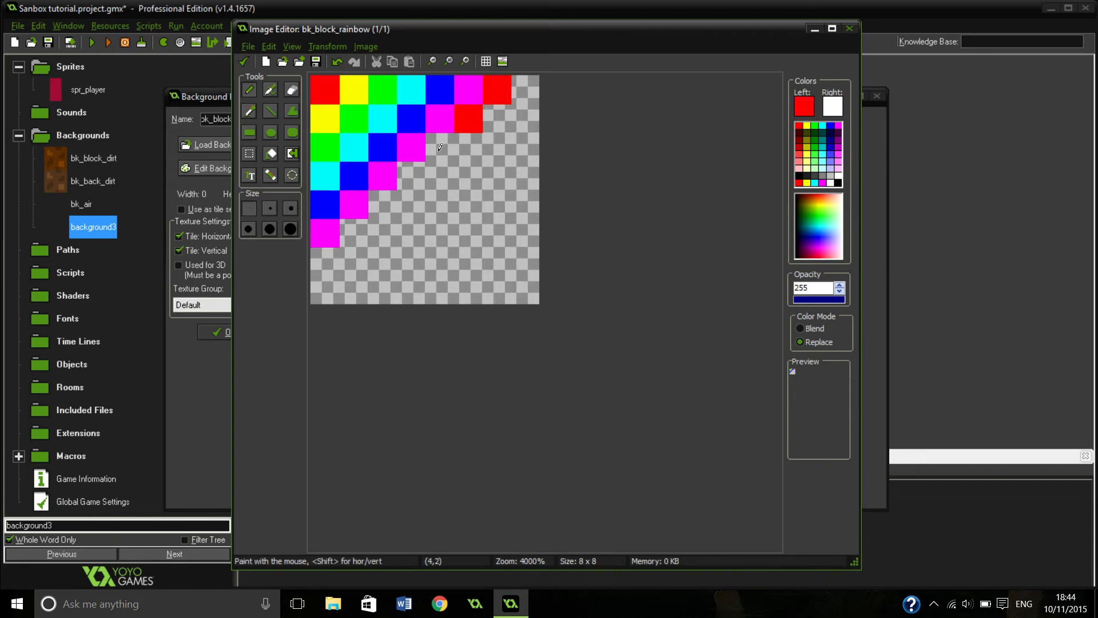
Drag out the red, yellow and cyan diagonal stripes, finish the pattern and keep the painted tile.
left_click_drag(442, 148, 330, 251)
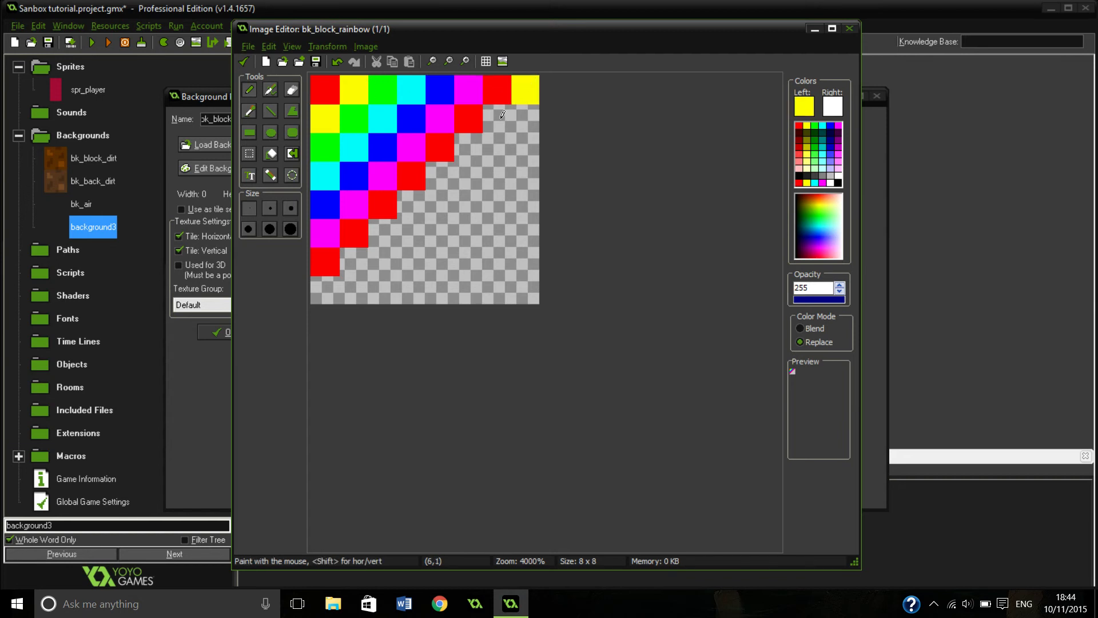
left_click_drag(501, 115, 396, 224)
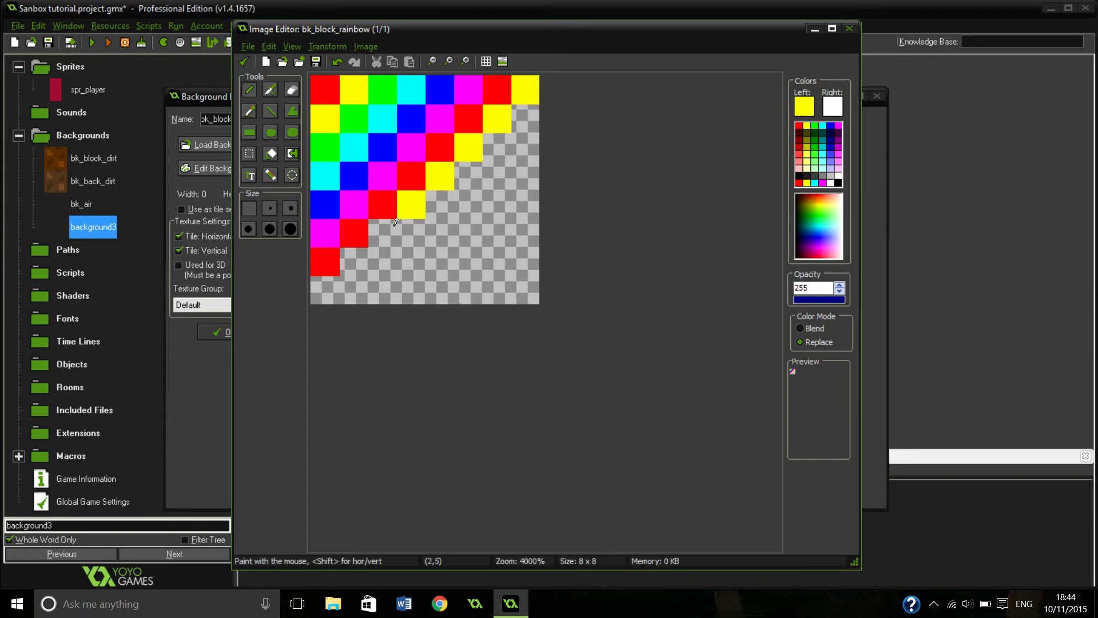
left_click(383, 89)
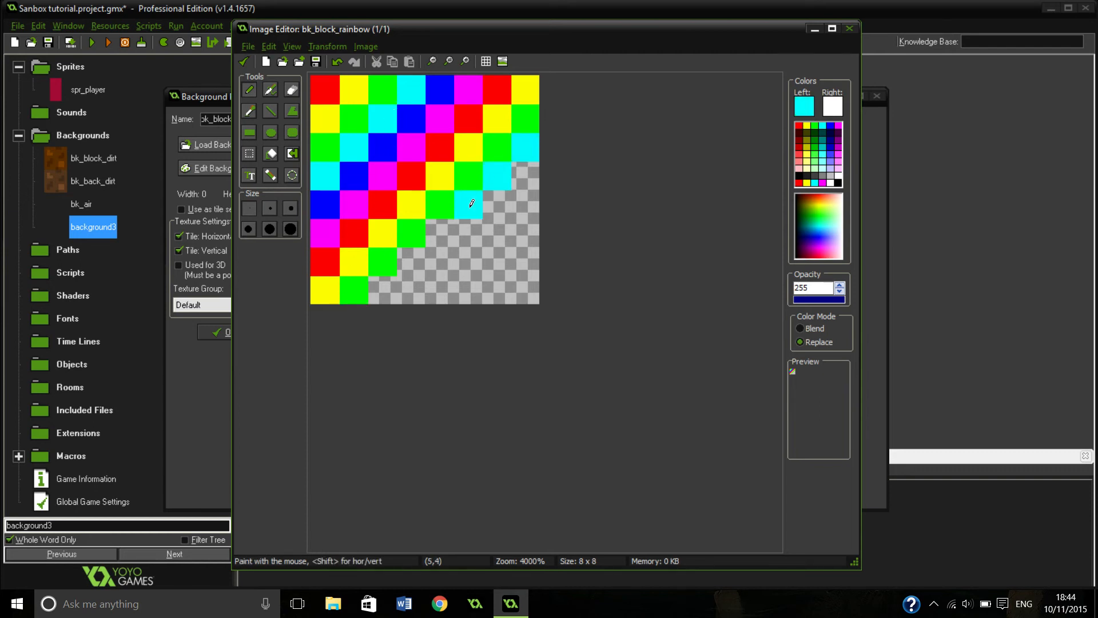
left_click_drag(471, 204, 413, 123)
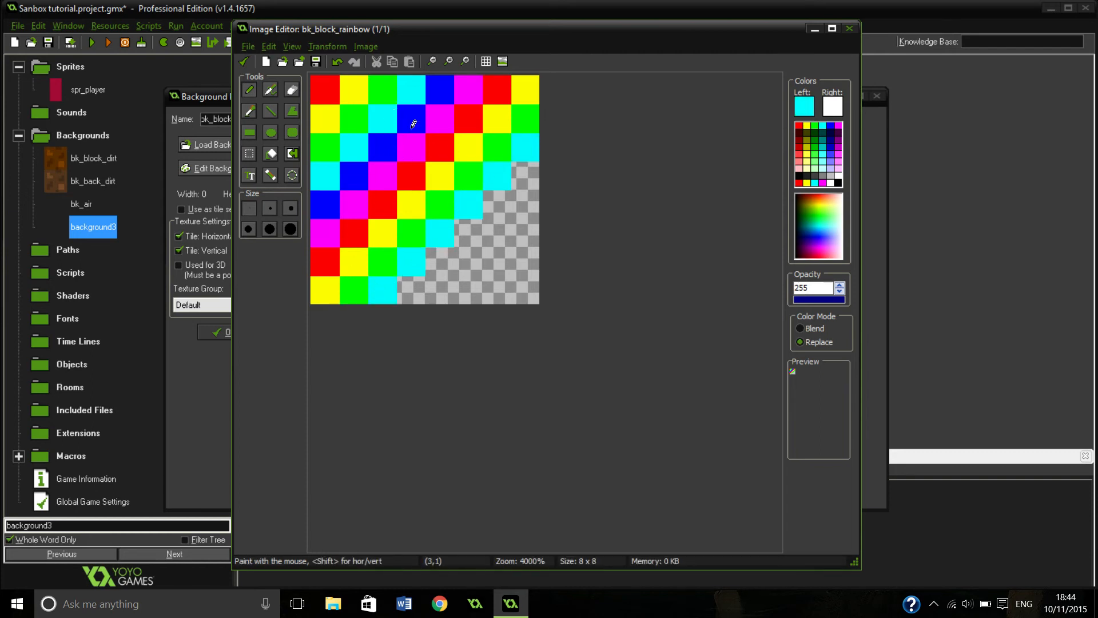
left_click(472, 232)
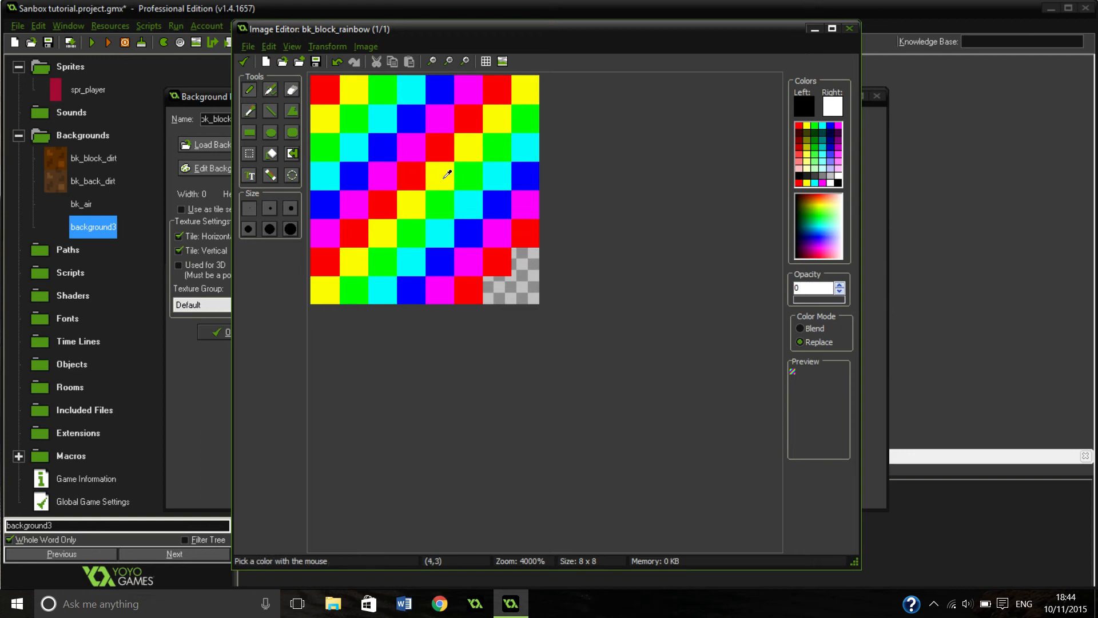
left_click(443, 203)
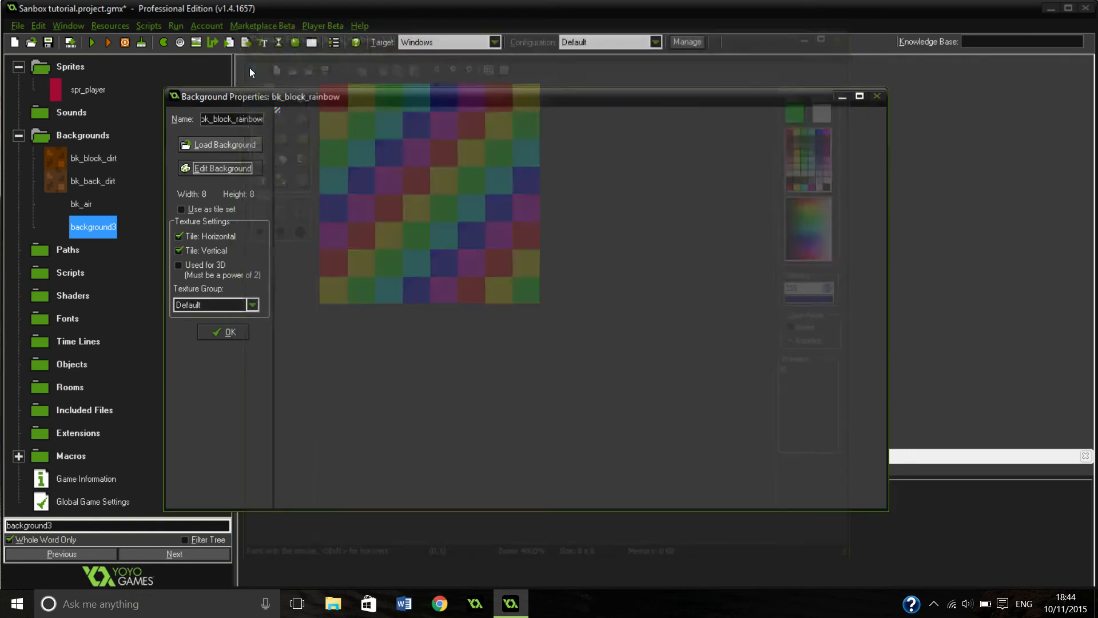
Close the bk_block_rainbow Background Properties so its rainbow thumbnail shows in the tree.
left_click(223, 331)
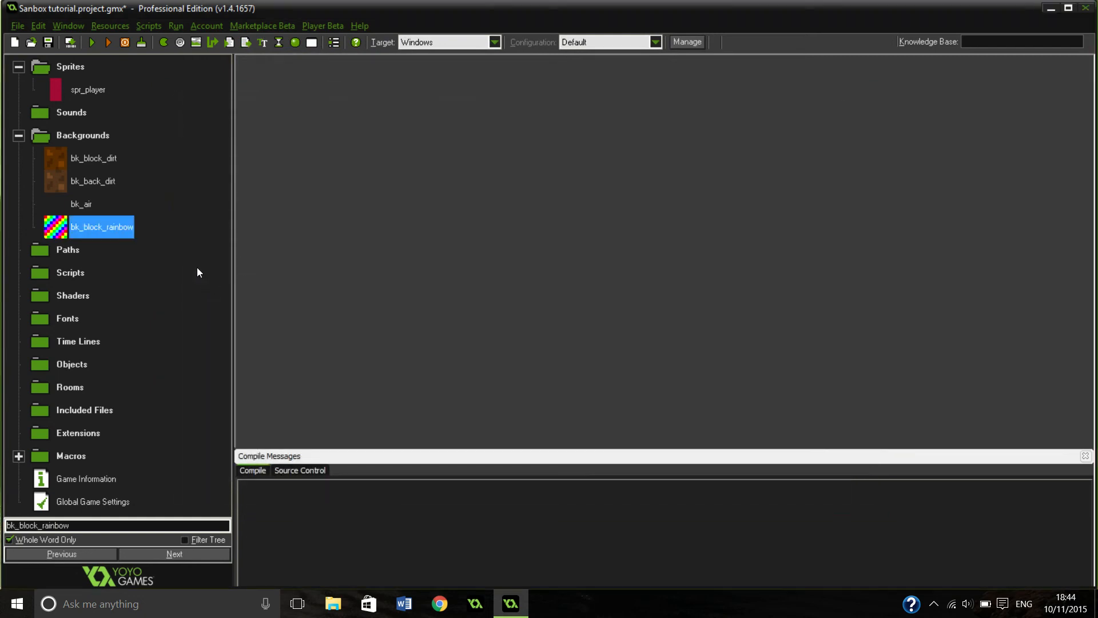
mouse_move(100, 223)
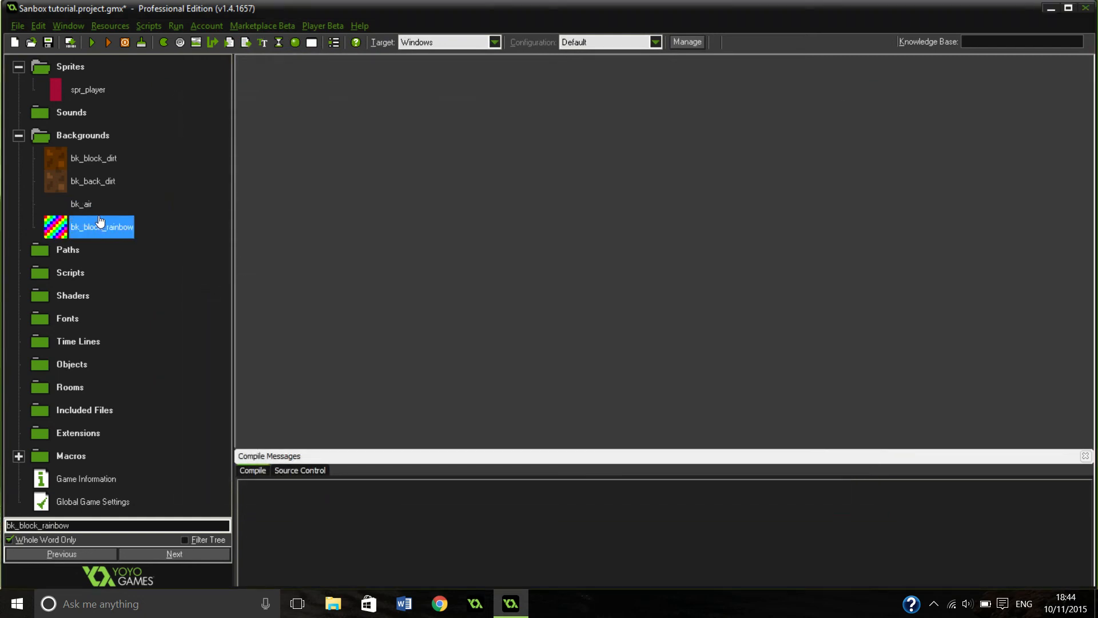
mouse_move(126, 204)
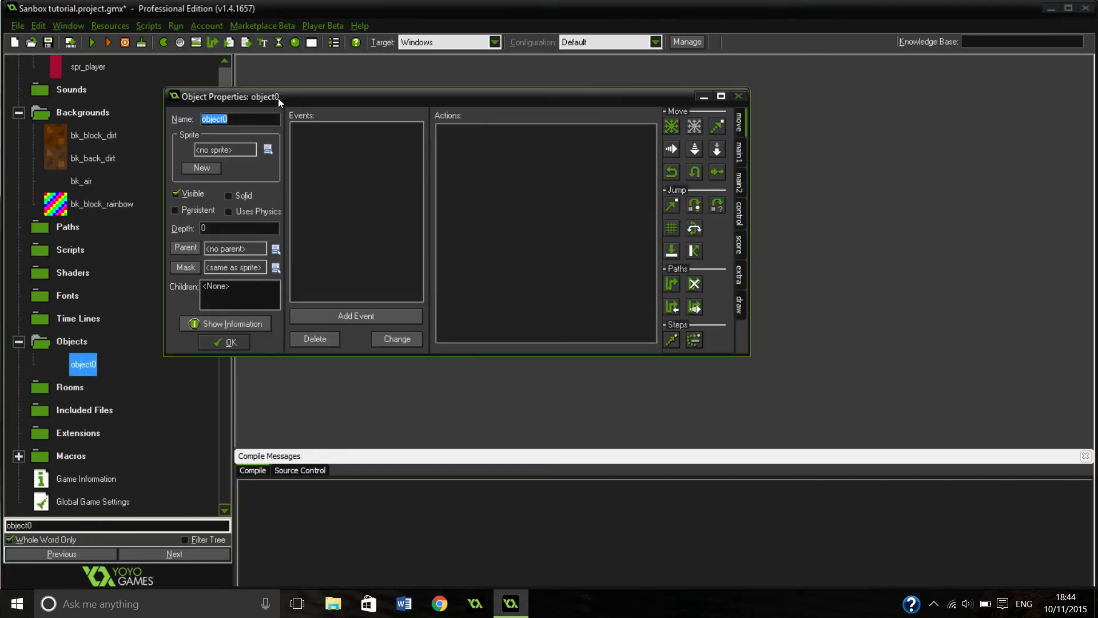
Create obj_player and assign it the spr_player sprite.
type("obj_pla")
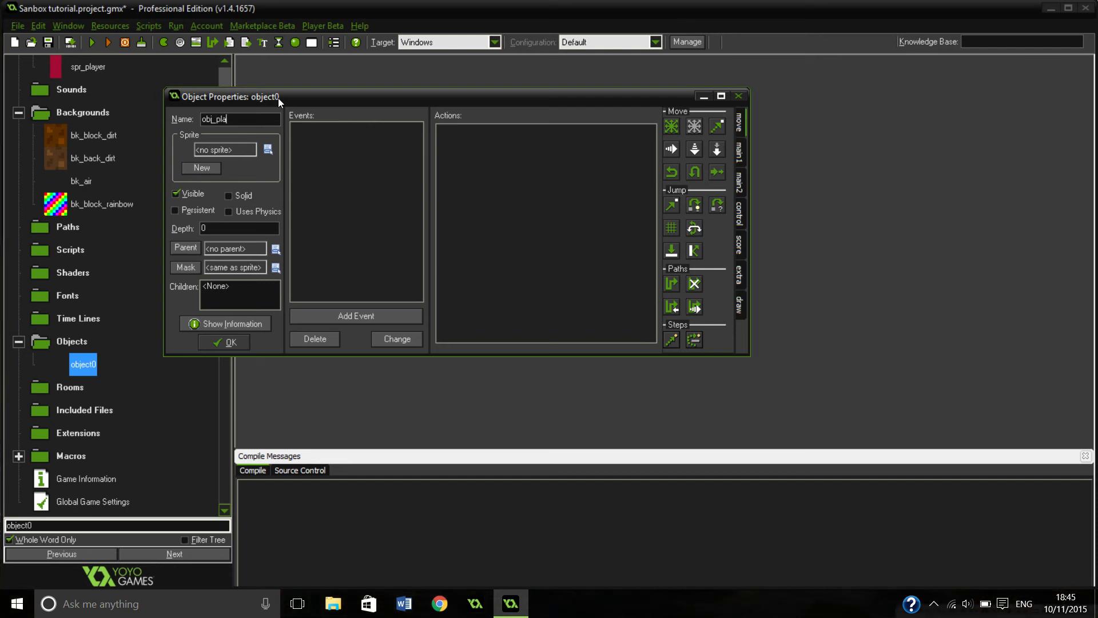
left_click(268, 149)
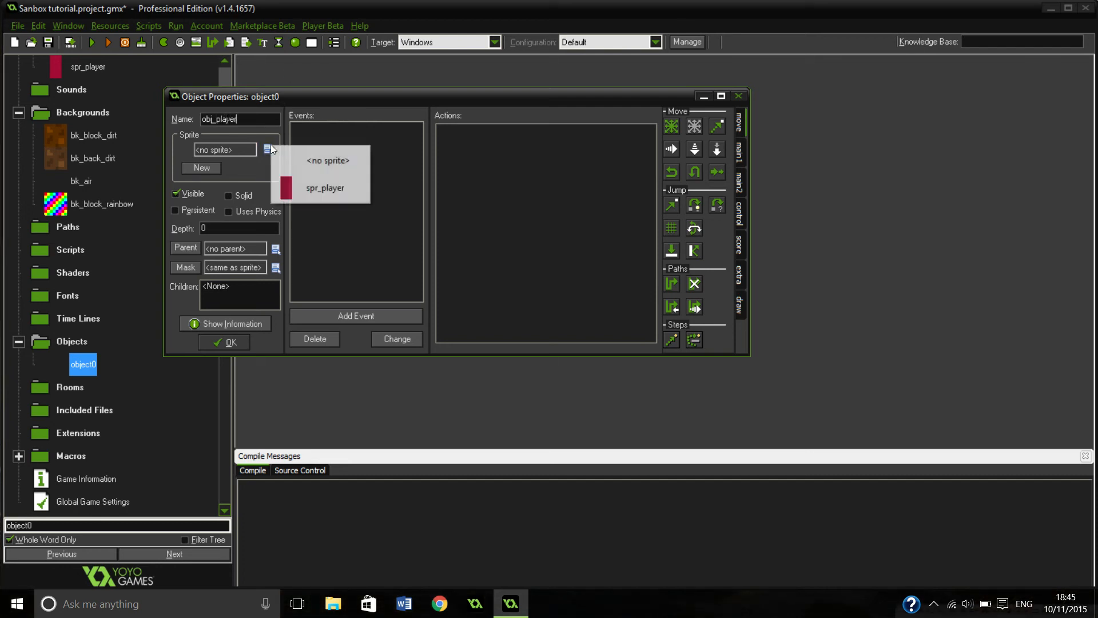
left_click(324, 187)
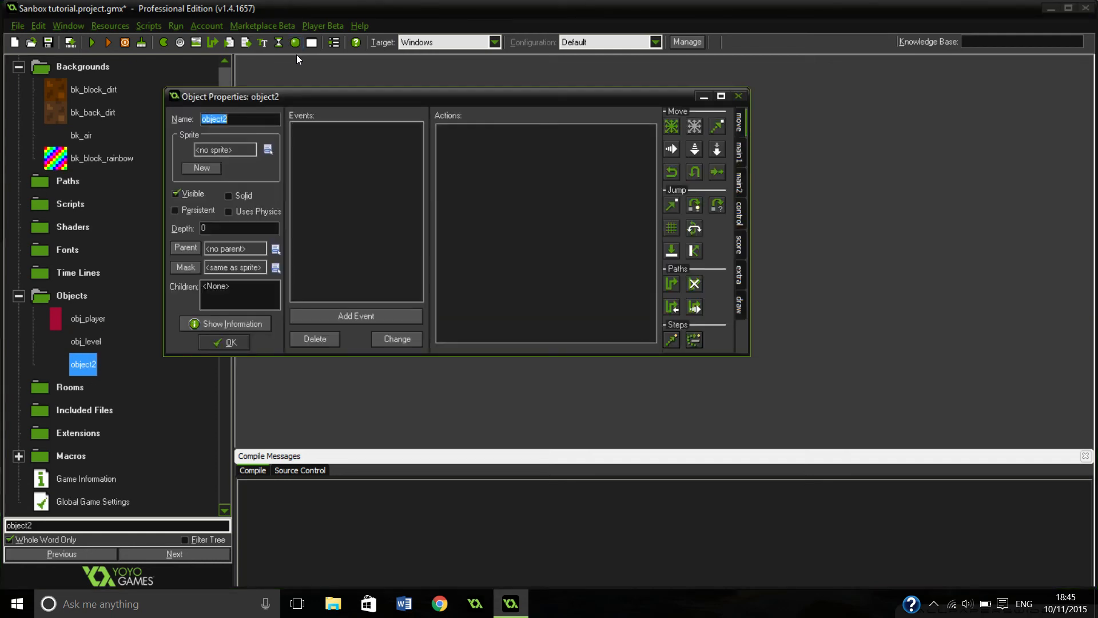
Create and confirm the obj_lighting object.
type("obj_lighting")
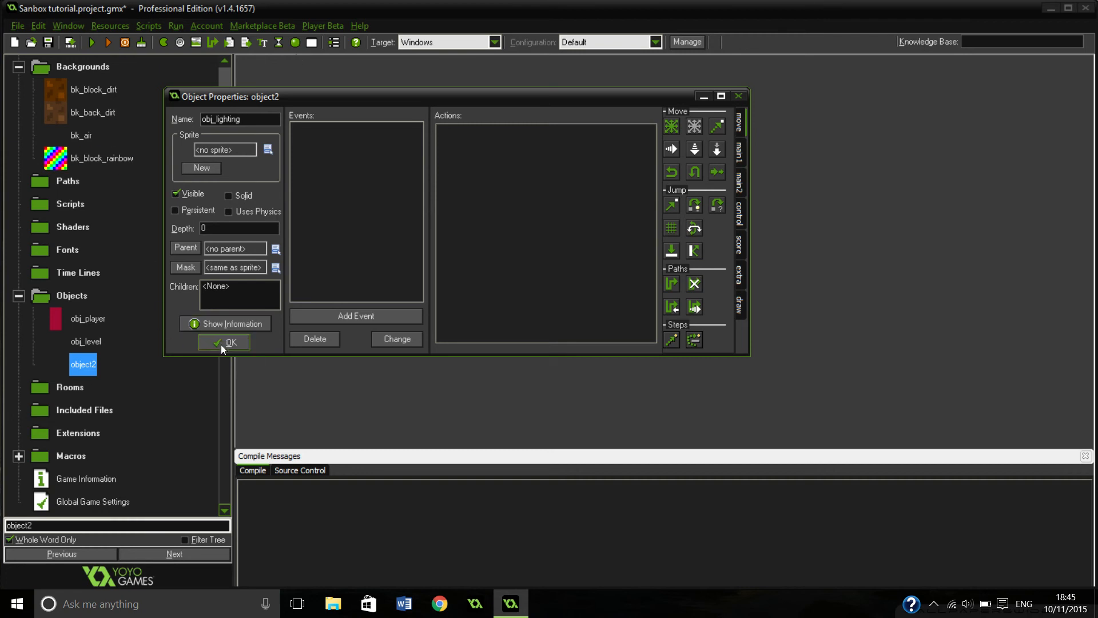
left_click(223, 342)
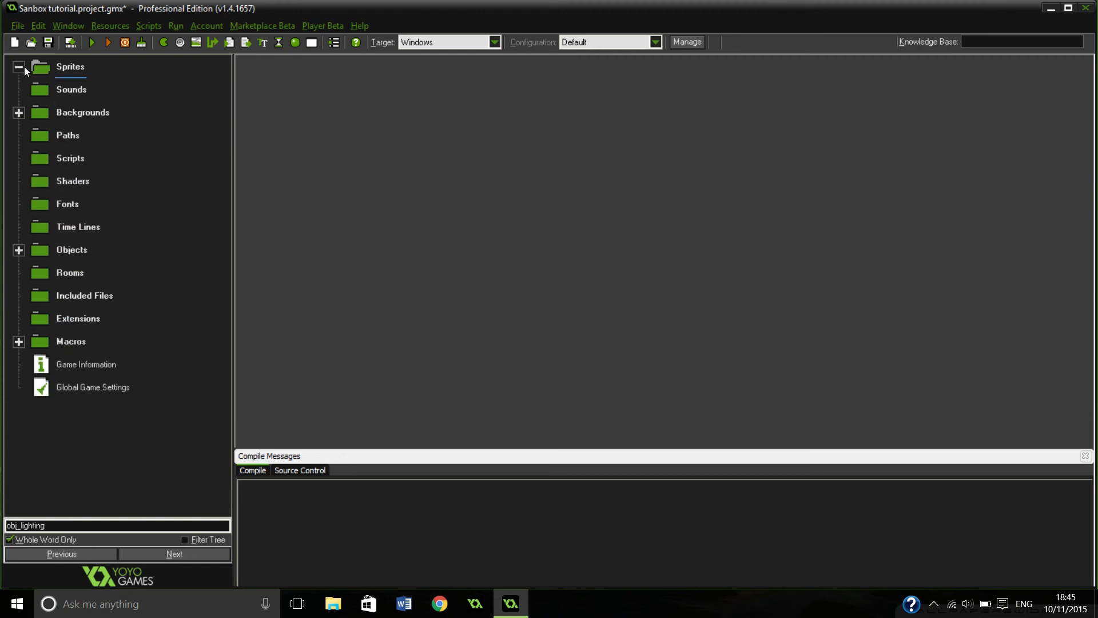
Set the room's size to 360 by 360 in its settings.
left_click(70, 66)
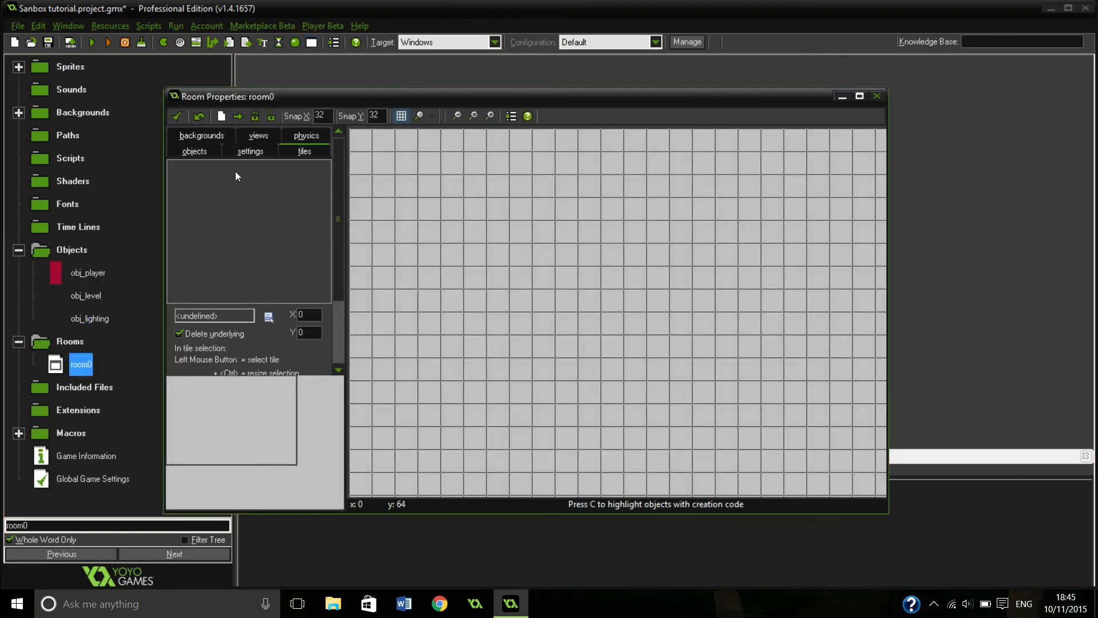
left_click(250, 151)
type("rm_test")
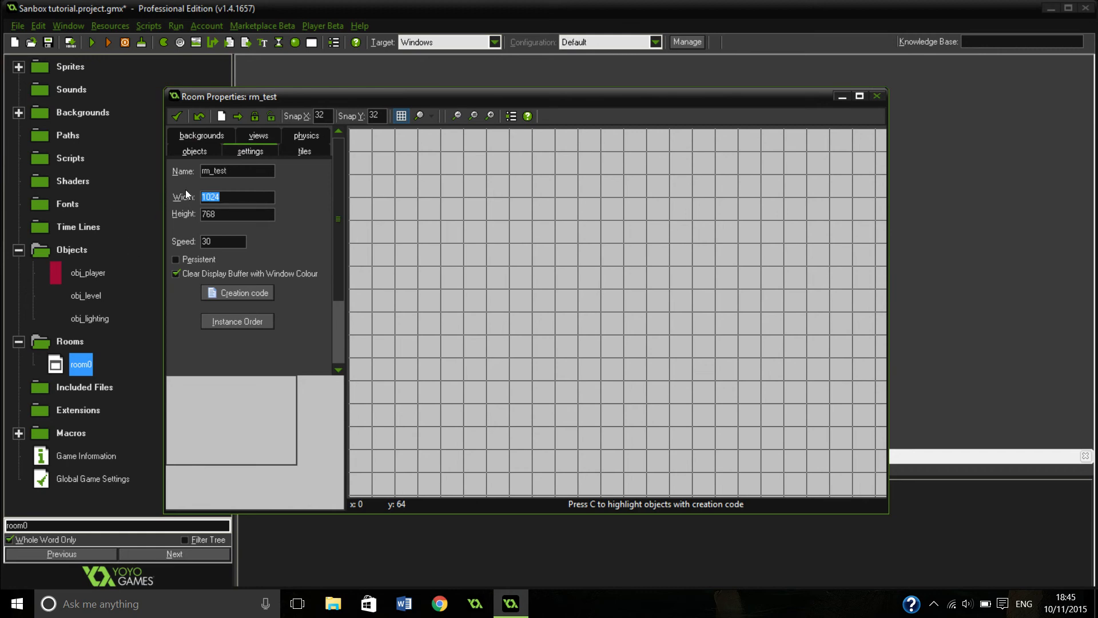
type("360")
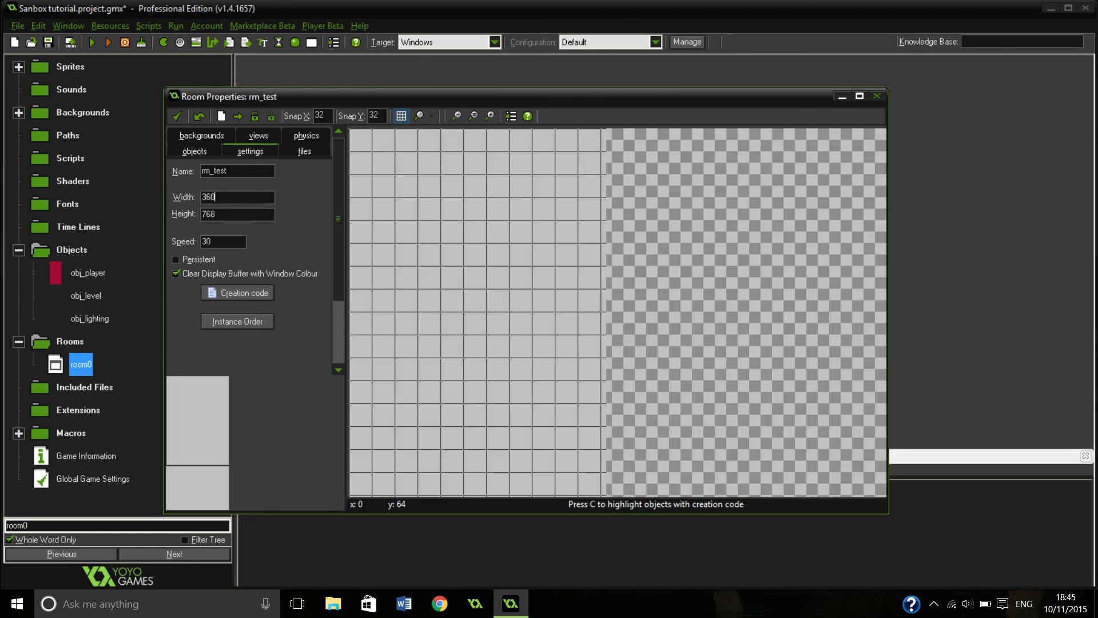
type("3")
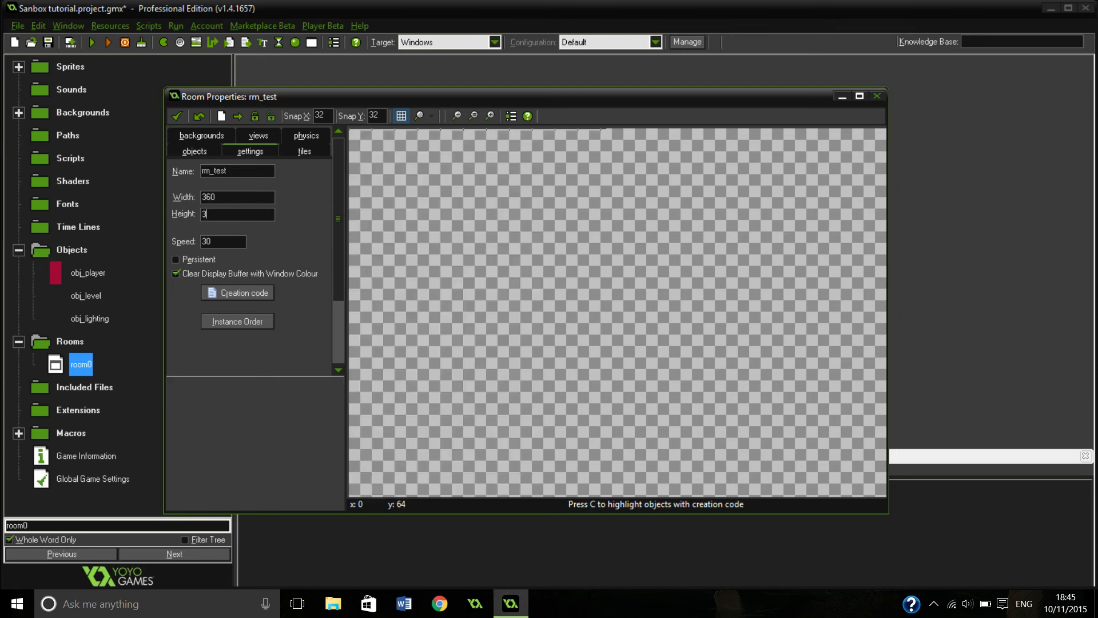
type("60")
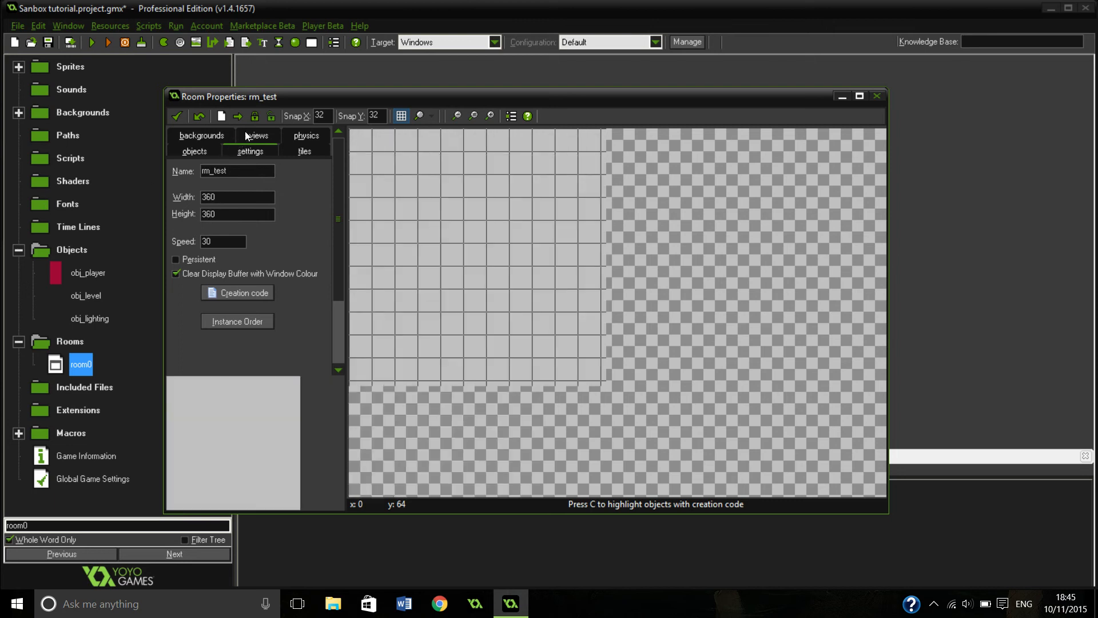
Give the room a light cyan background colour.
left_click(201, 135)
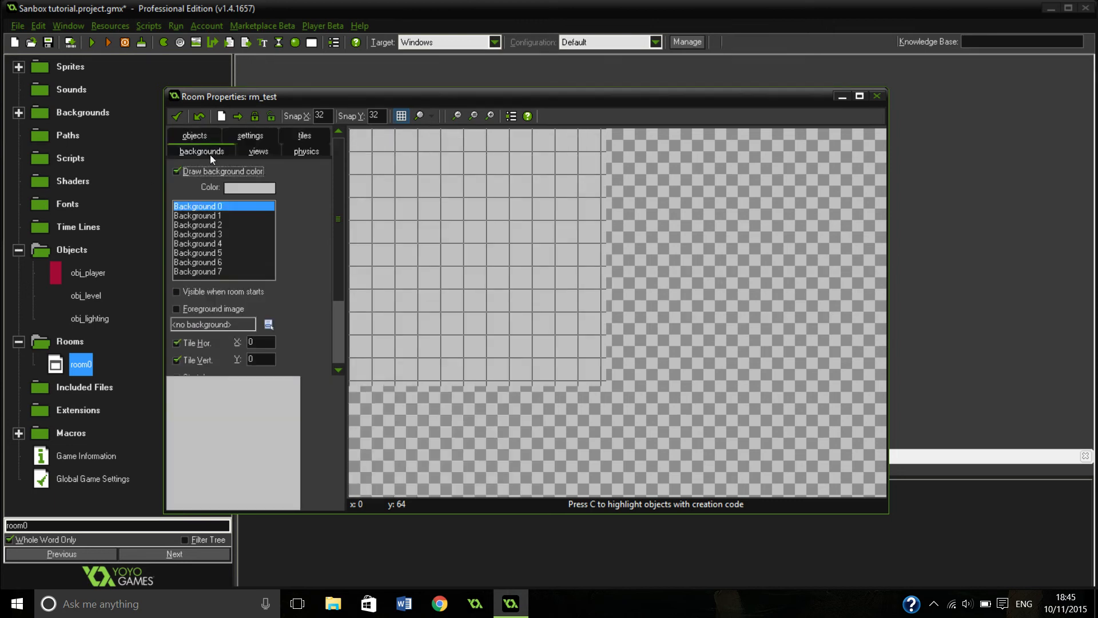
left_click(249, 187)
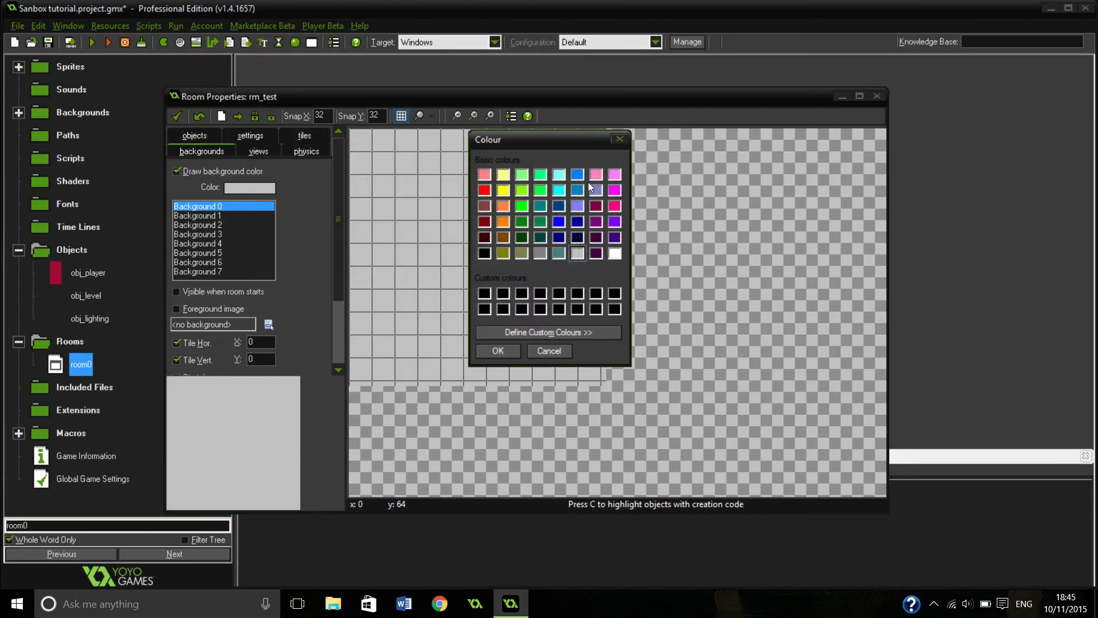
left_click(558, 173)
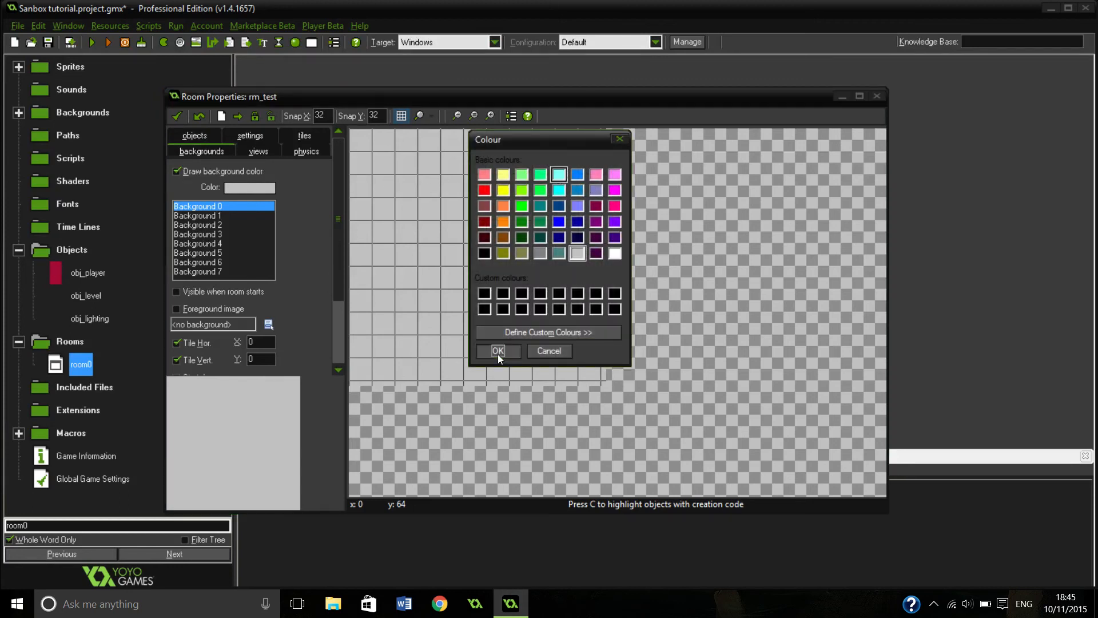
left_click(498, 351)
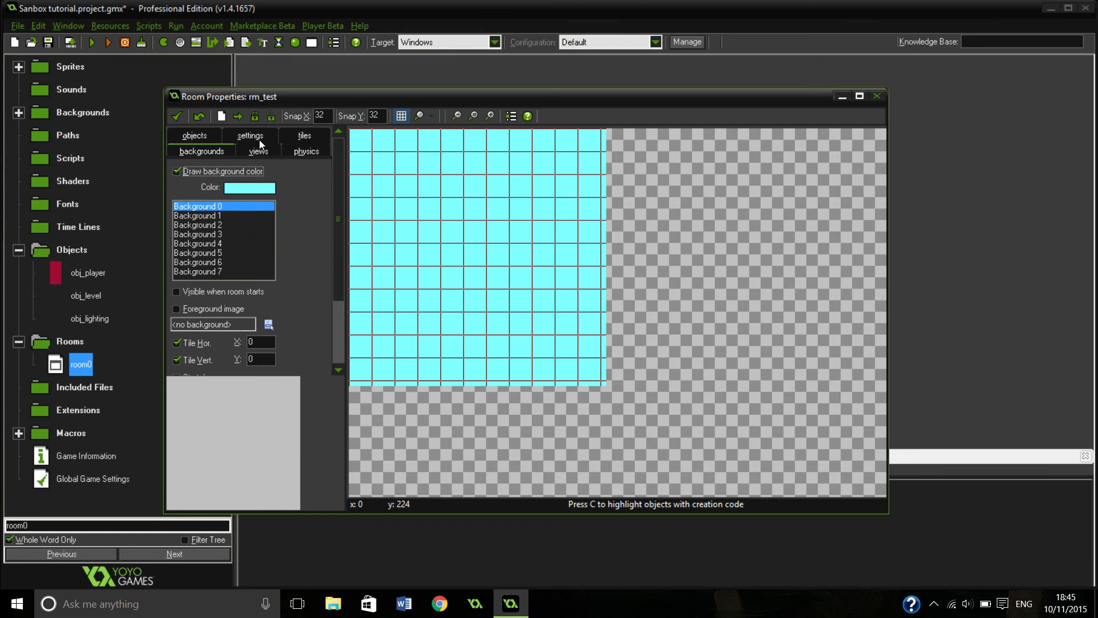
Place obj_lighting instances in the top-left cells and close the room keeping changes.
left_click(195, 135)
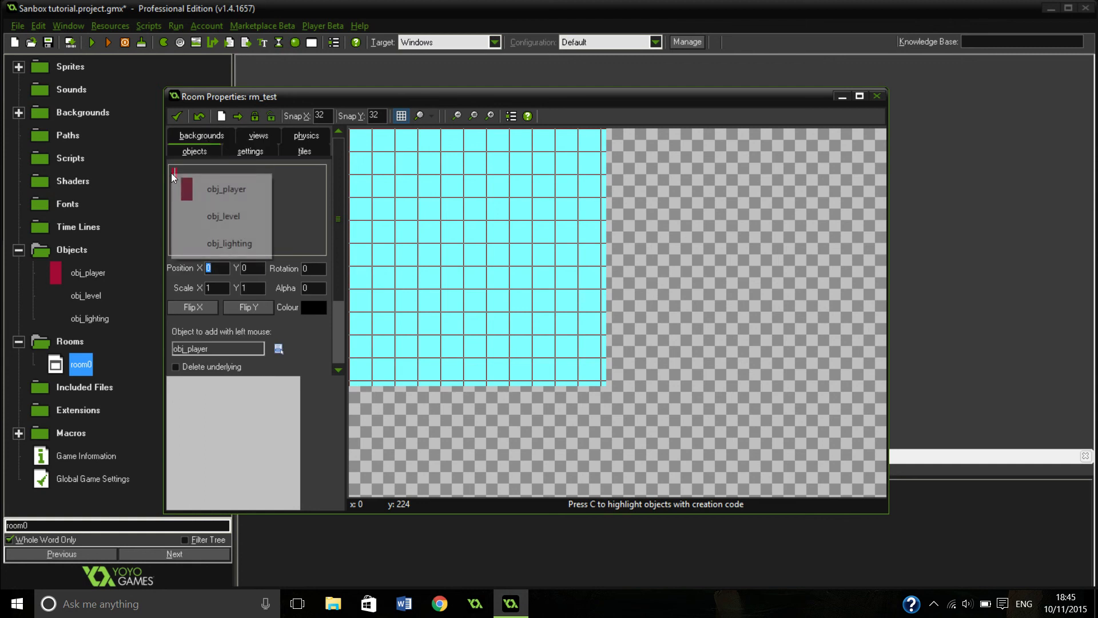
left_click(356, 135)
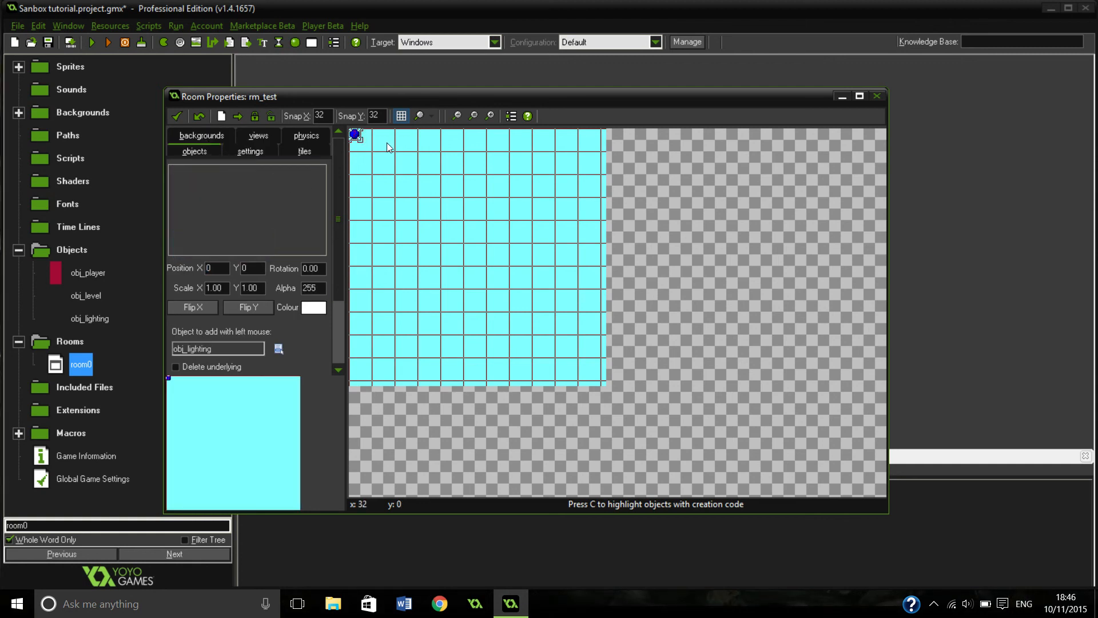
left_click(376, 135)
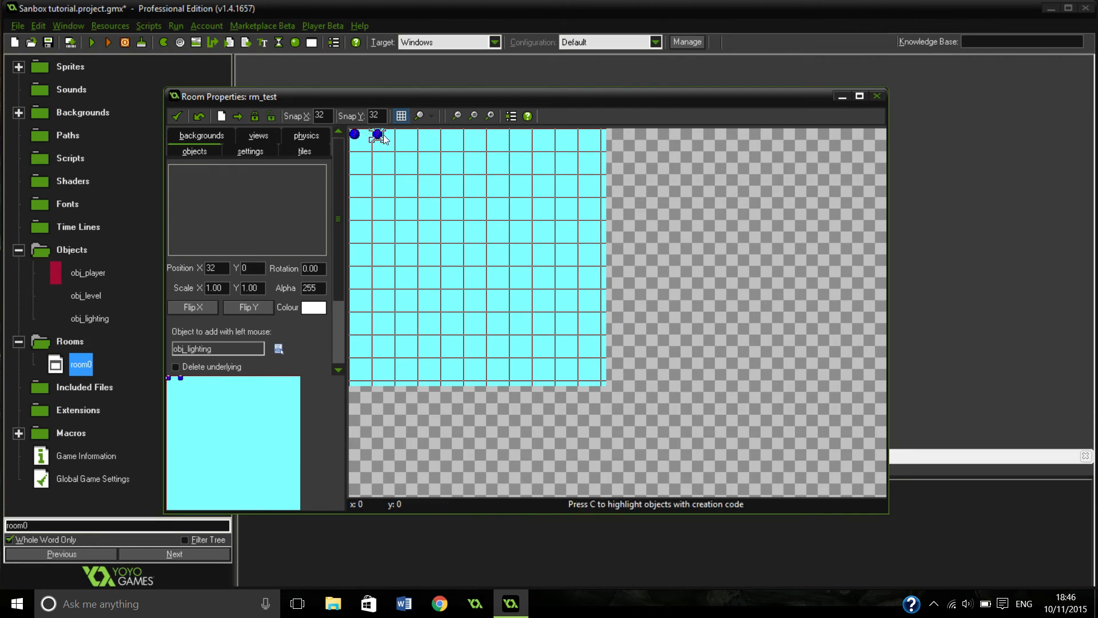
left_click(377, 135)
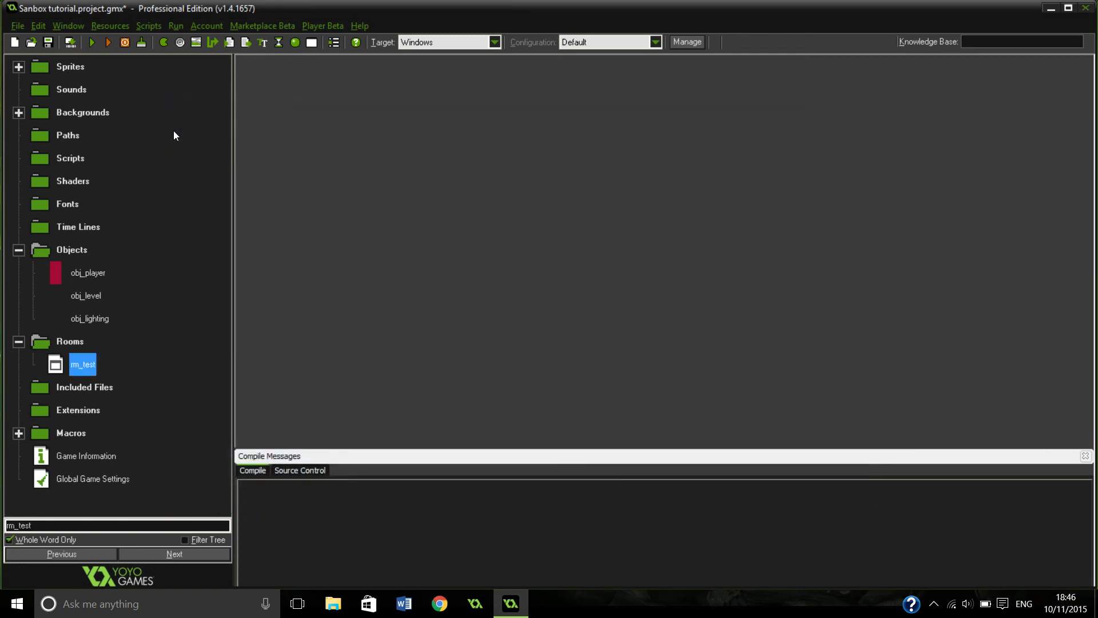
Bring up Global Game Settings and browse the general and Windows platform pages.
left_click(19, 251)
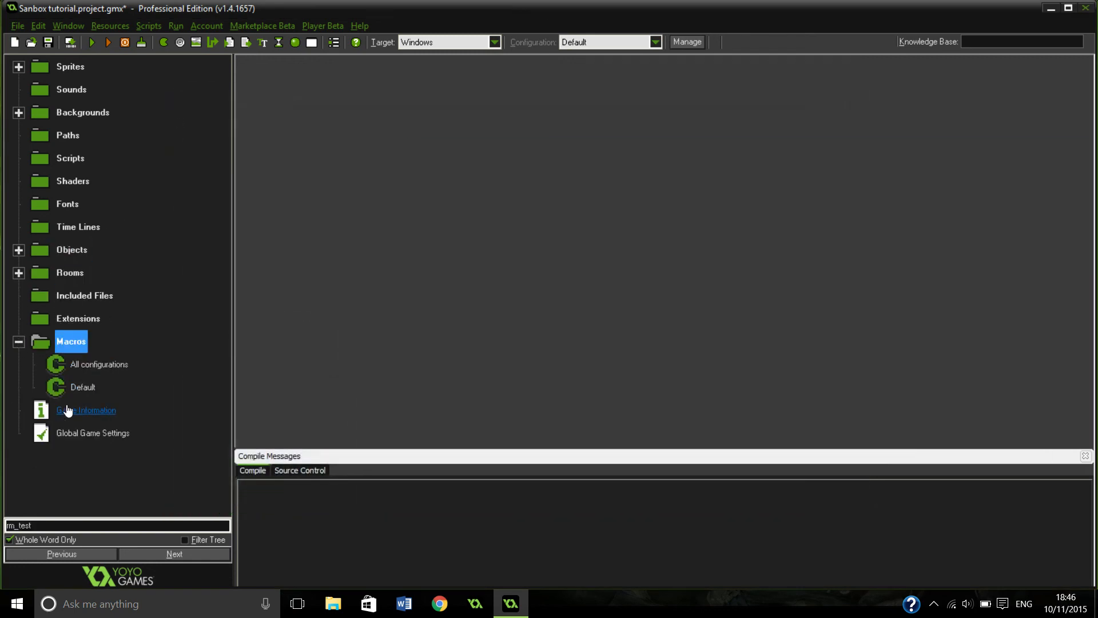
mouse_move(83, 432)
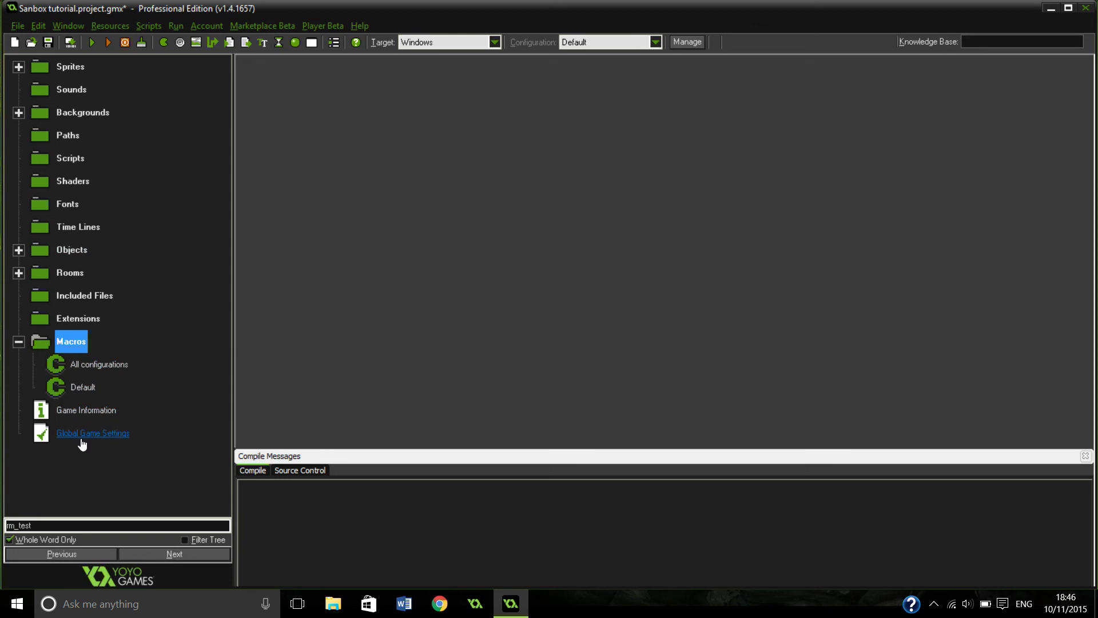
left_click(93, 432)
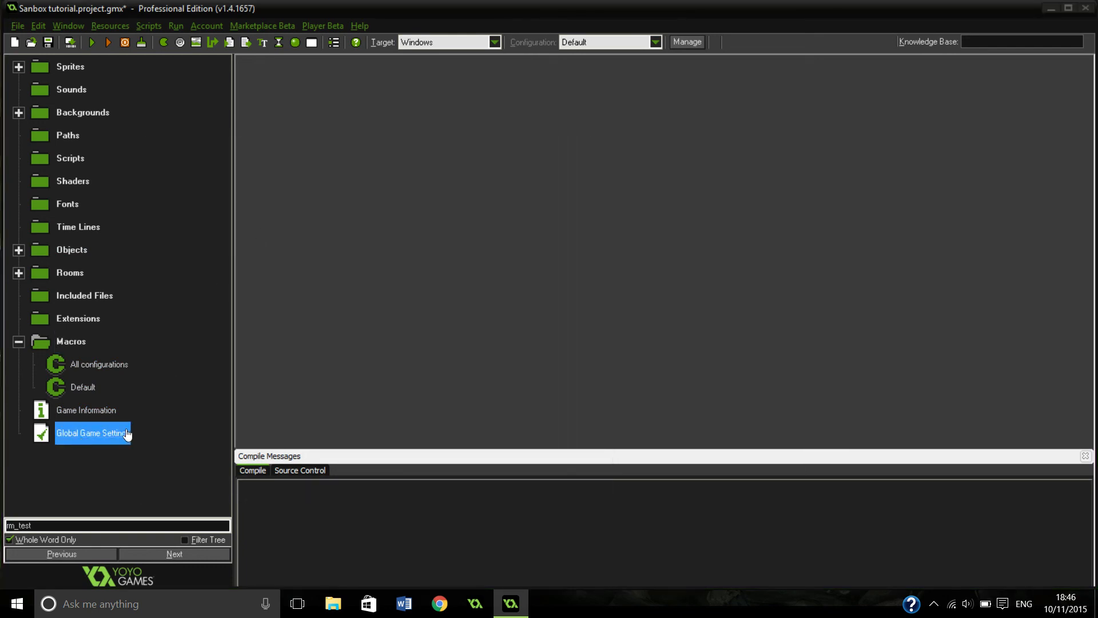
double_click(92, 432)
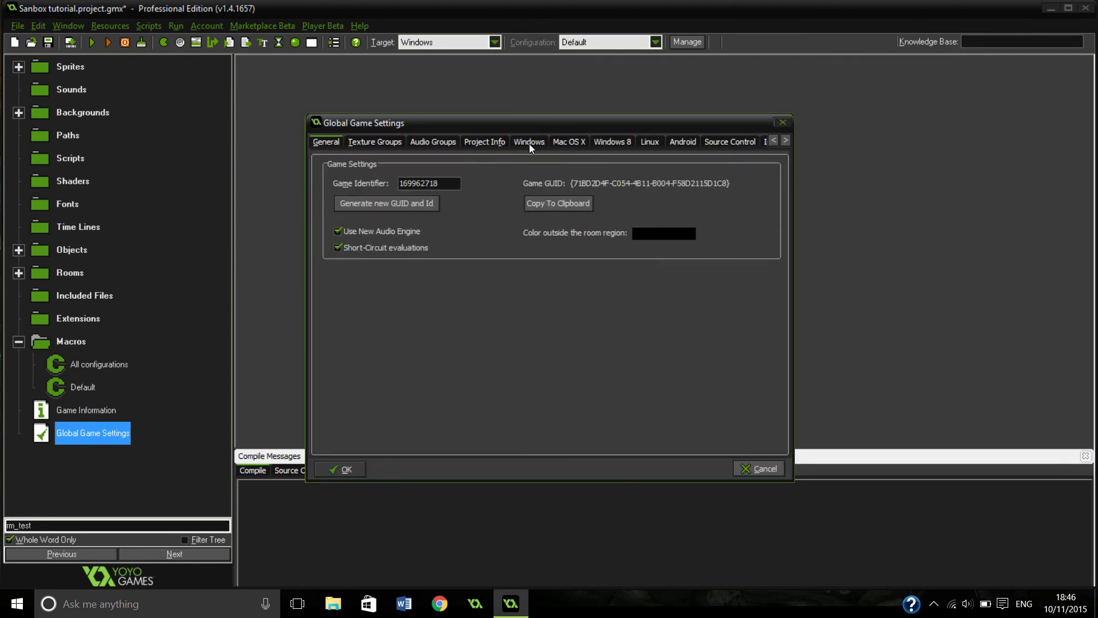
left_click(529, 142)
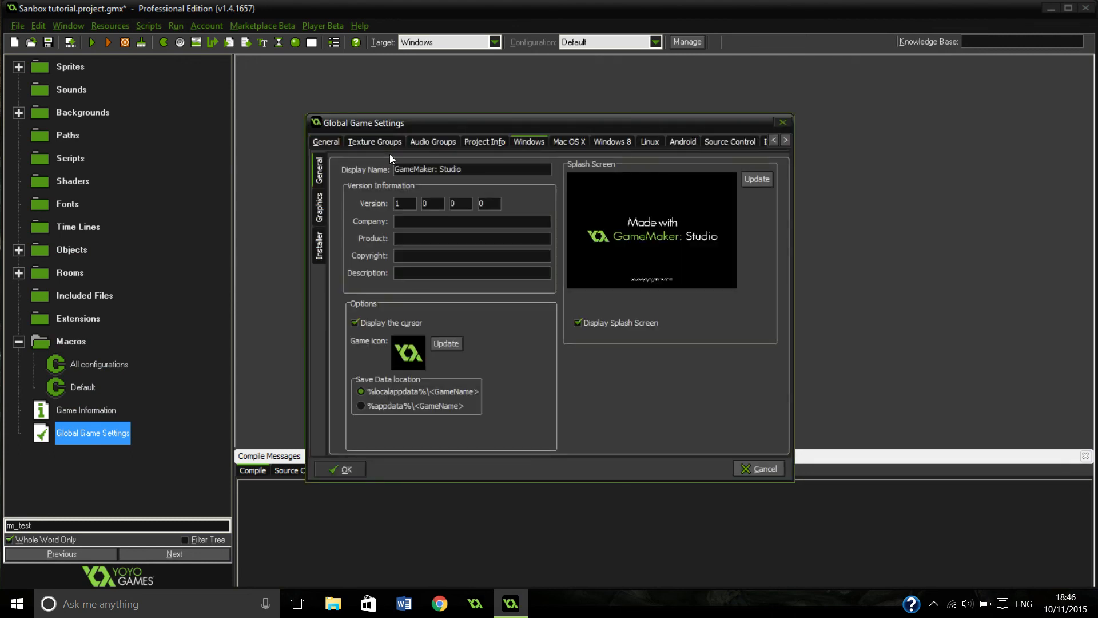
left_click(319, 169)
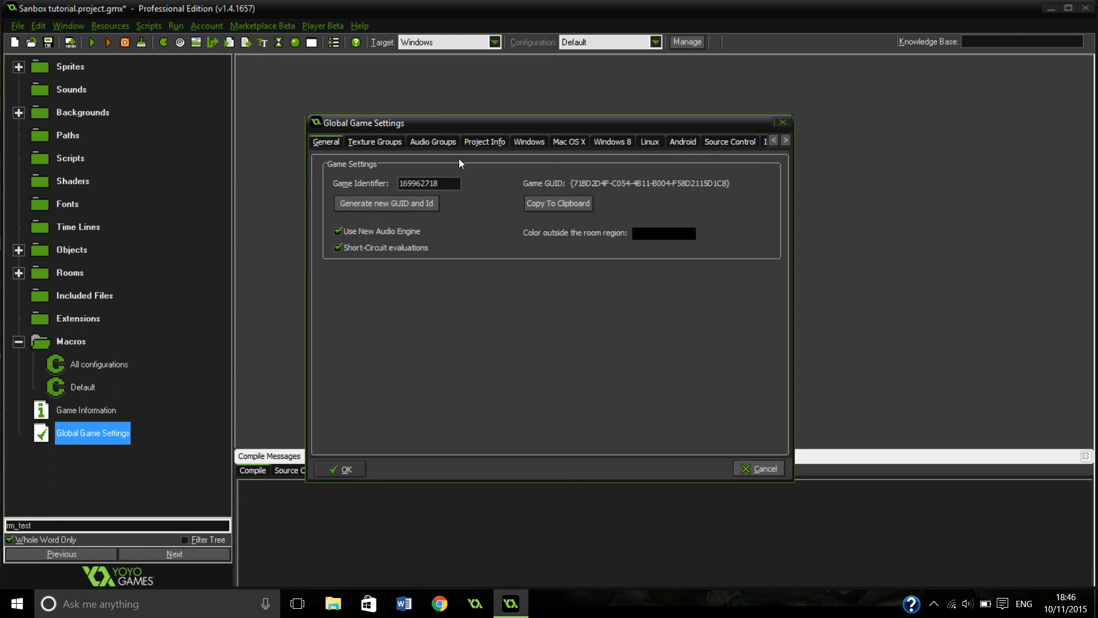
left_click(785, 140)
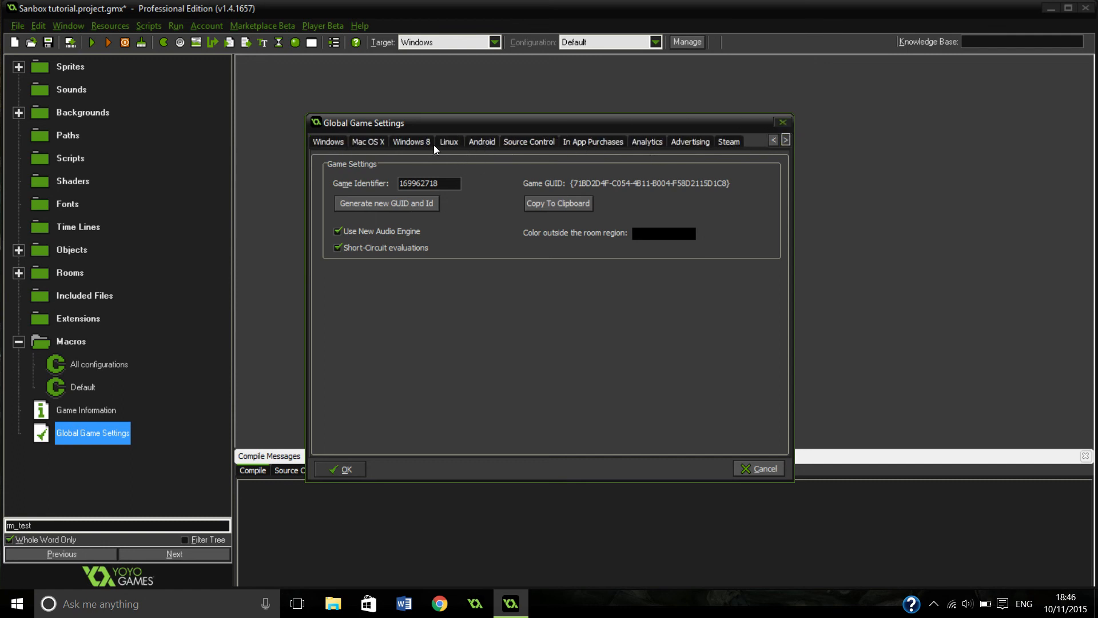
Review the Windows graphics options, turning off pixel interpolation, and apply the settings.
left_click(327, 142)
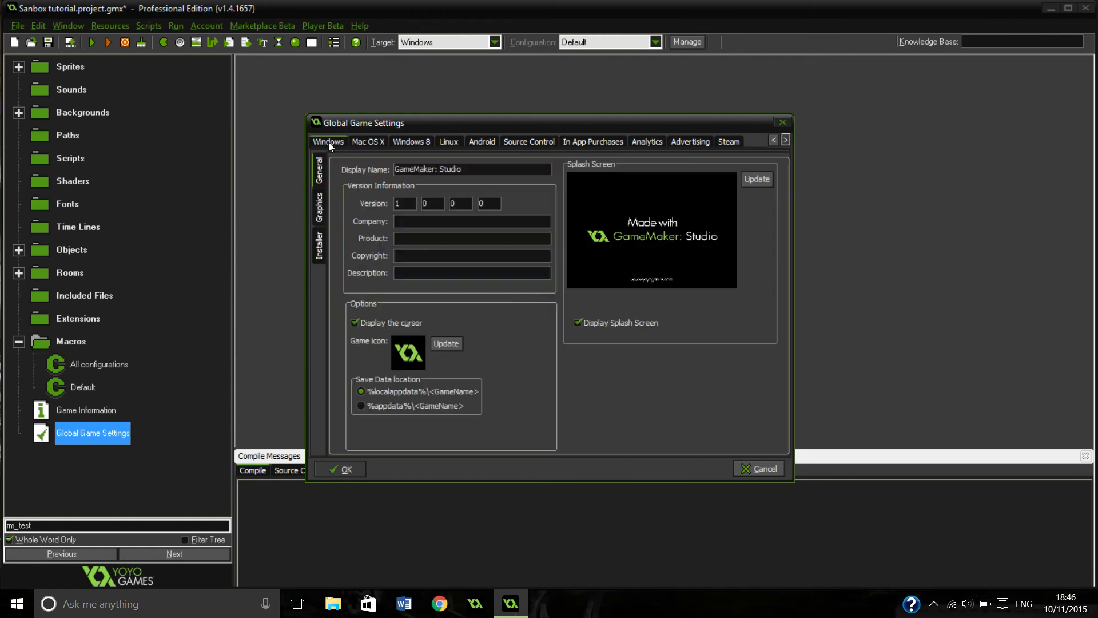
left_click(321, 204)
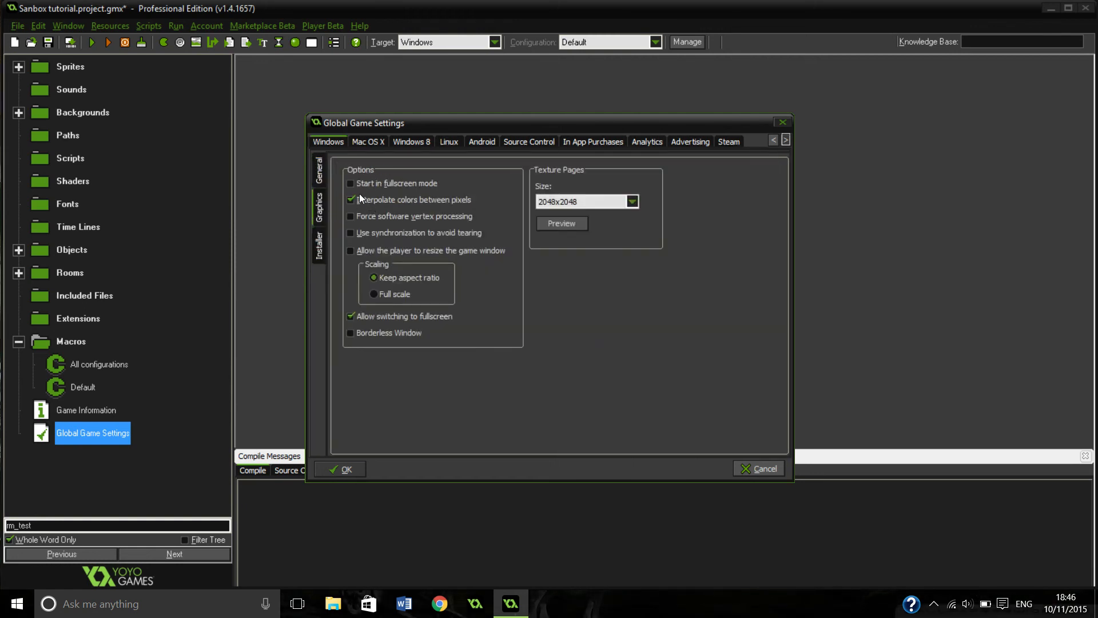
mouse_move(373, 205)
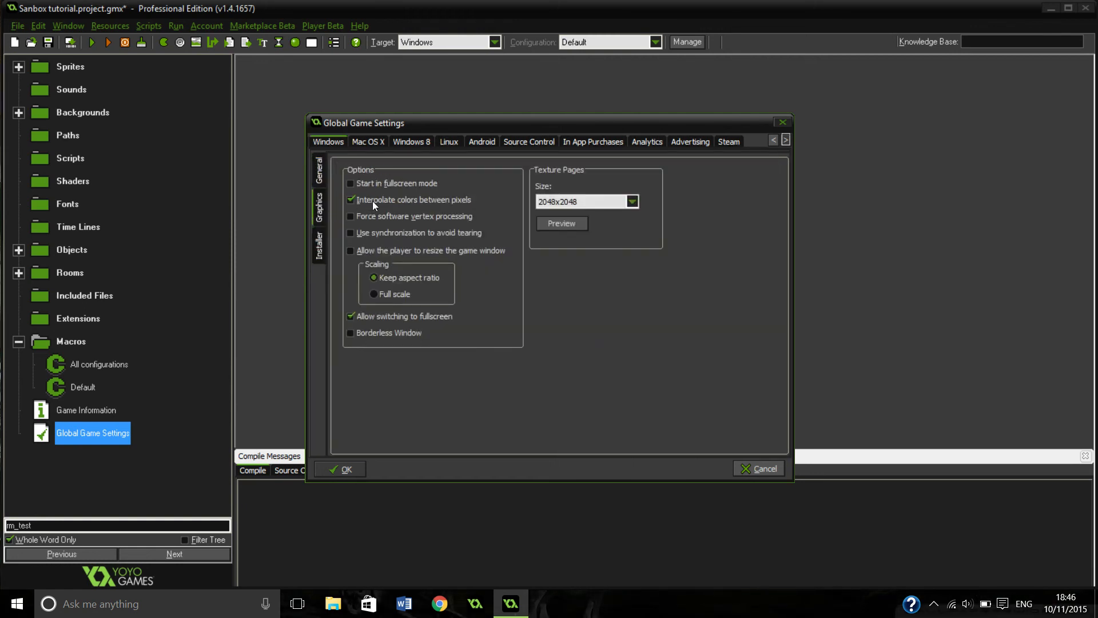
left_click(340, 469)
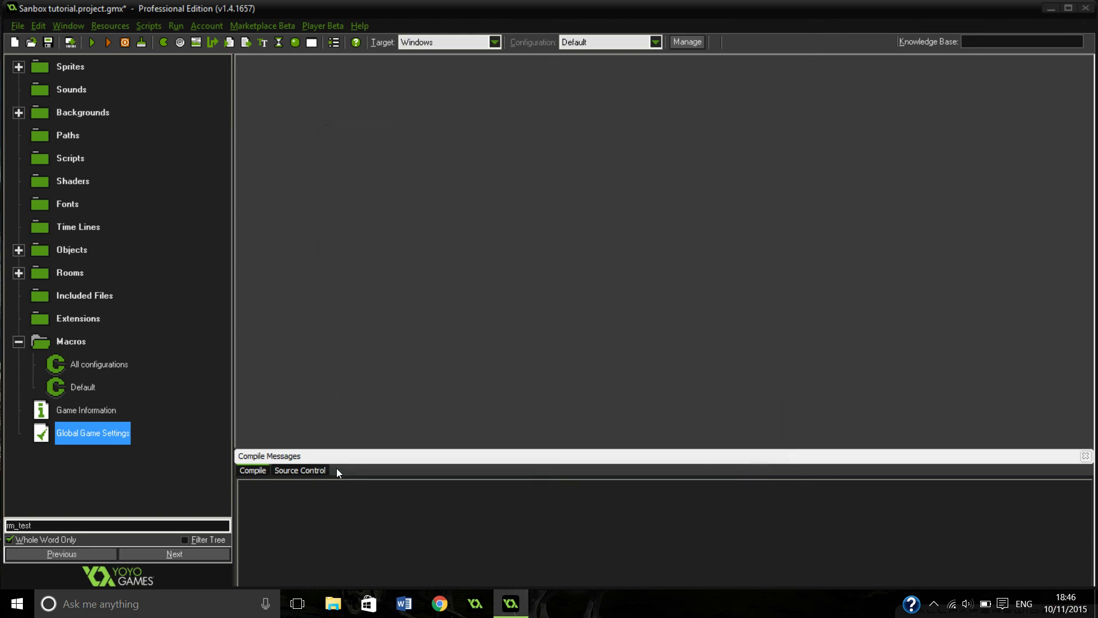
In the All configurations macros, add CELL_WIDTH with value 8.
left_click(98, 363)
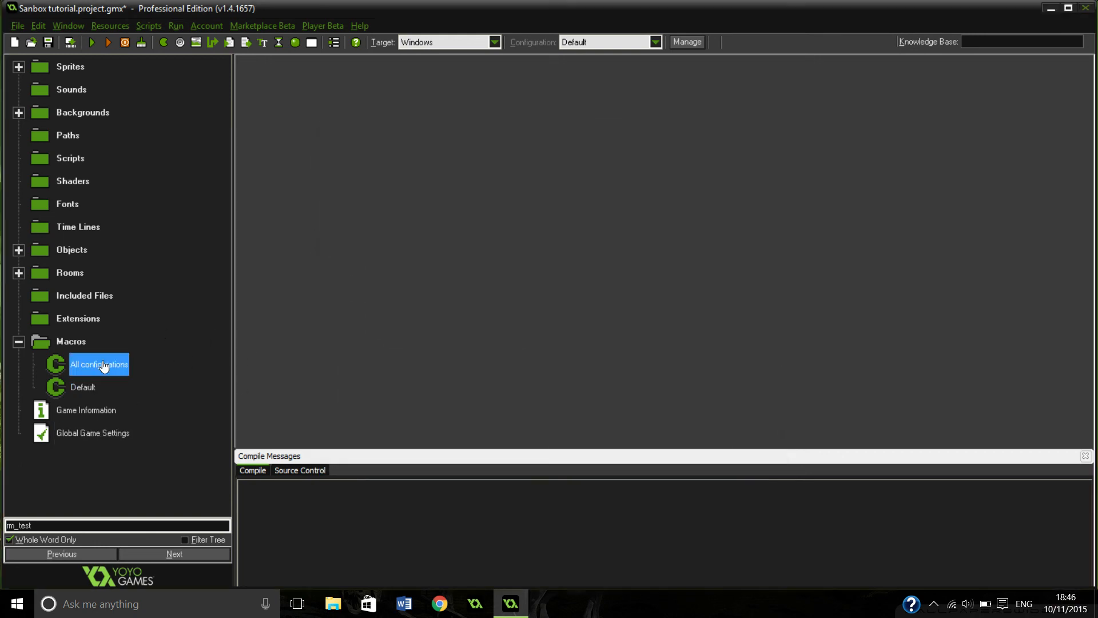
double_click(99, 364)
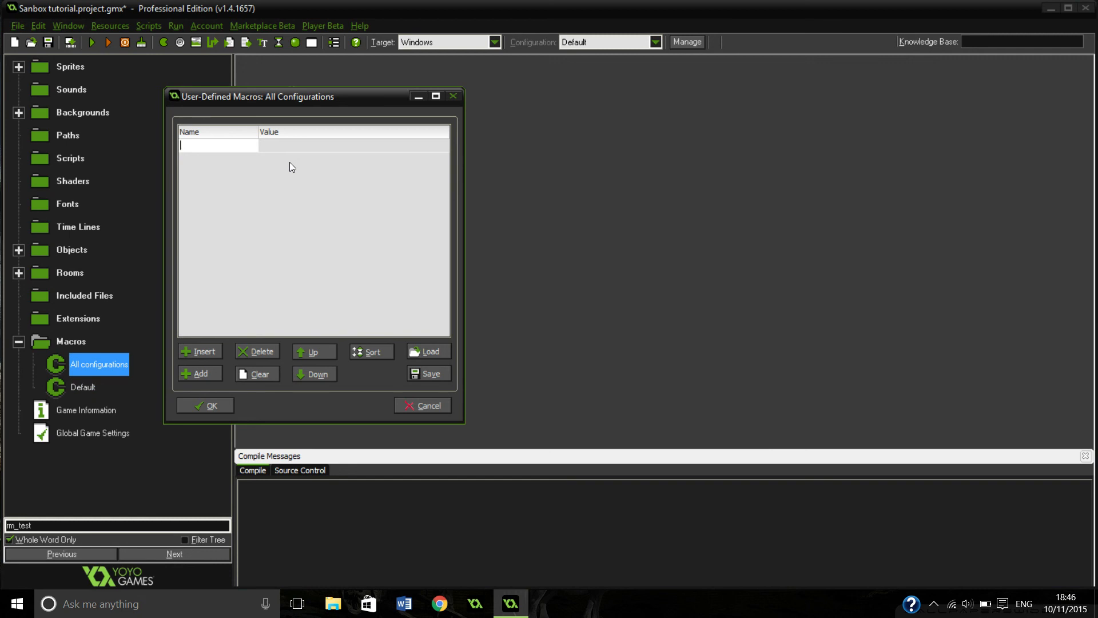
type("CELL_")
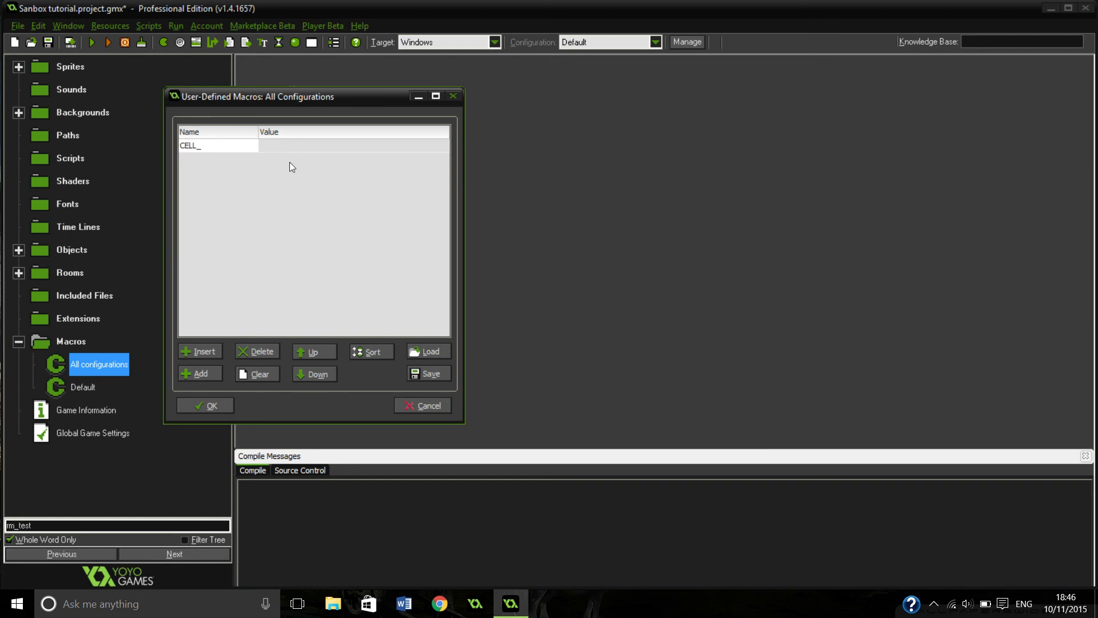
type("WIDTH")
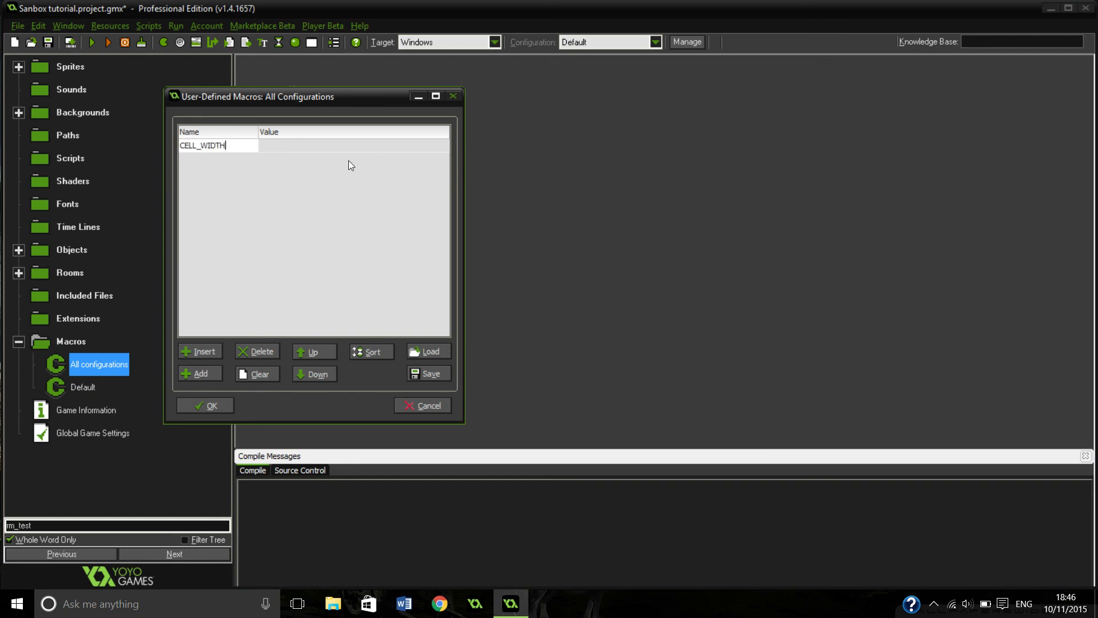
type("8")
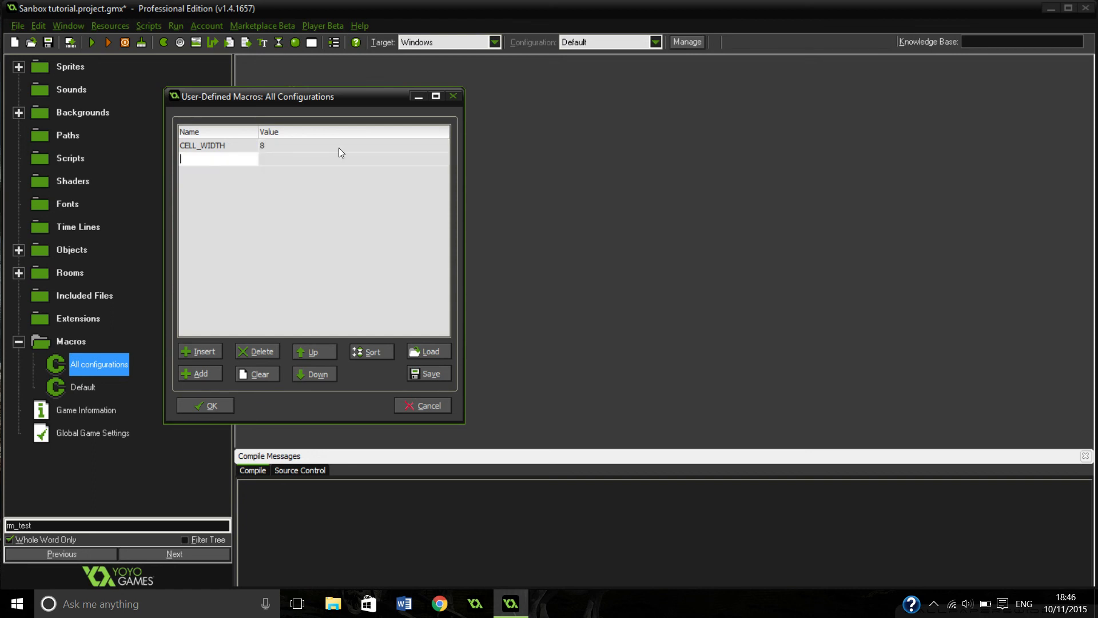
Add CELL_HEIGHT with value 8 and save the macros.
type("CELL_HEIGHT")
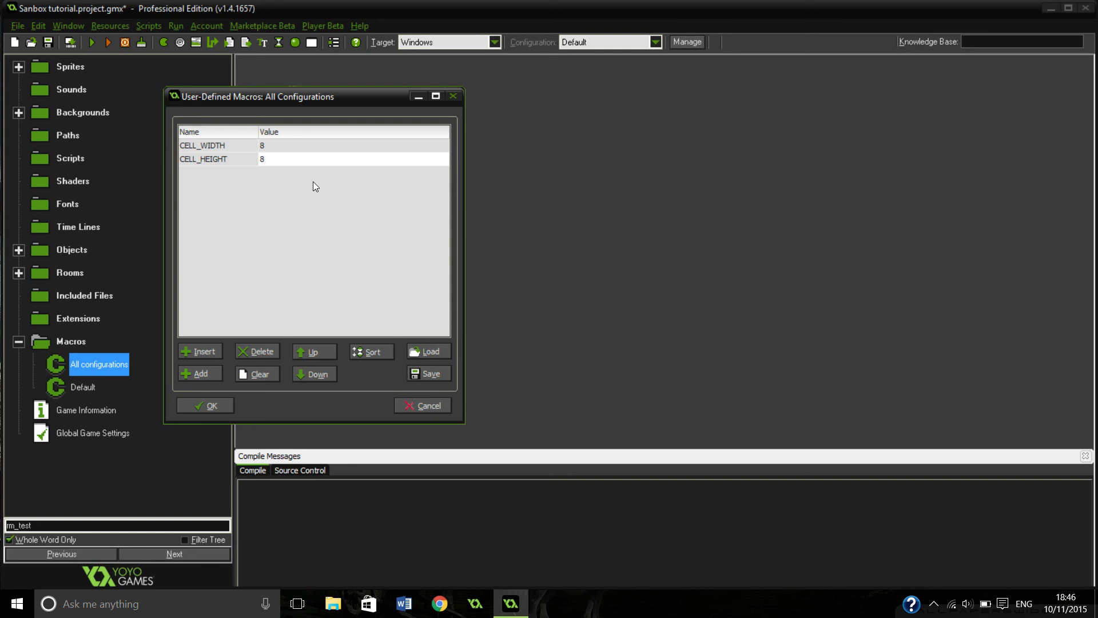
mouse_move(83, 344)
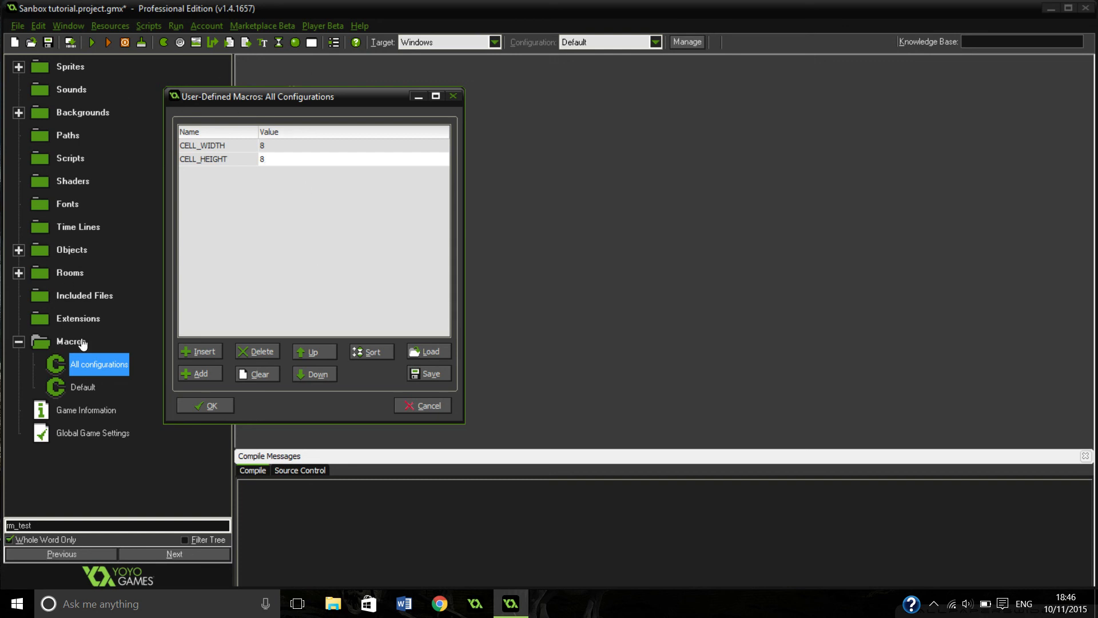
double_click(203, 145)
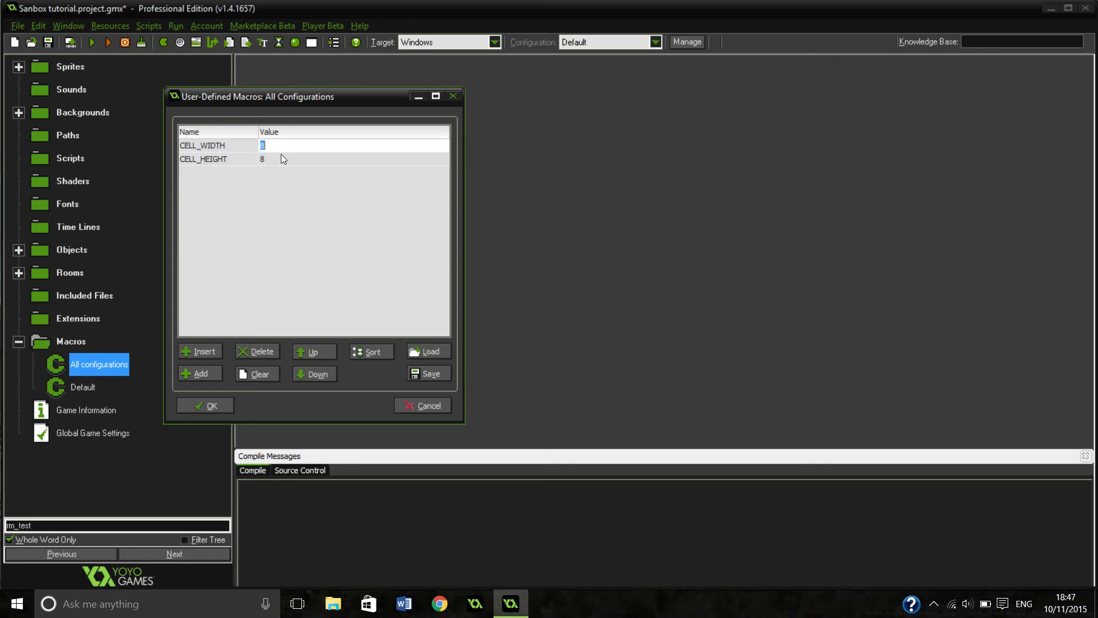
left_click(205, 405)
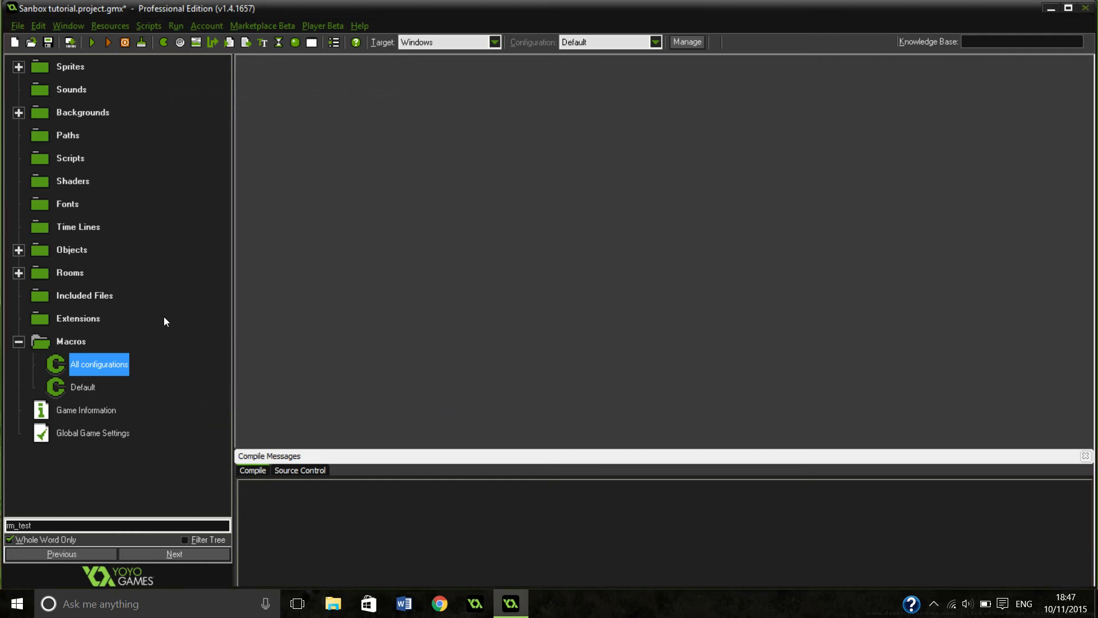
mouse_move(154, 302)
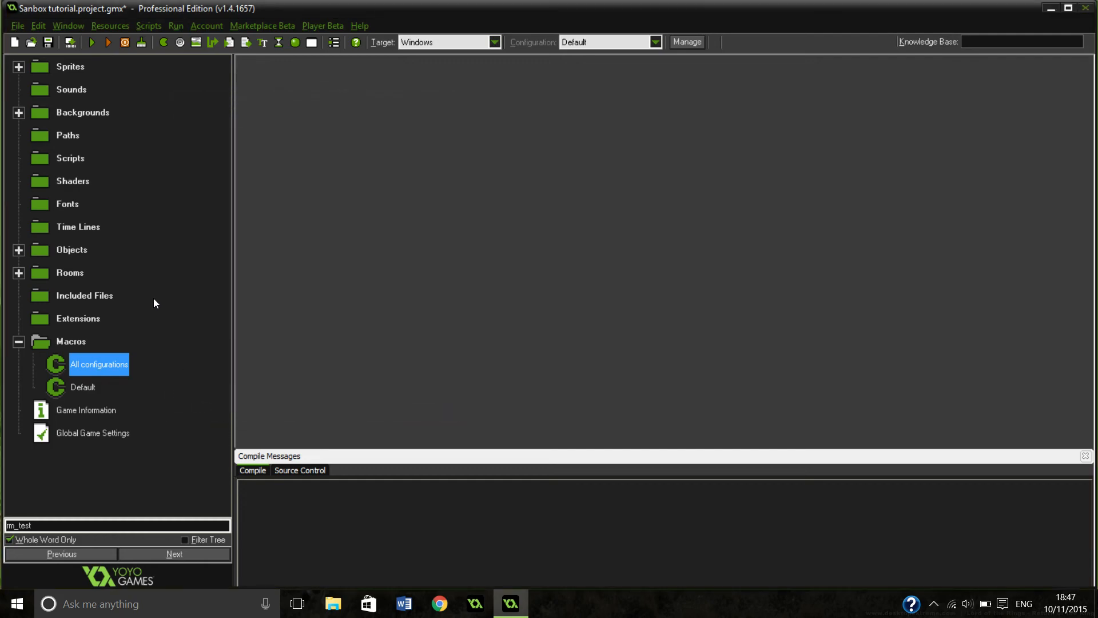